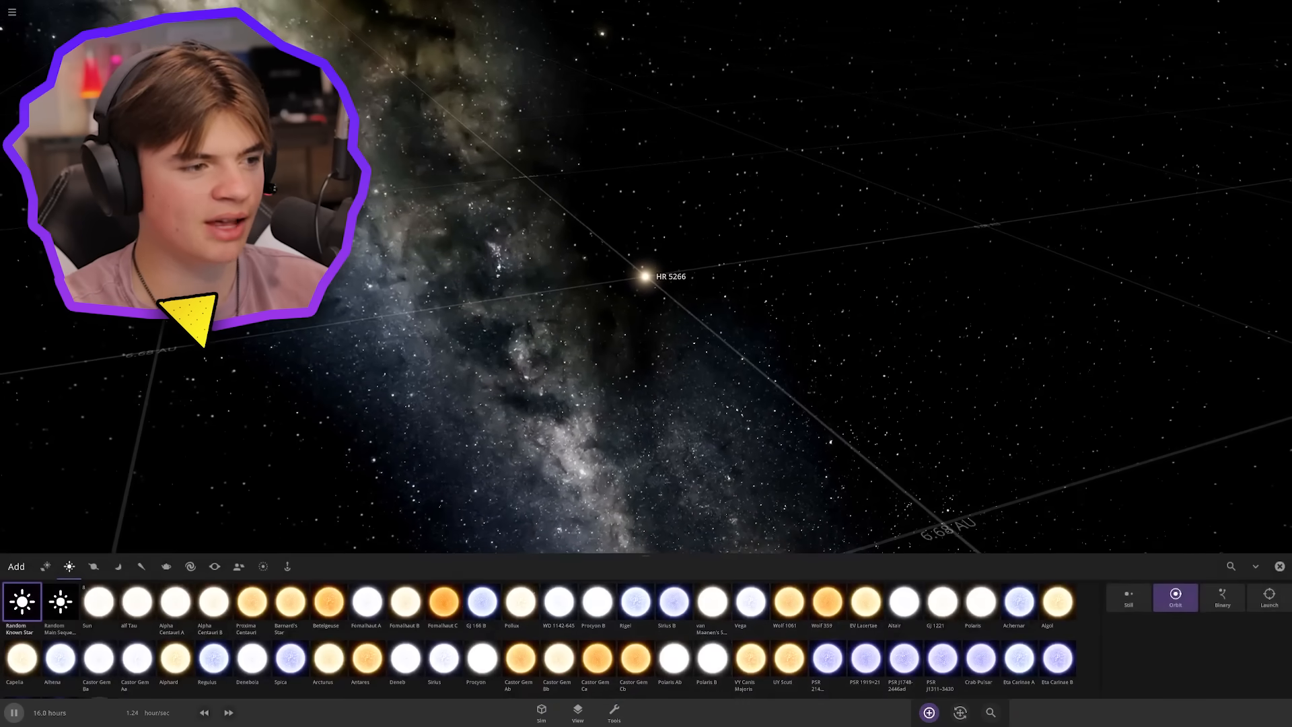
Place a Random Gas Giant in orbit around HR 5266 and lower its mass
click(94, 566)
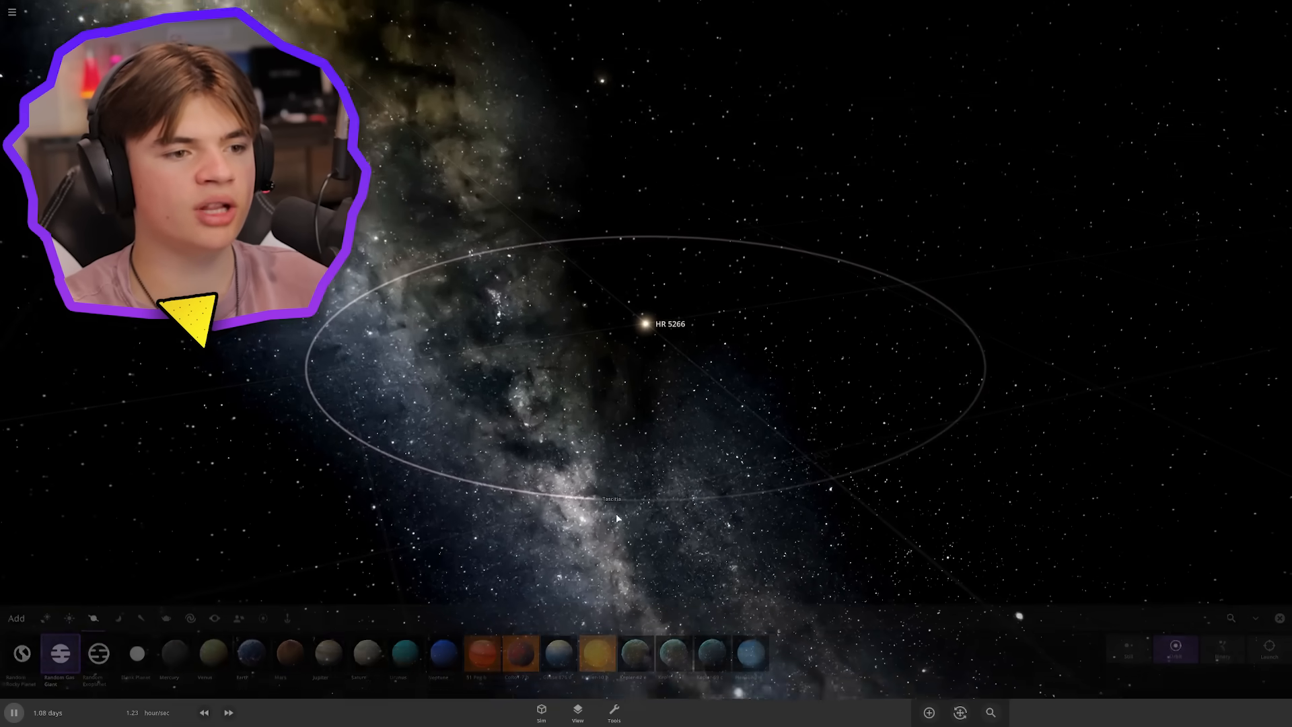
click(611, 498)
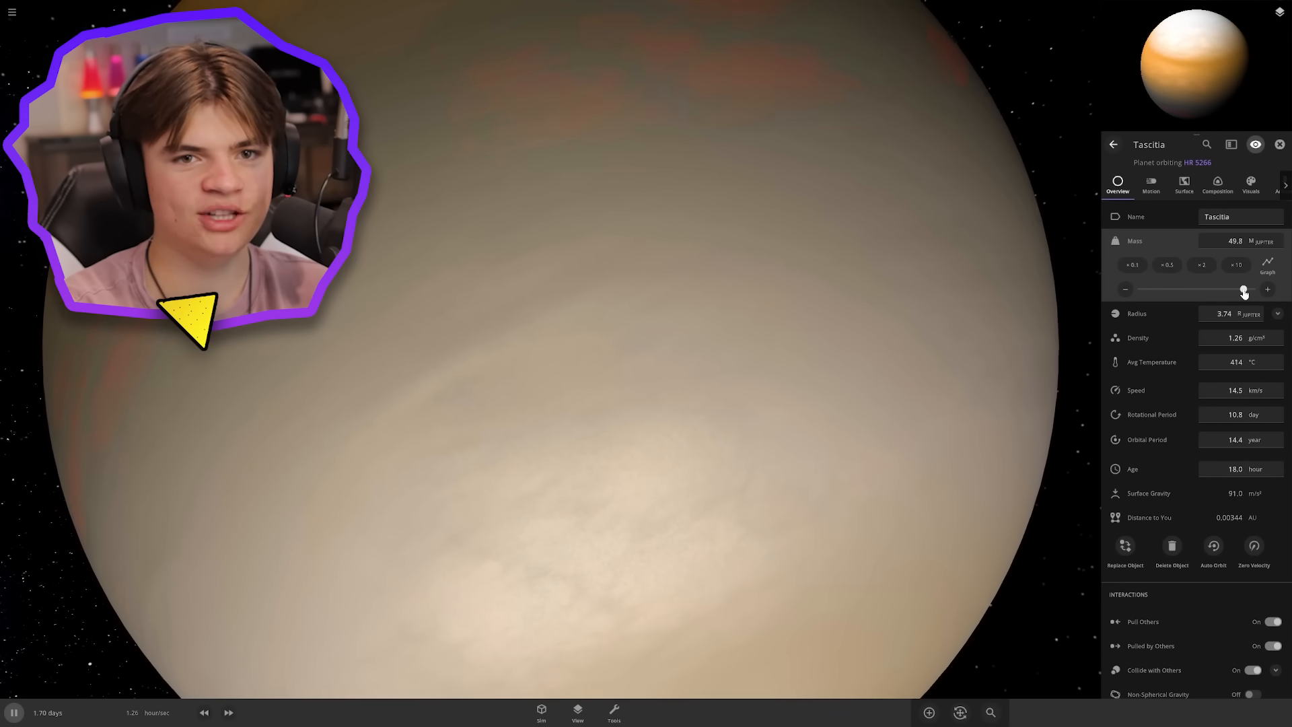
drag(1243, 289, 1161, 289)
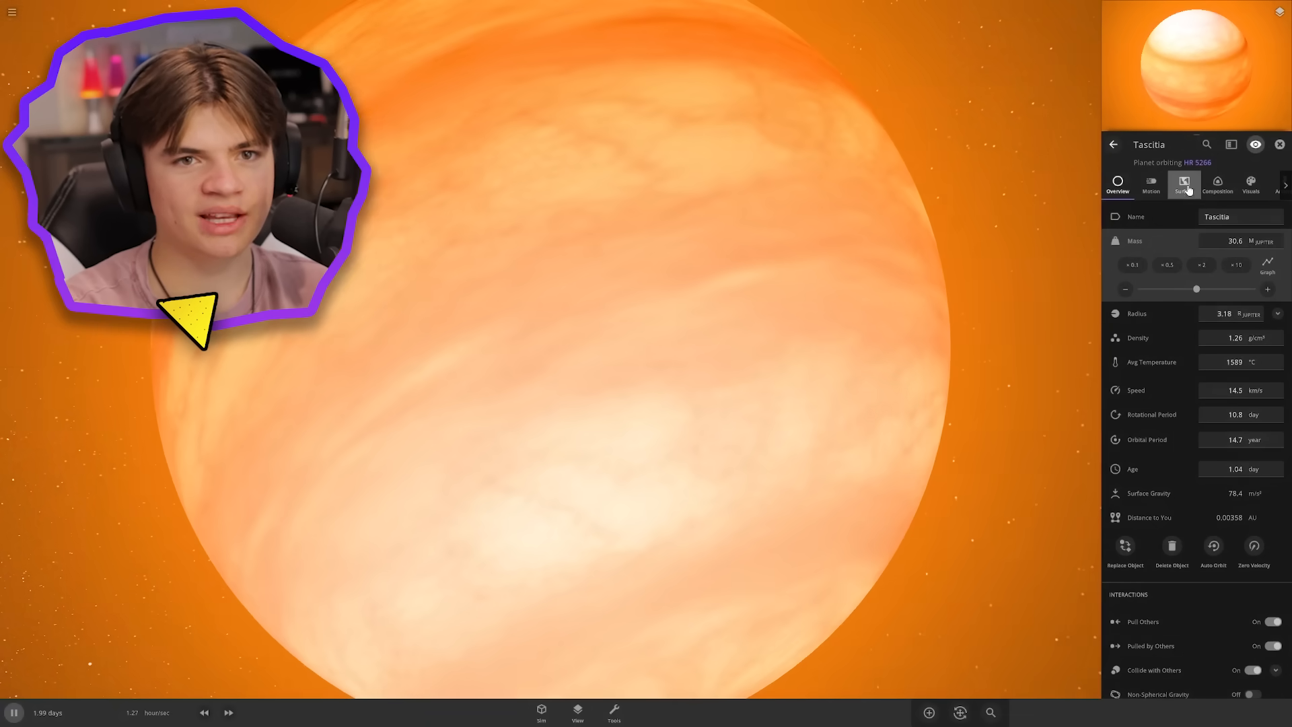
Shrink the new planet's radius and cool its average temperature to about 15 °C
click(1184, 182)
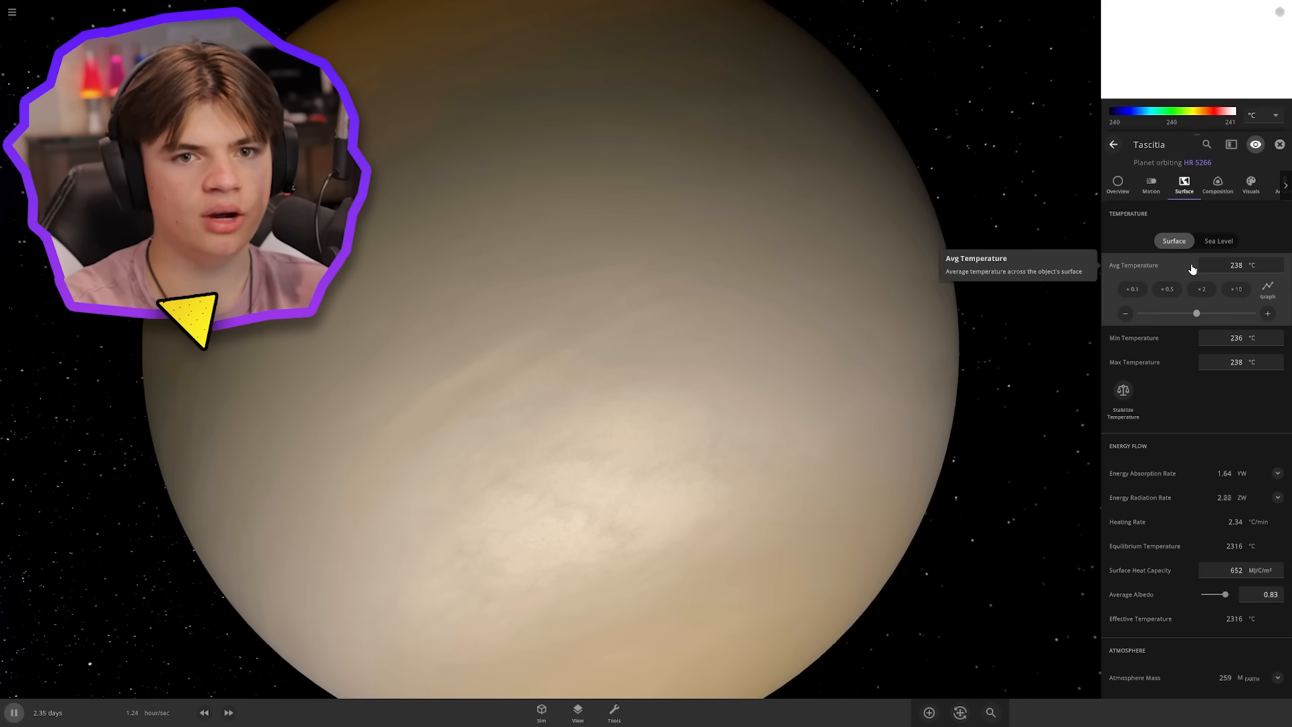
click(1118, 185)
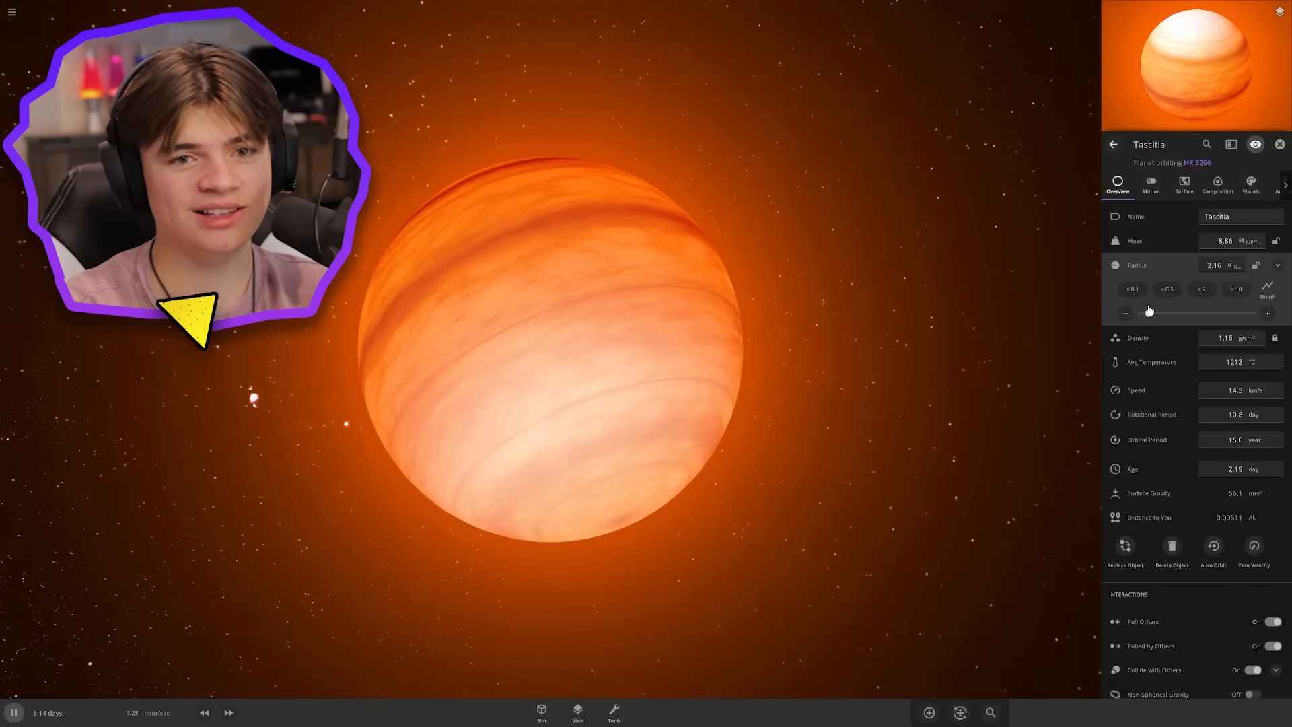
click(1183, 186)
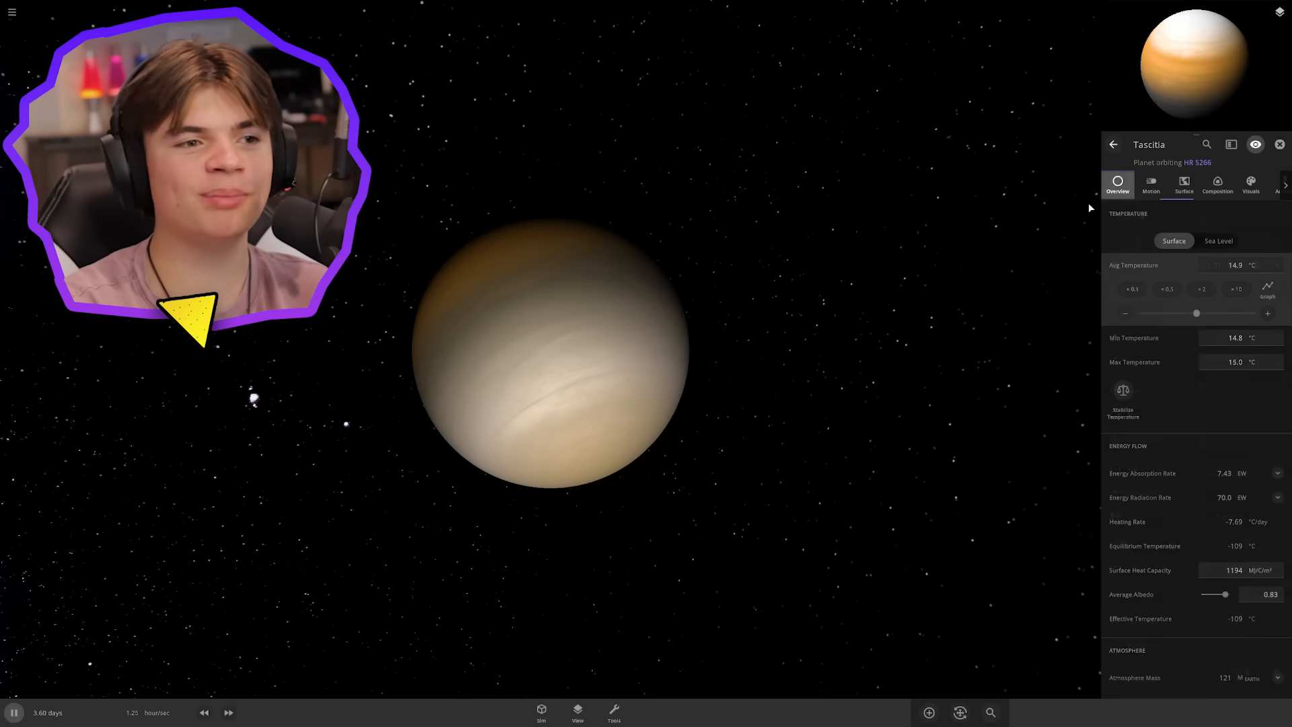
click(1118, 185)
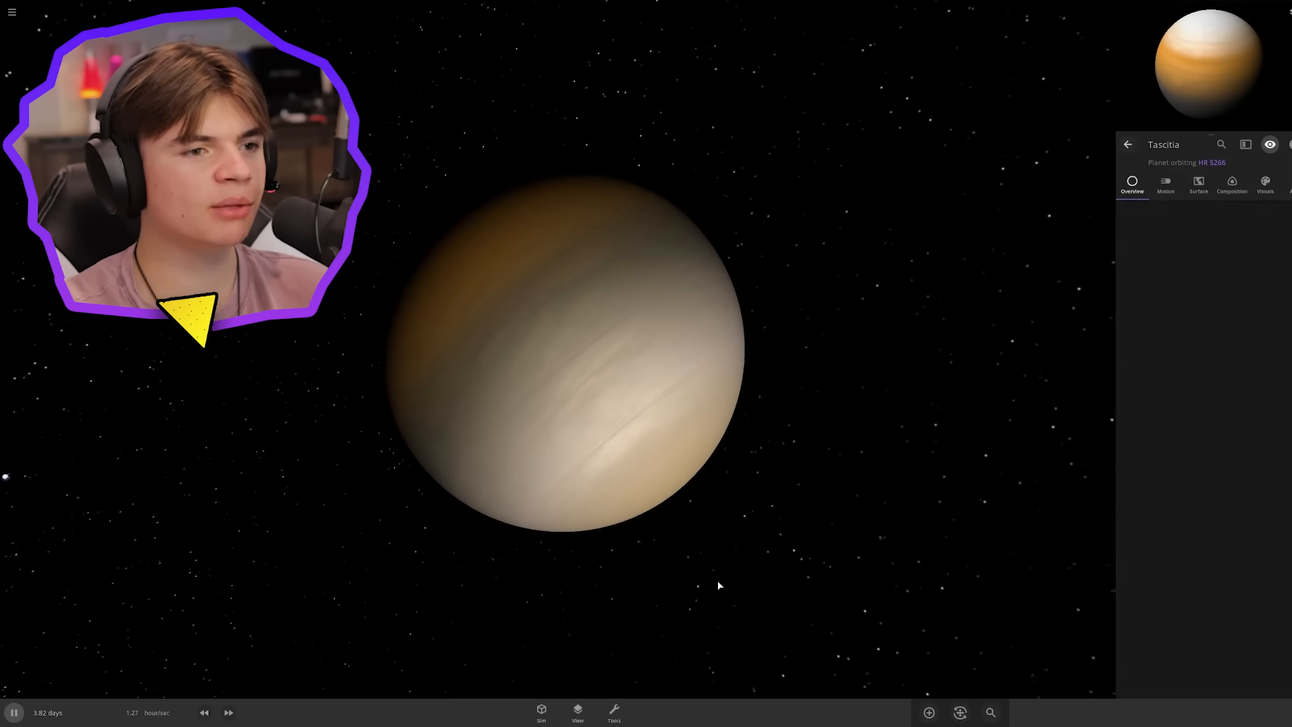
Rename the planets BIG BOI and SMALLER BOI and show orbit paths in the View panel
click(578, 712)
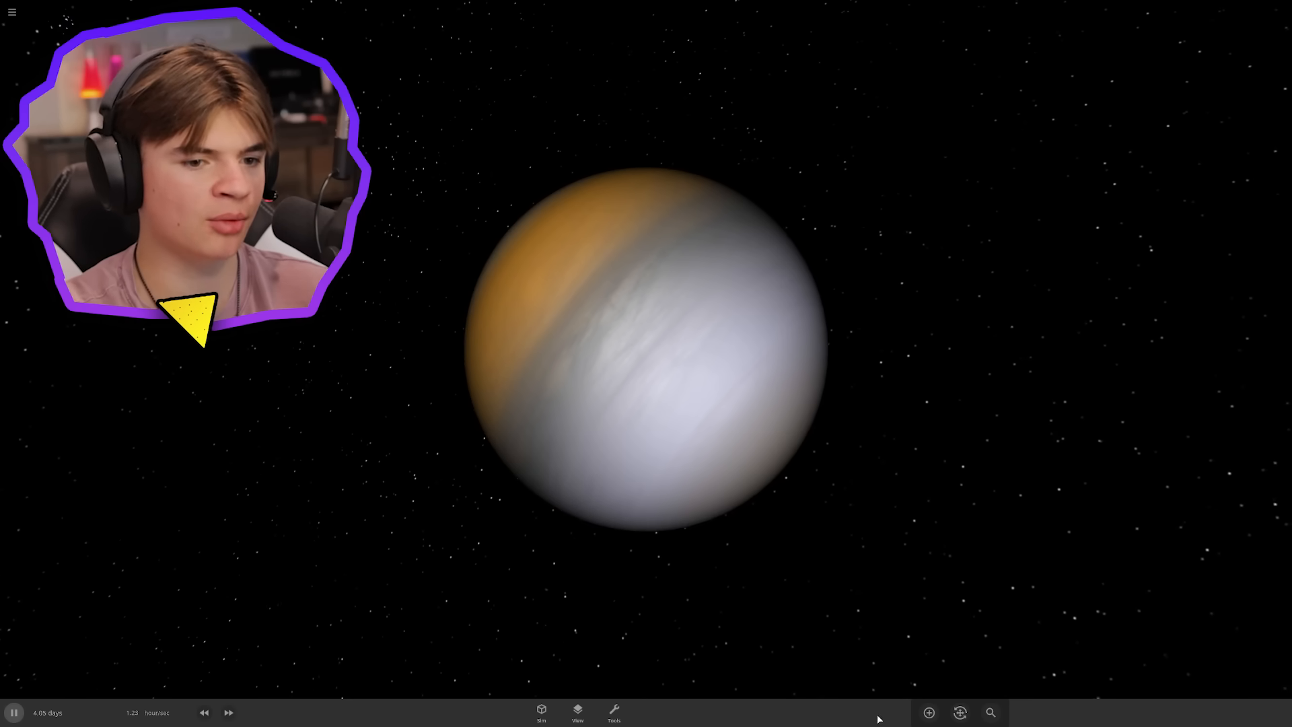
click(928, 712)
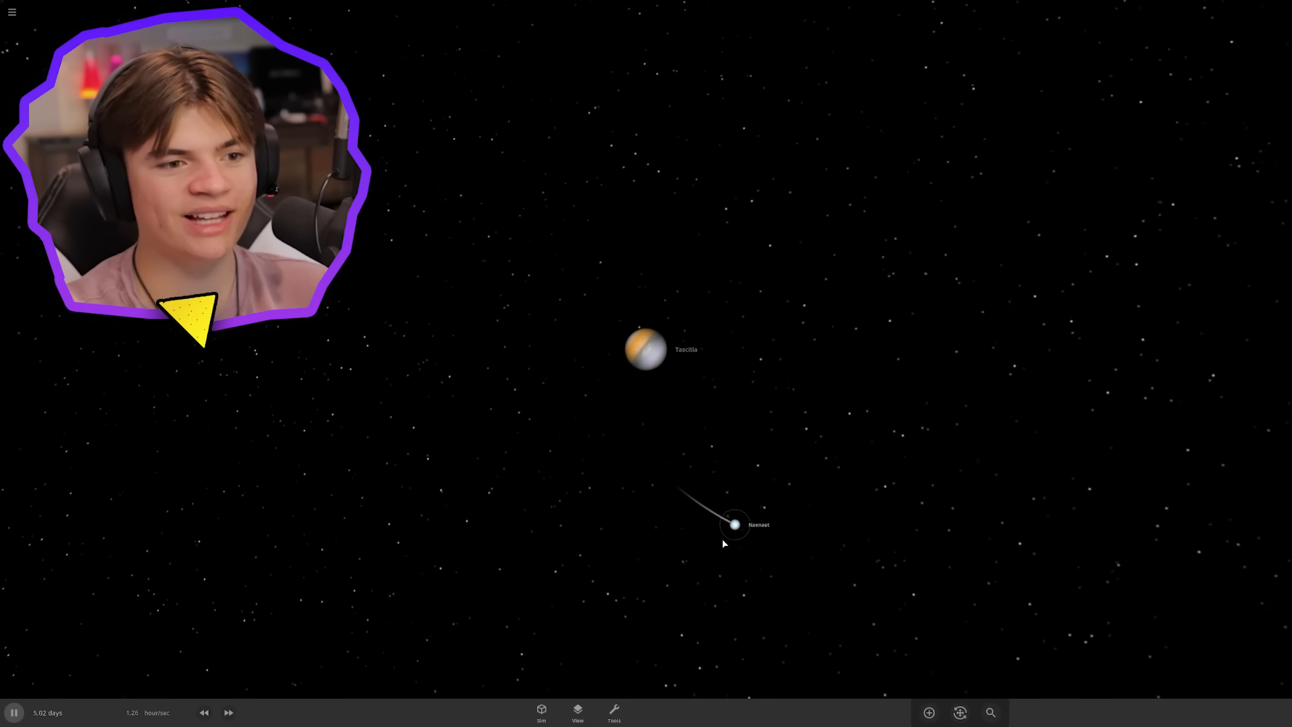
click(577, 712)
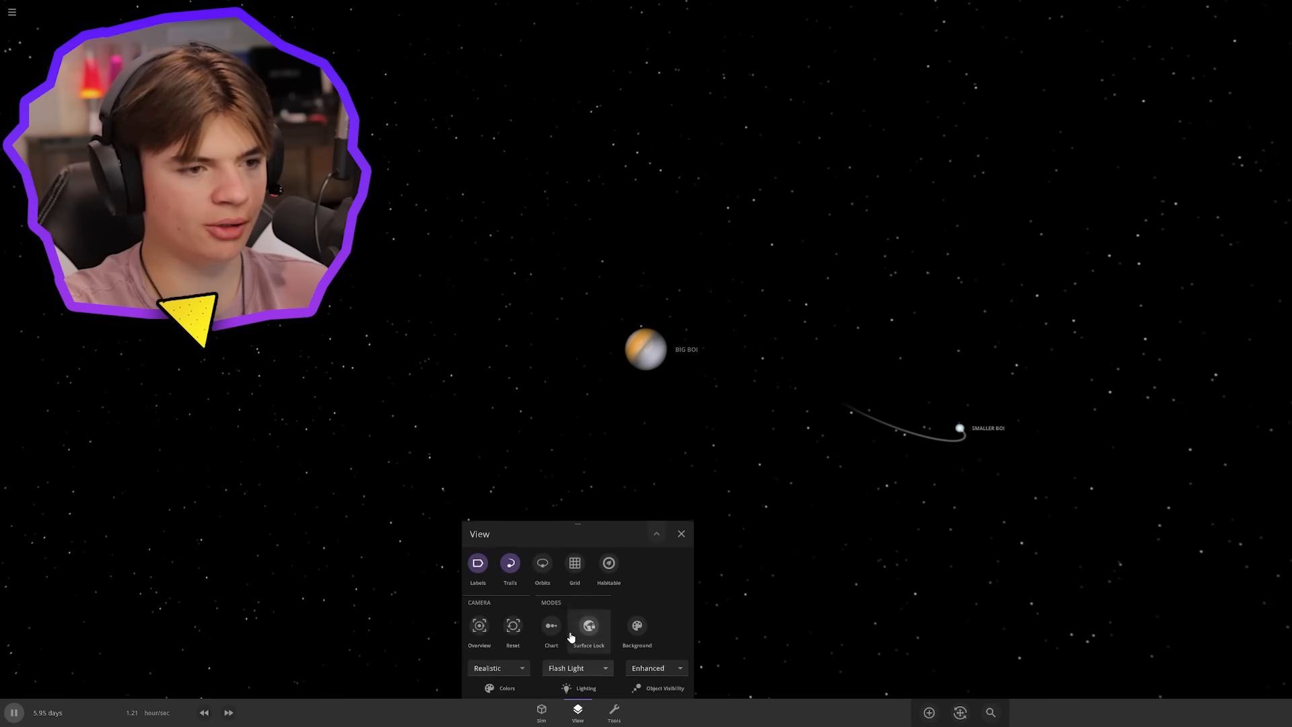
click(681, 533)
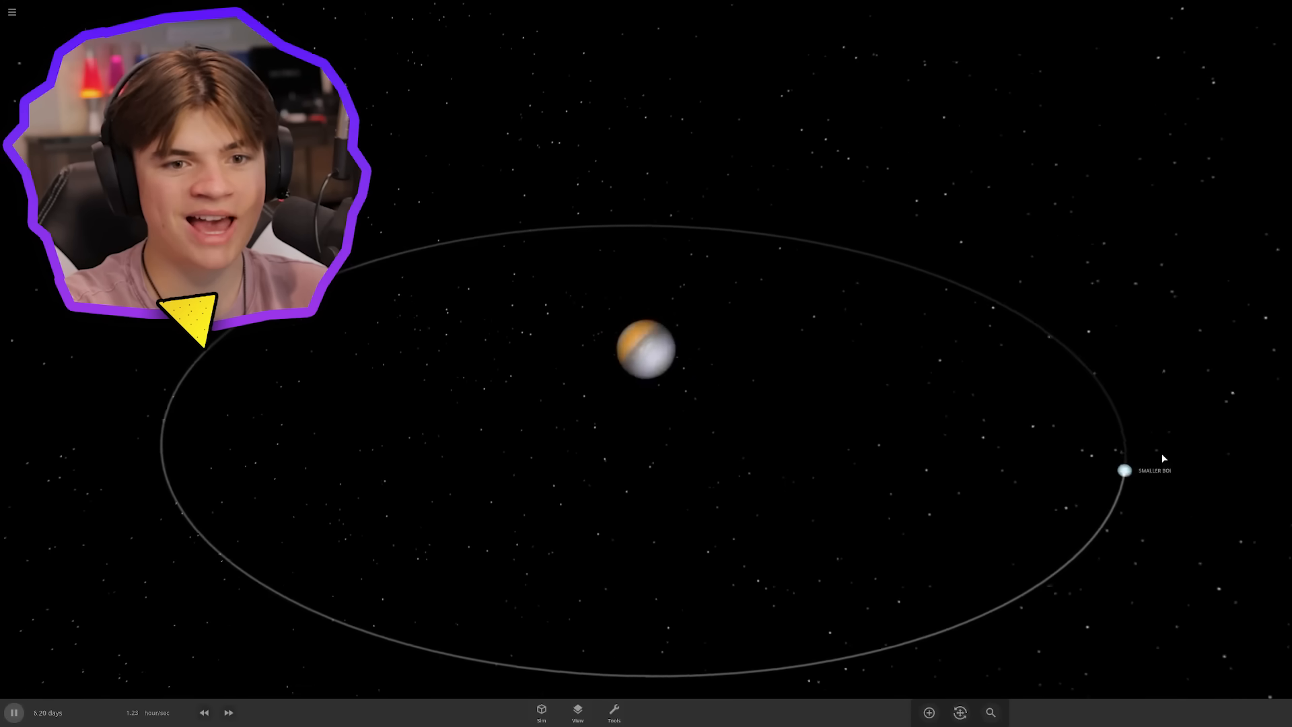
Select SMALLER BOI and add Earth, then Mars, orbiting it
click(1124, 470)
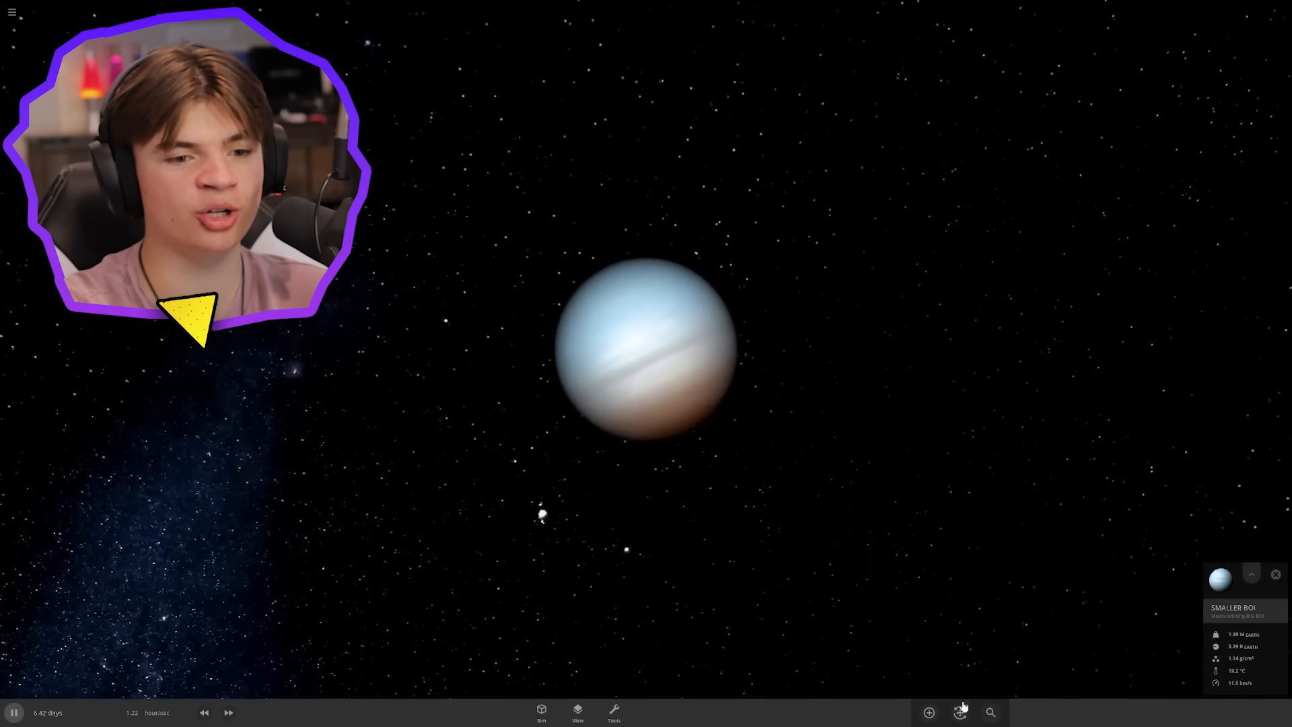
click(929, 712)
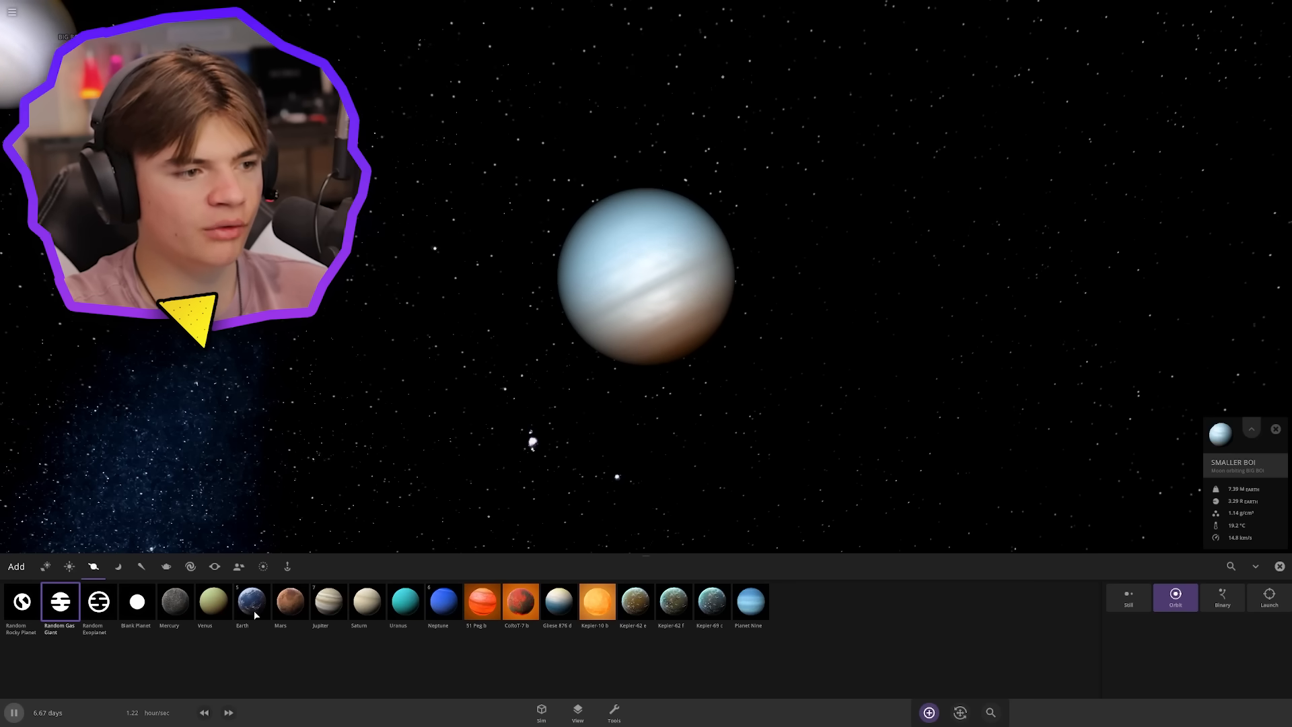
click(252, 602)
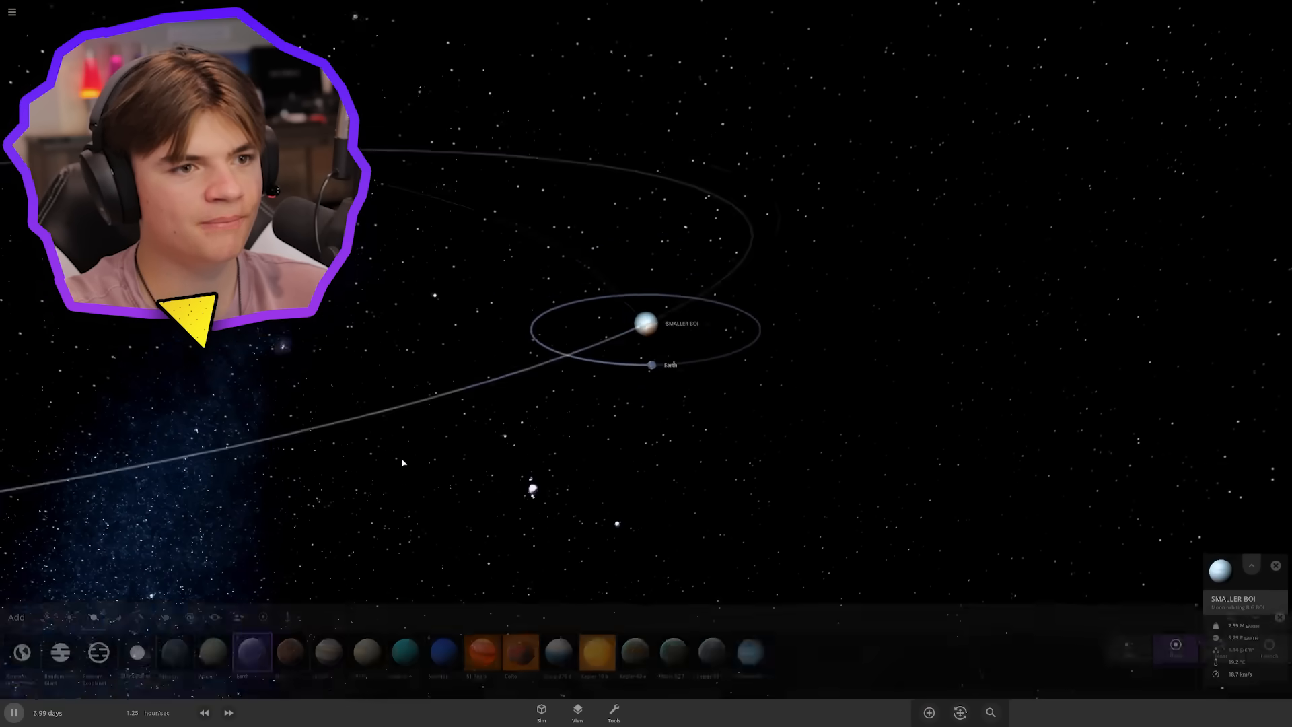
click(229, 712)
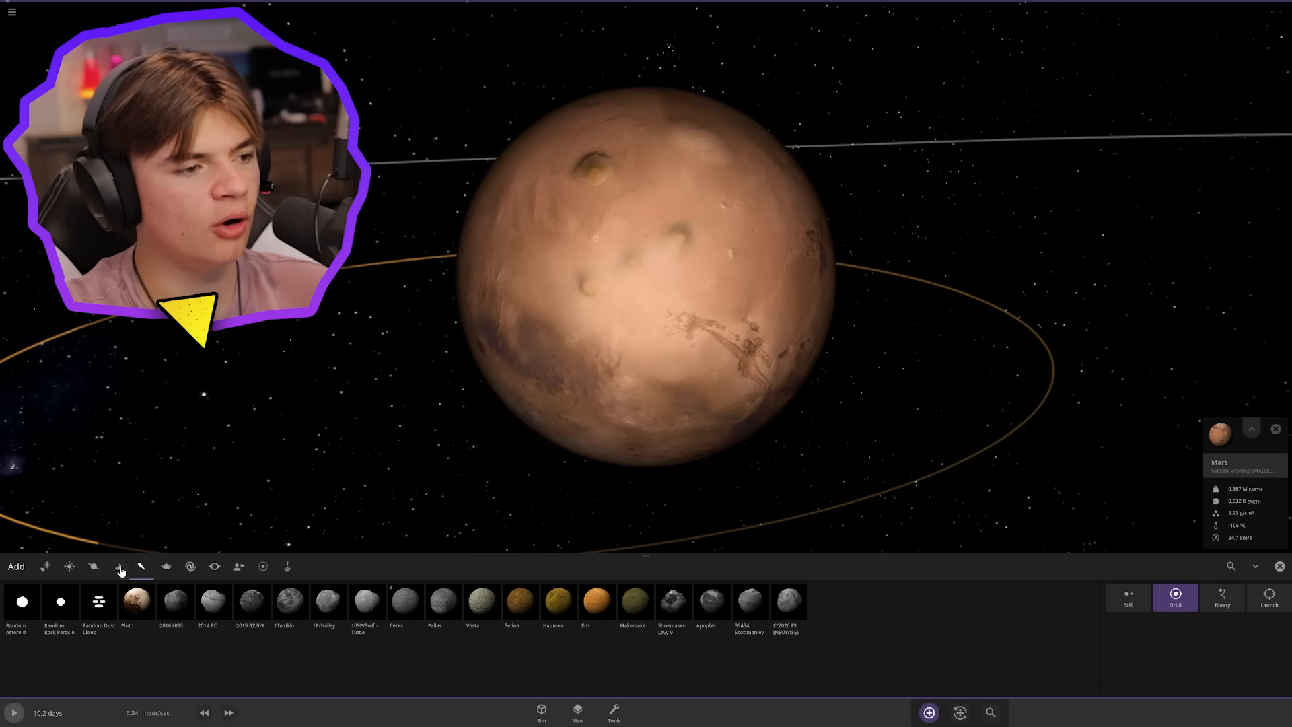
Place Phobos and several other moons in orbit around Mars and unpause the simulation
click(119, 567)
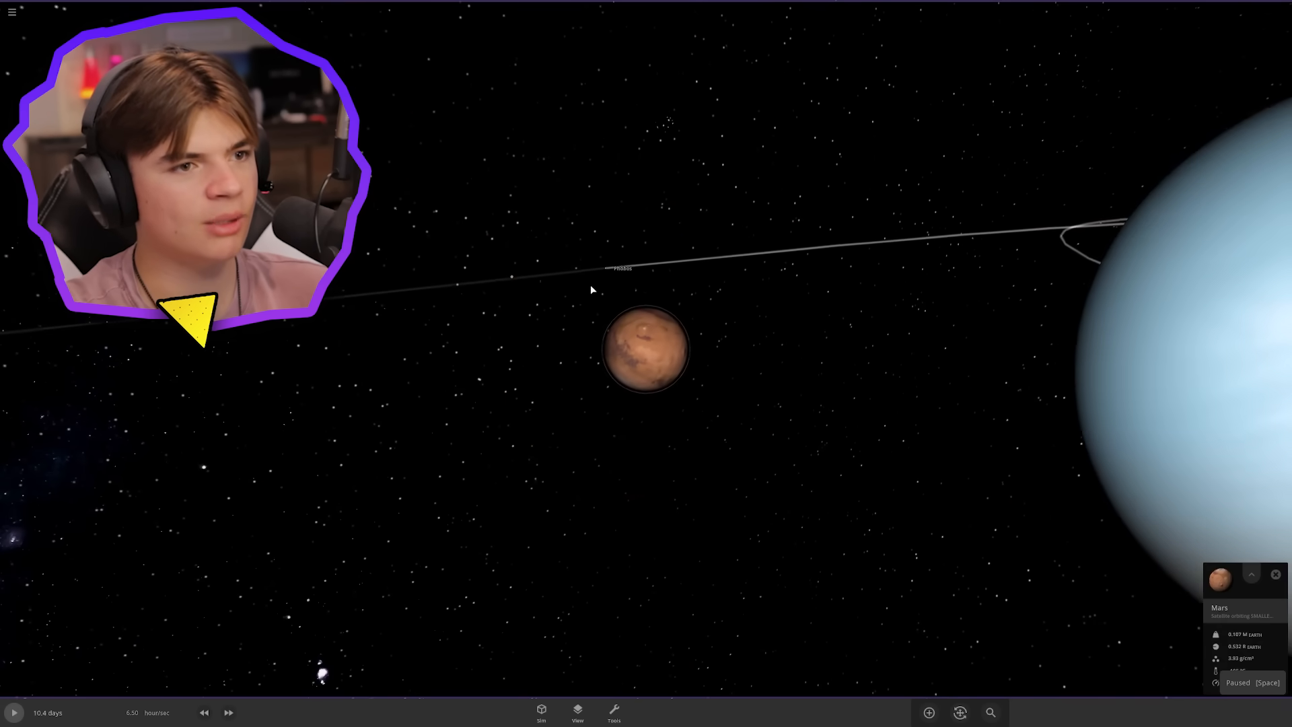
click(1250, 574)
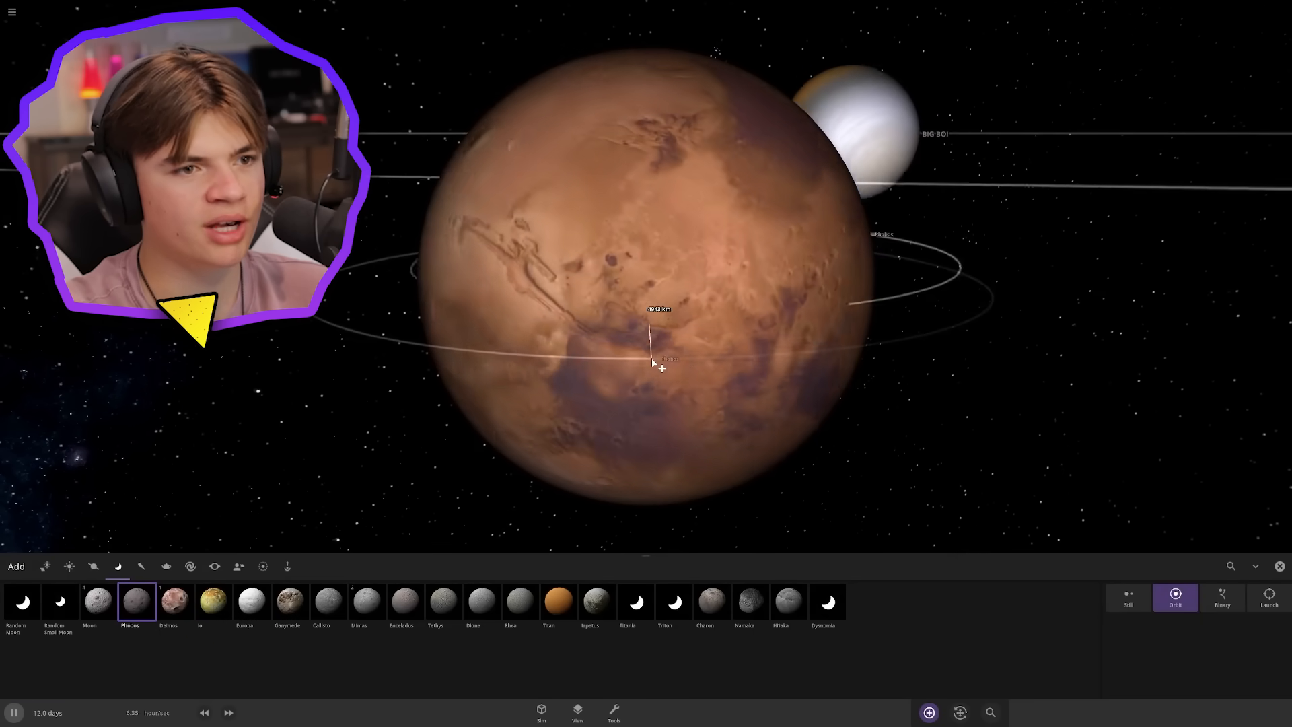
click(214, 566)
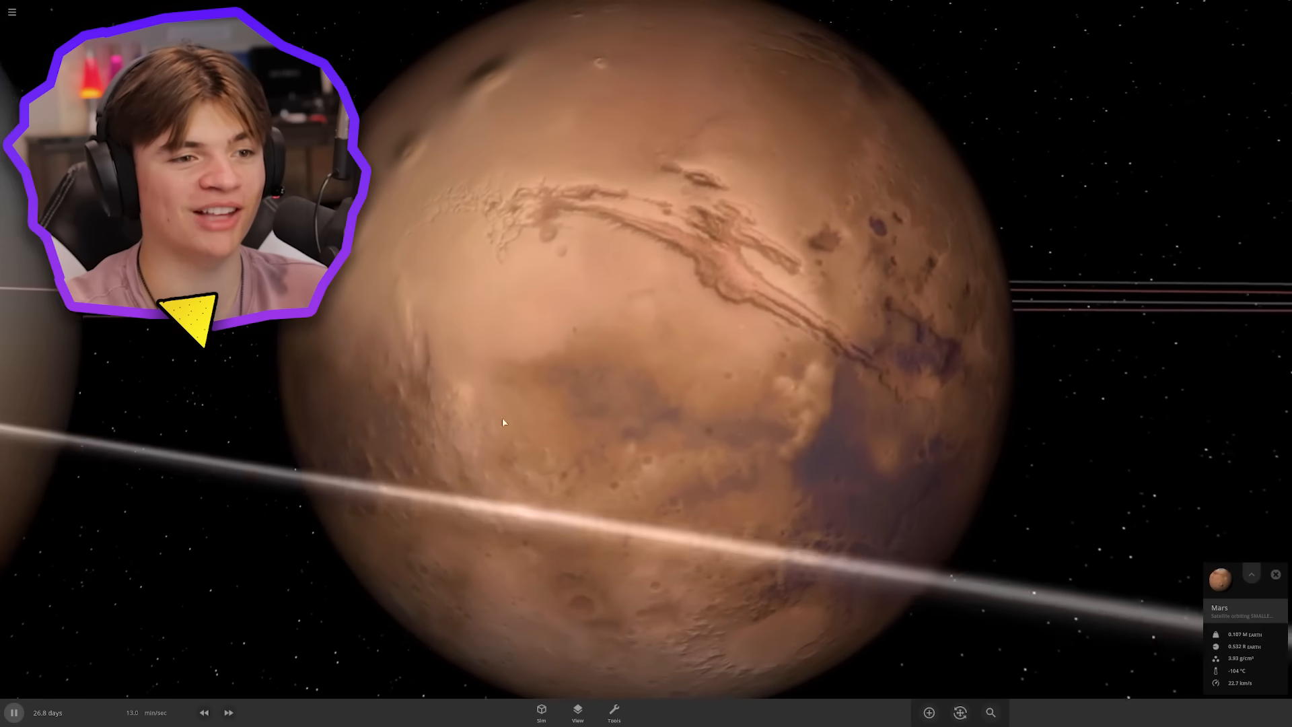
scroll(down, 3)
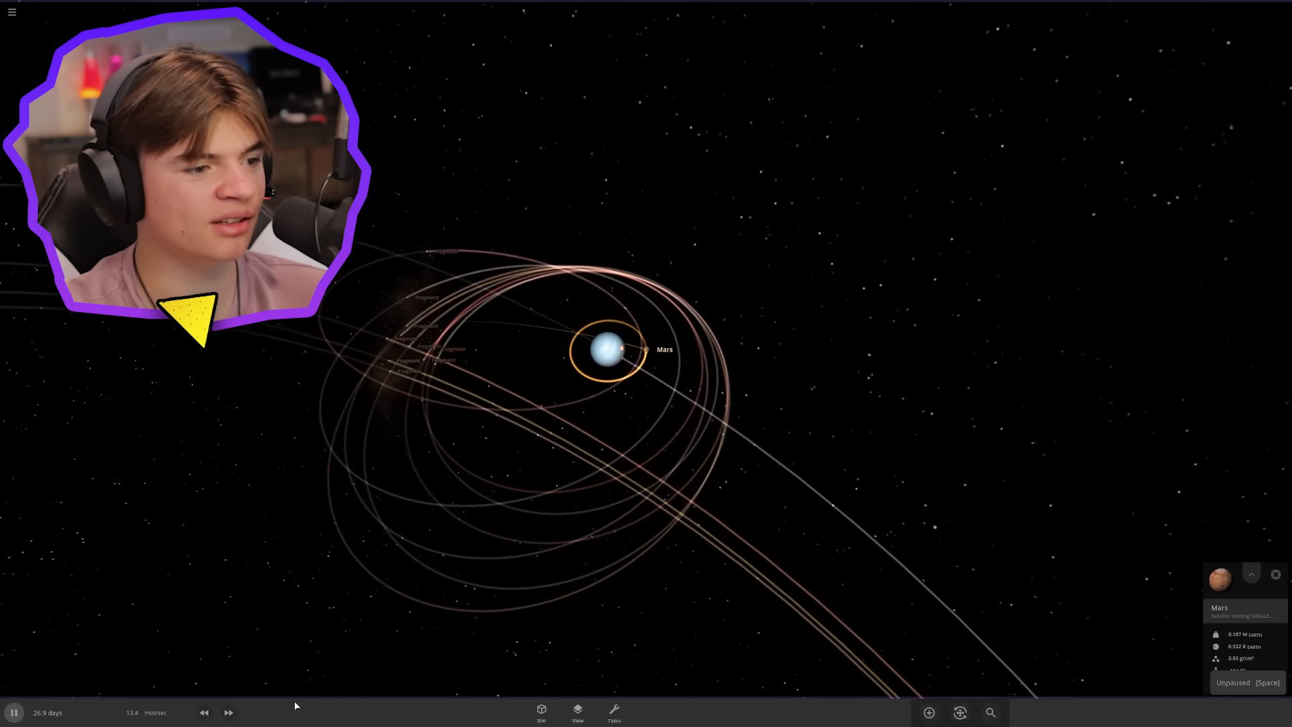
Add a Black Hole 1 Solar Mass orbiting the bright star Phi2Pav
click(229, 712)
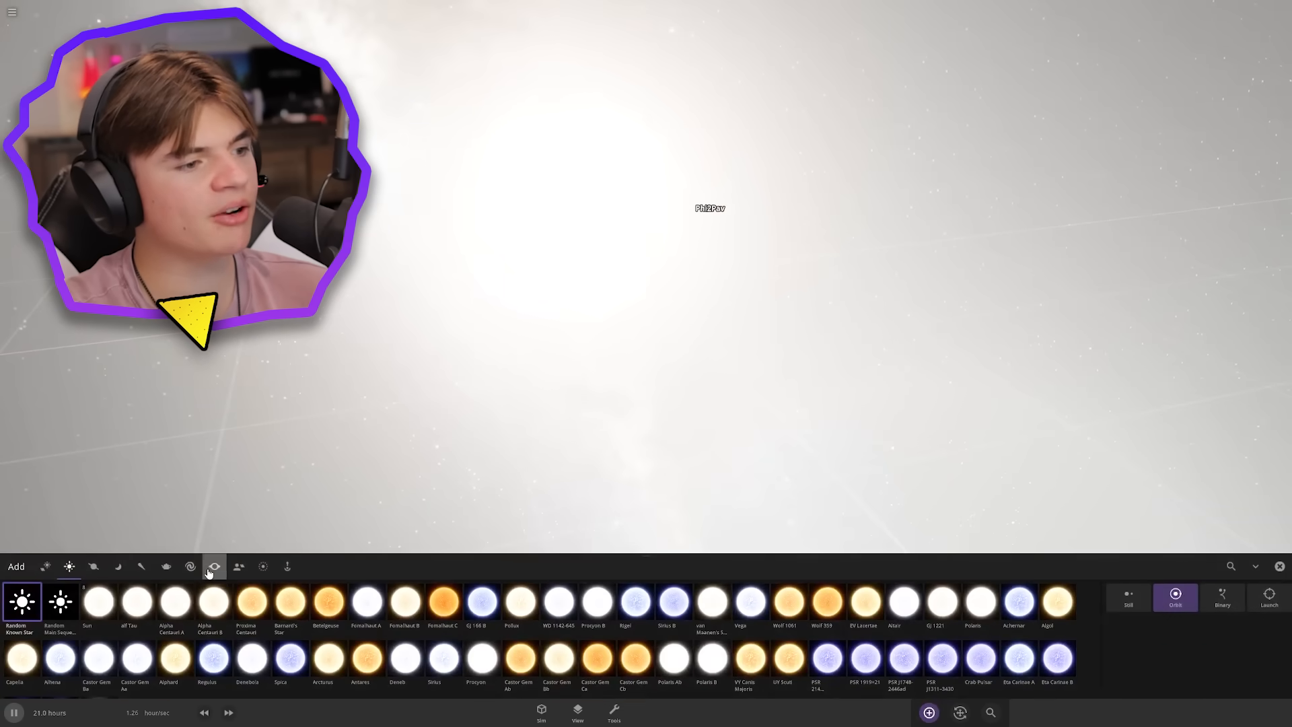
click(214, 567)
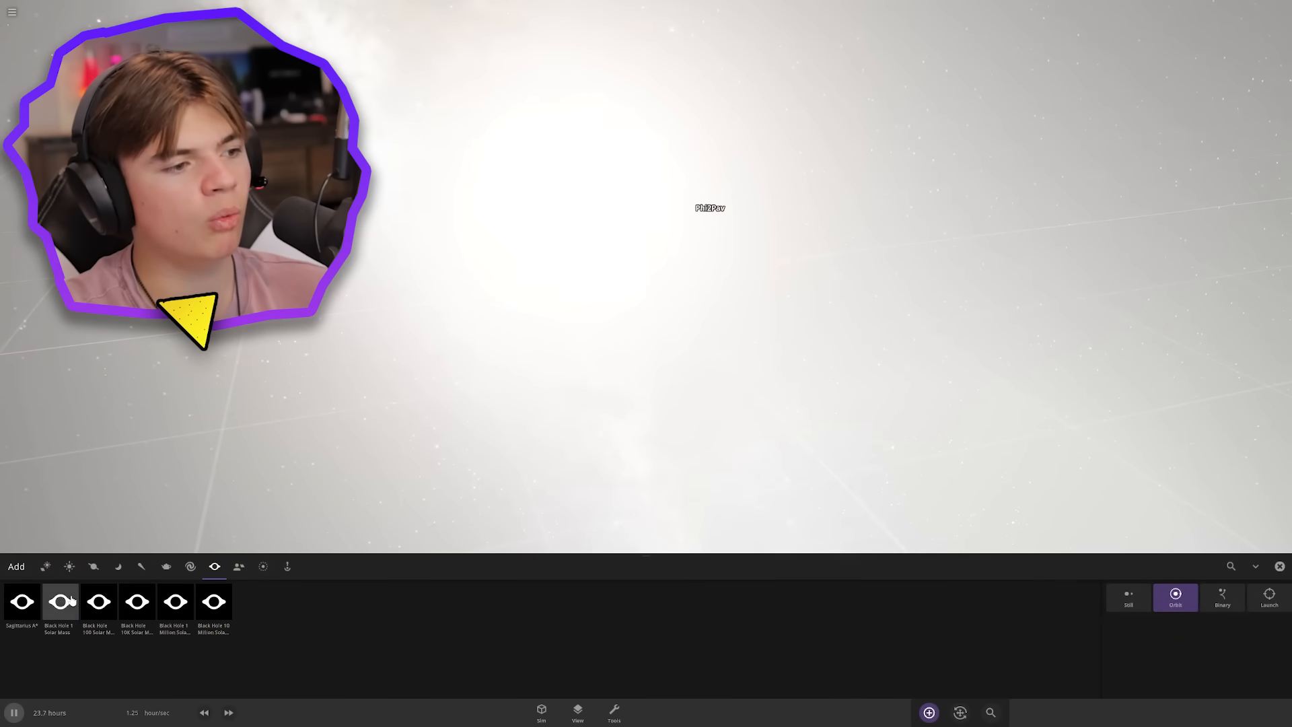
click(59, 602)
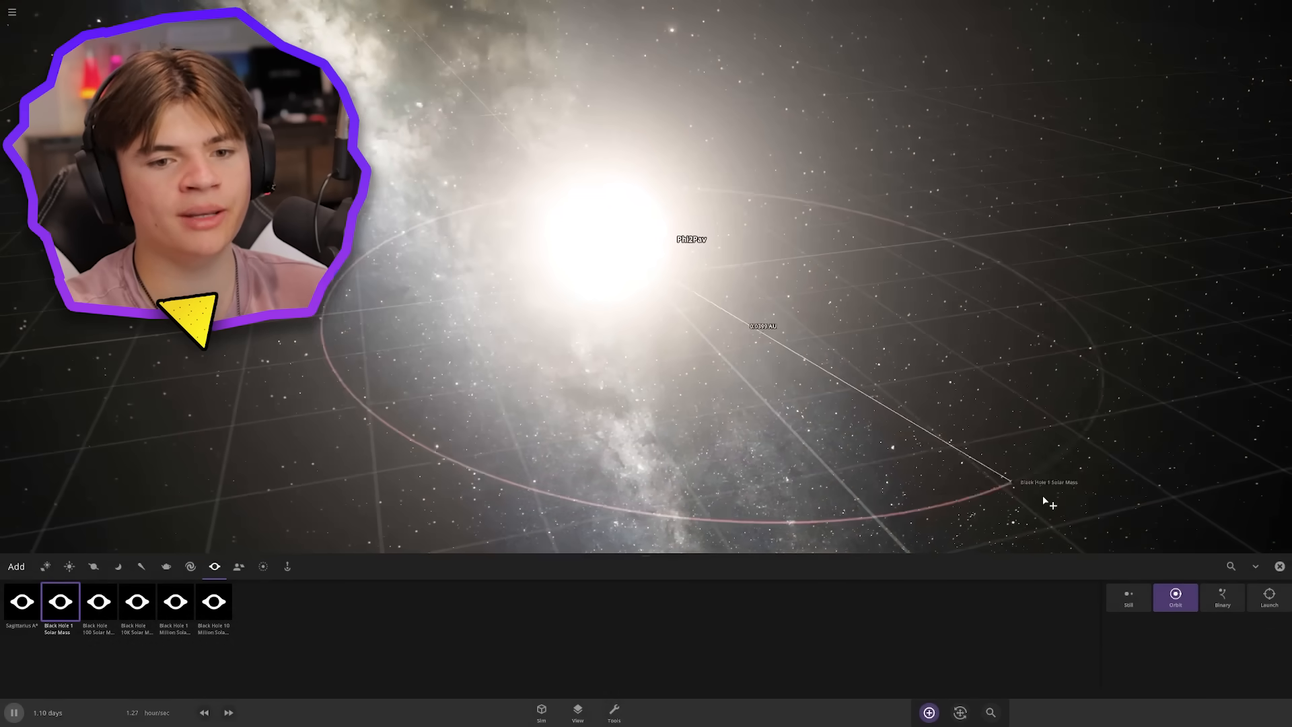
click(1222, 595)
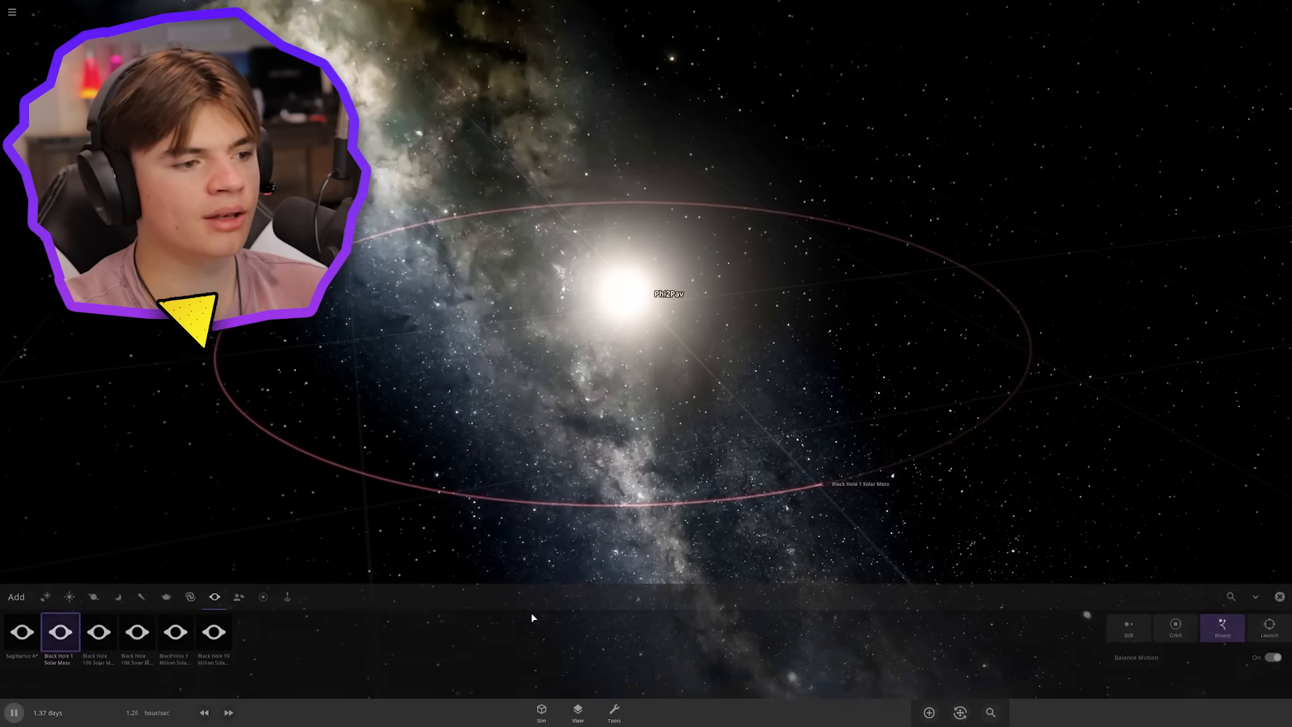
Create a barycenter for the star and black hole and orbit a Random Rocky Planet around it
click(229, 712)
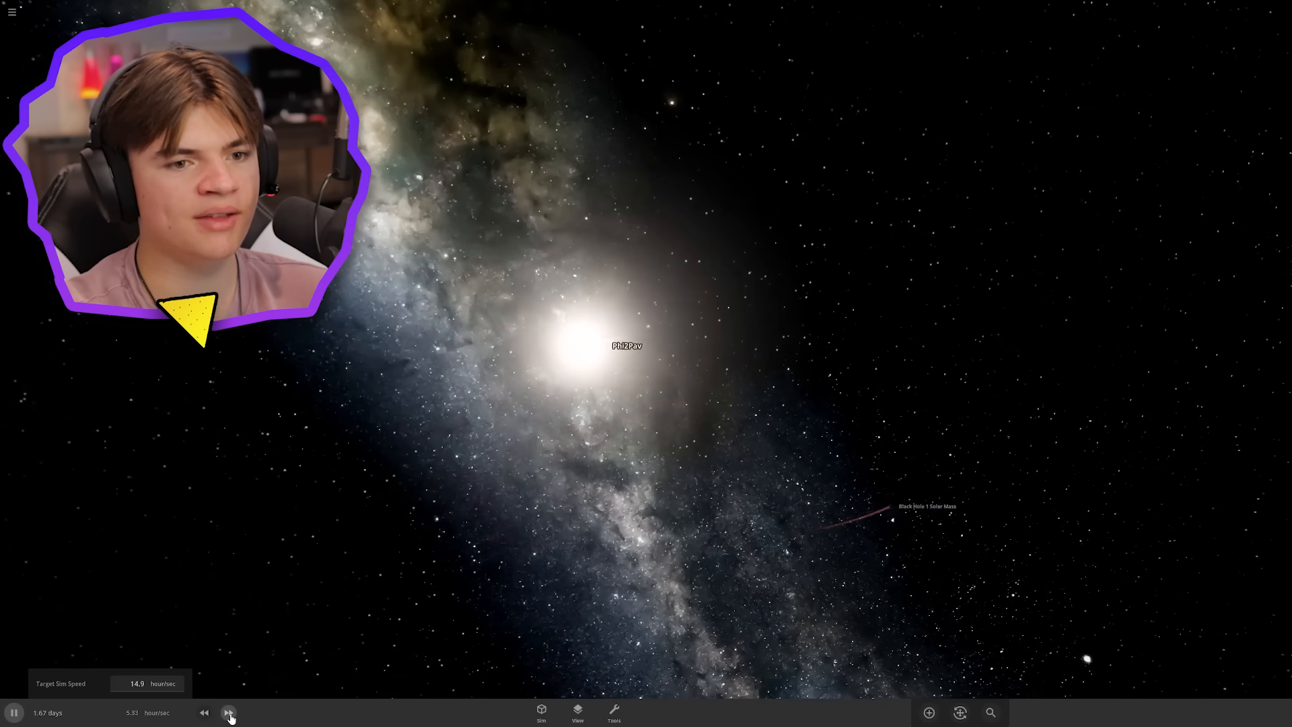
click(229, 713)
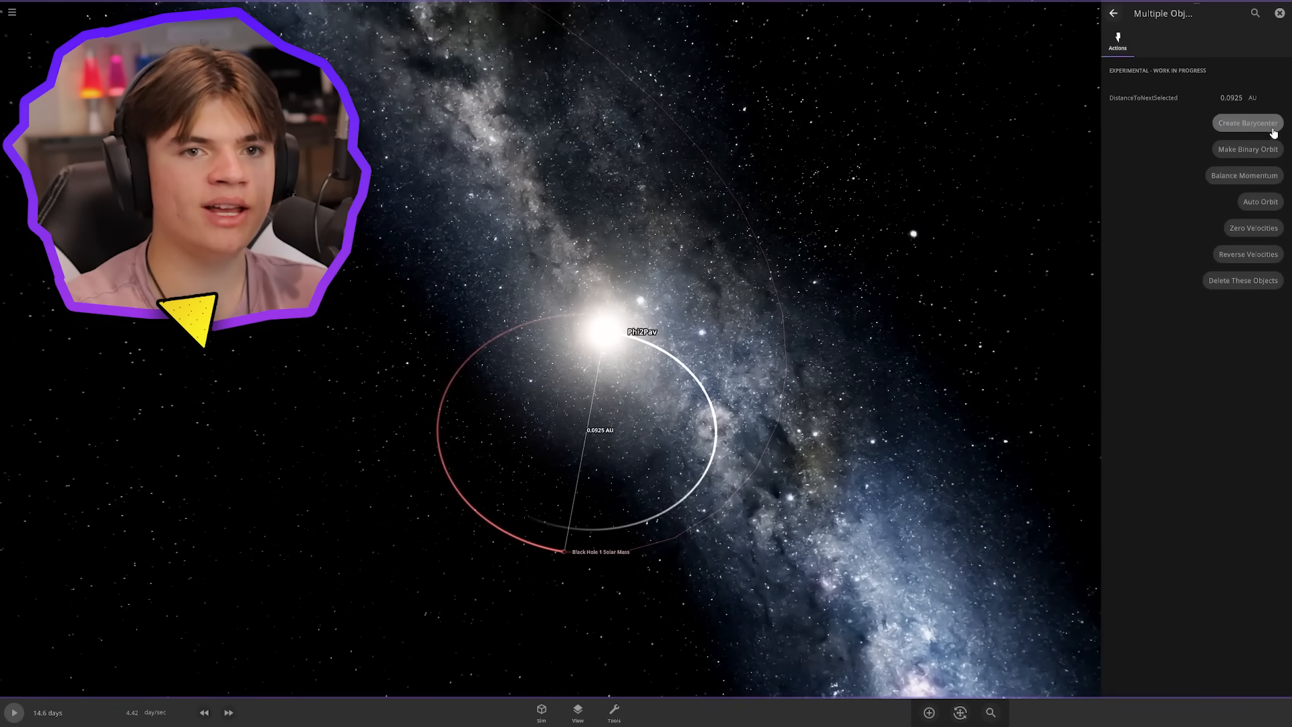
click(1246, 122)
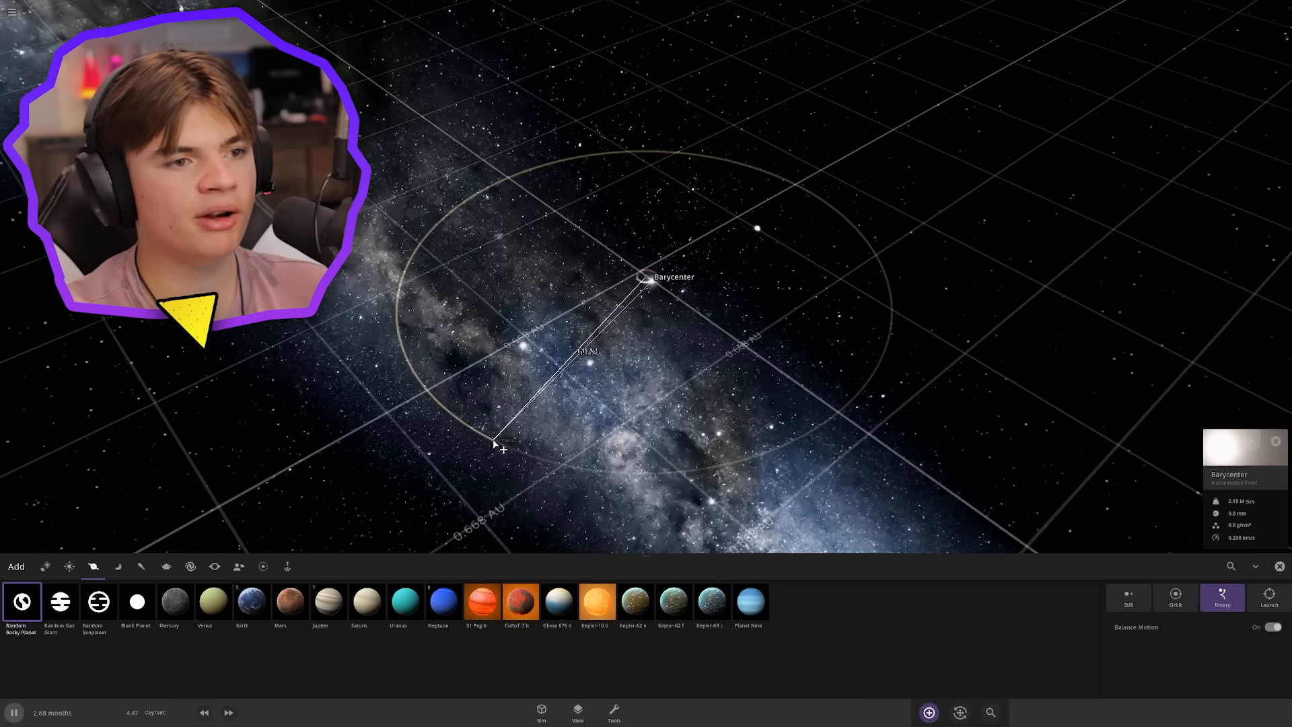
click(577, 712)
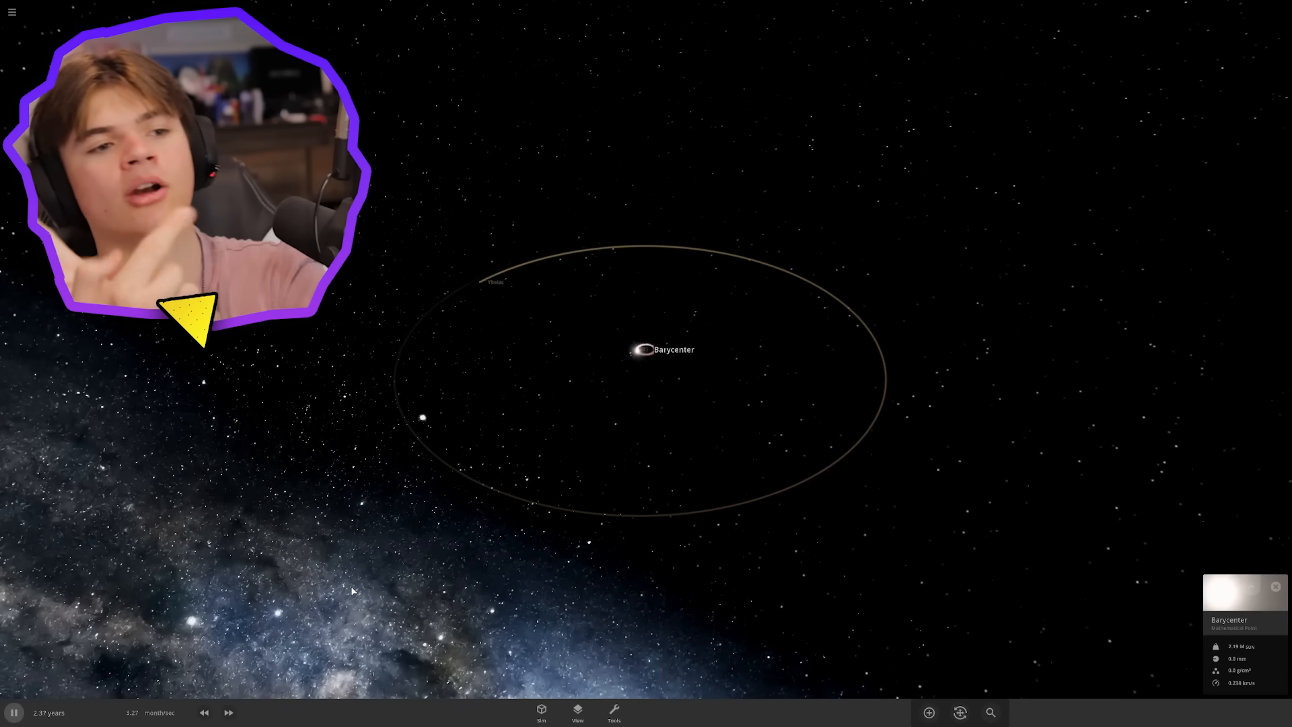
Slow the simulation and raise the rocky planet's sea level to give it oceans
click(13, 714)
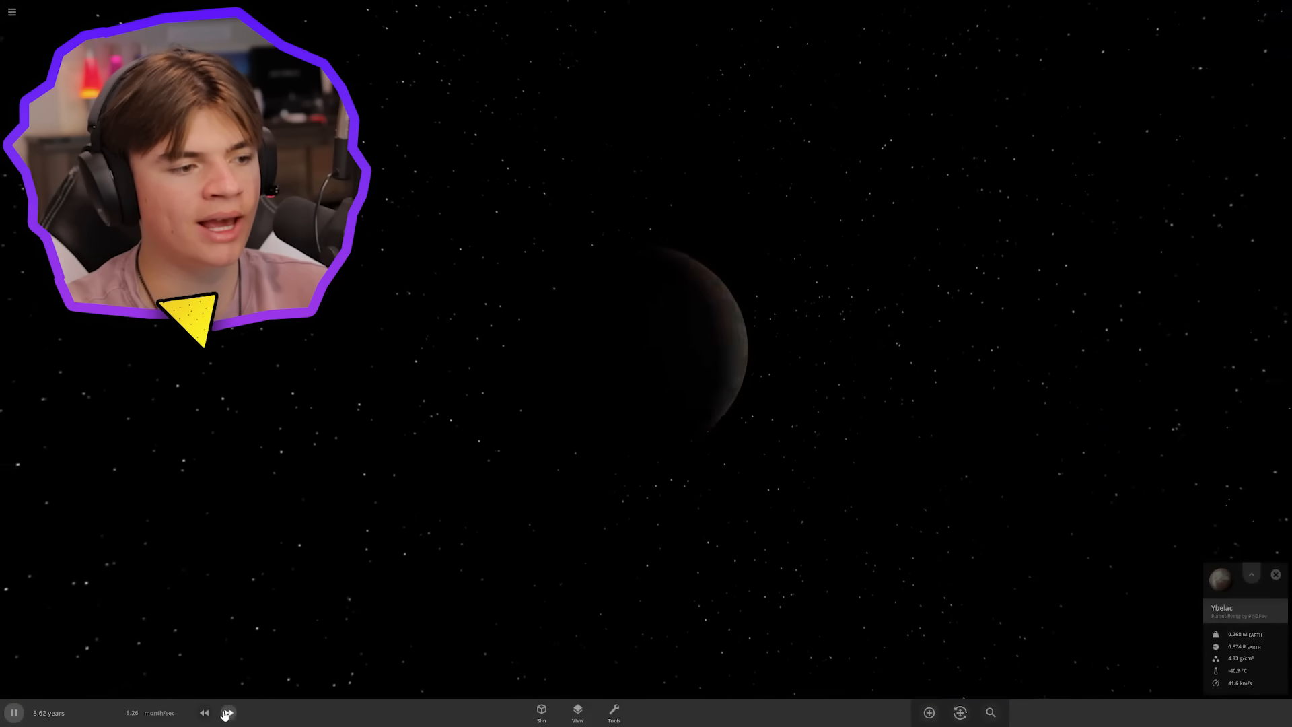
click(203, 714)
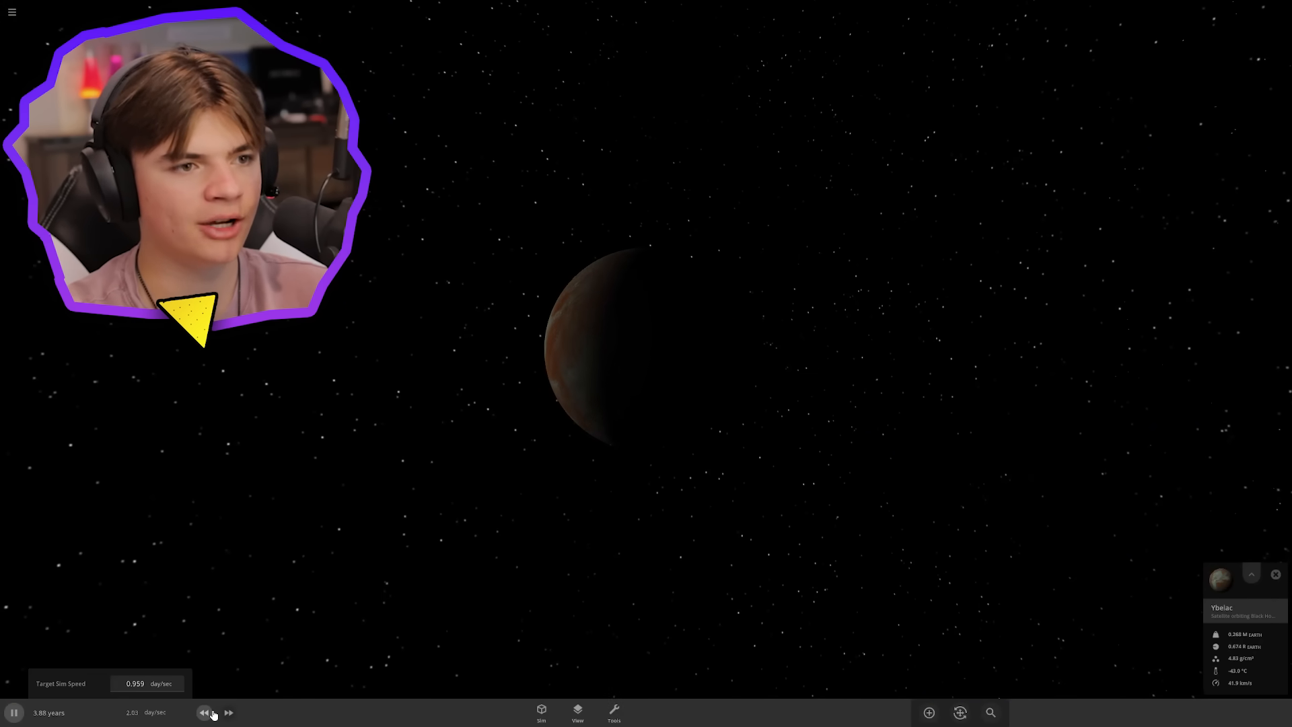
click(1250, 574)
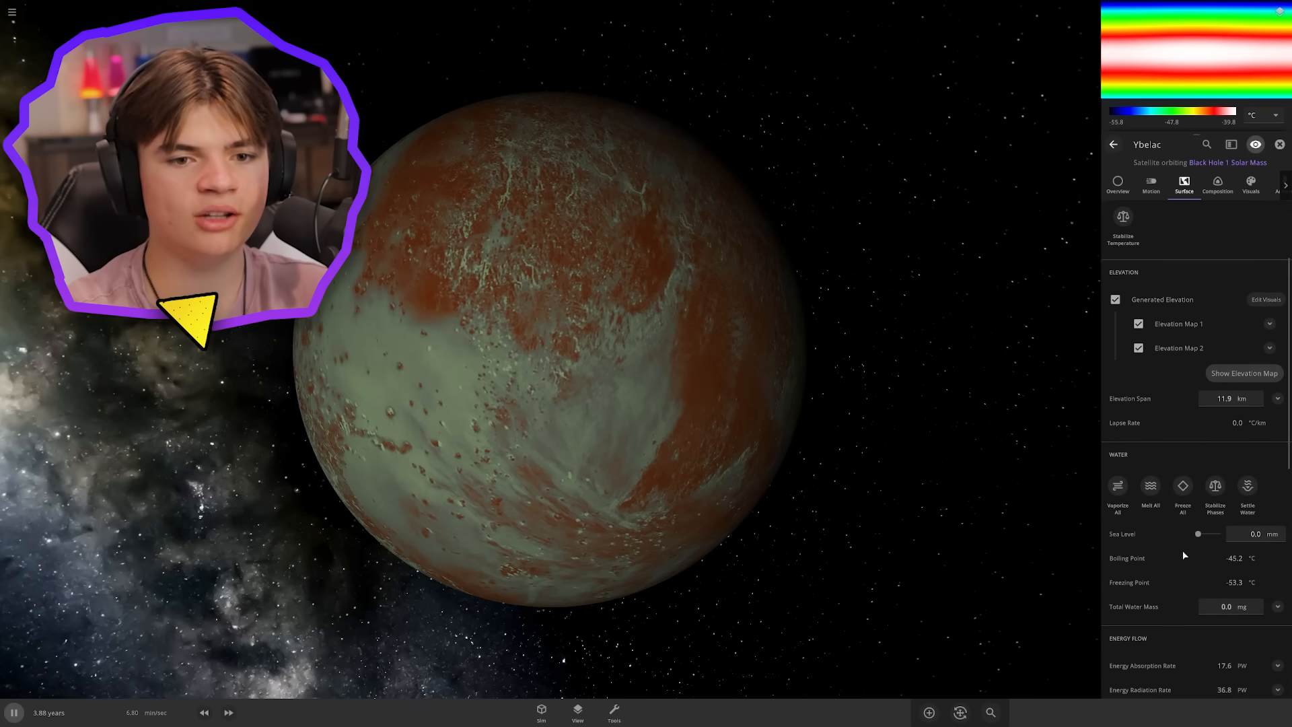
drag(1198, 535, 1200, 534)
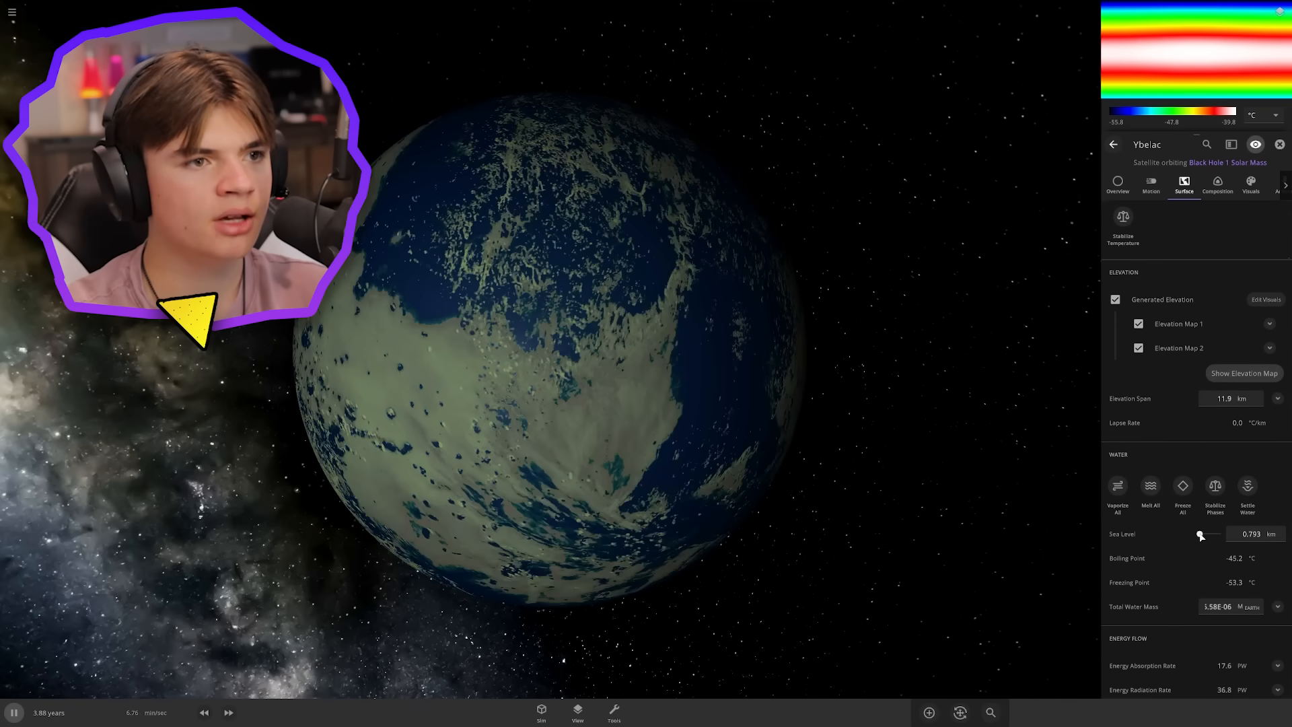
drag(1201, 534, 1222, 534)
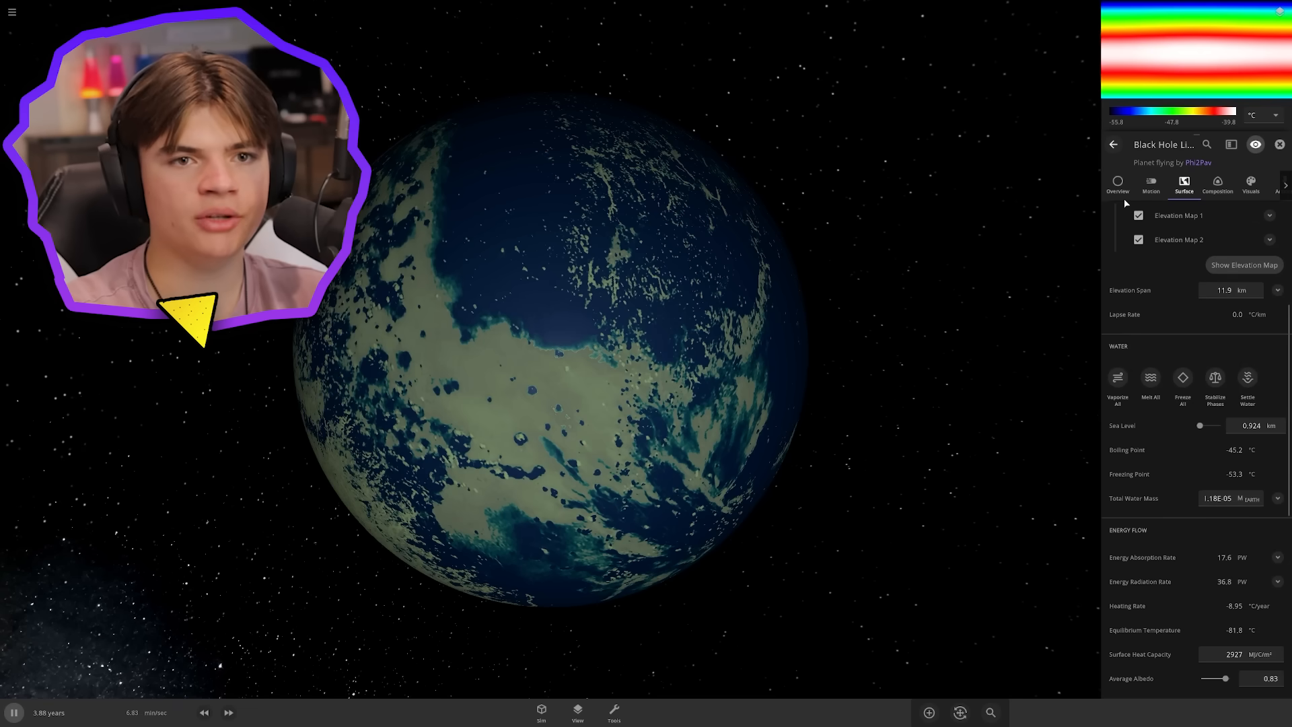
Rename the planet Black Hole Life and give it an atmosphere mass
click(1118, 184)
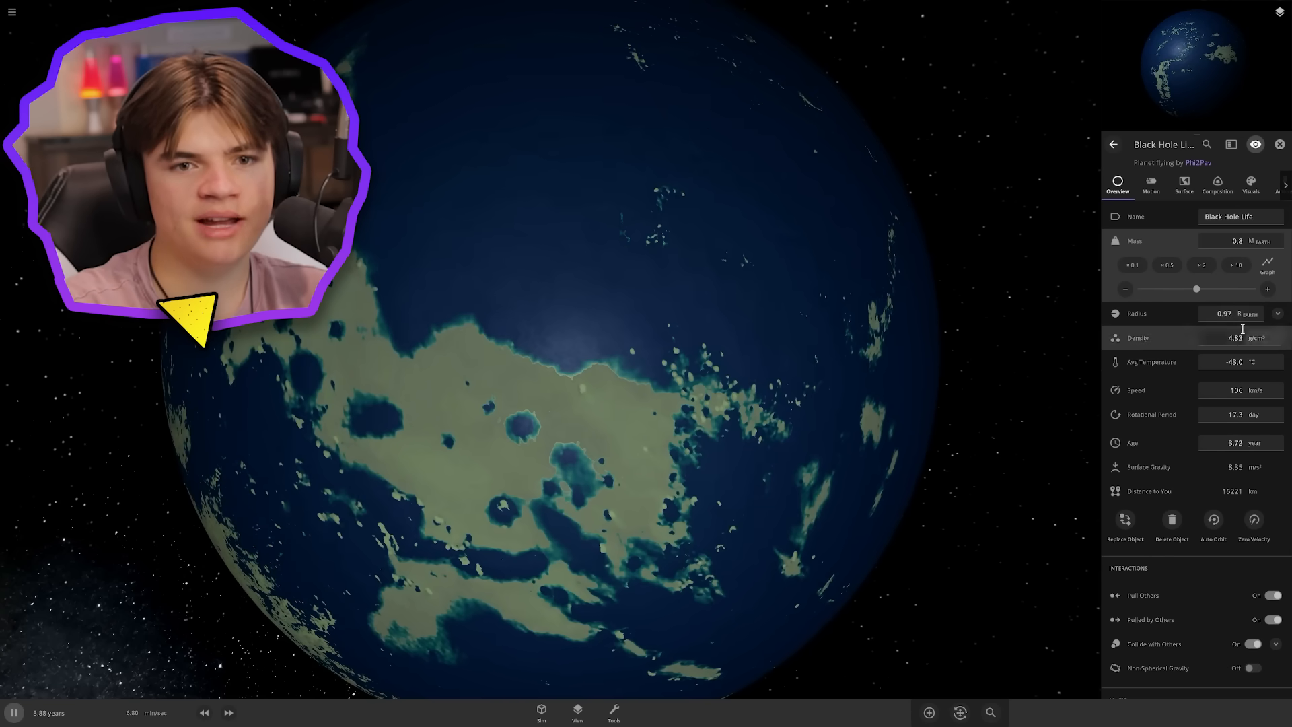
click(1183, 185)
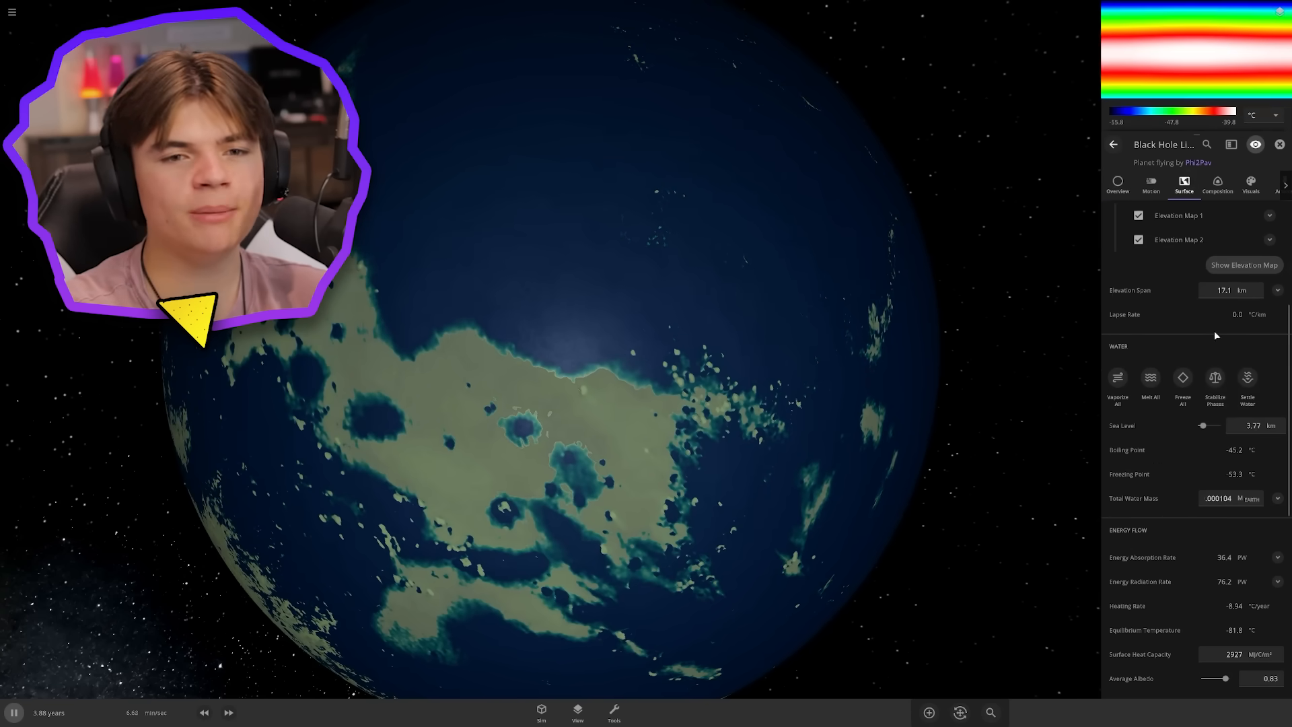
scroll(down, 3)
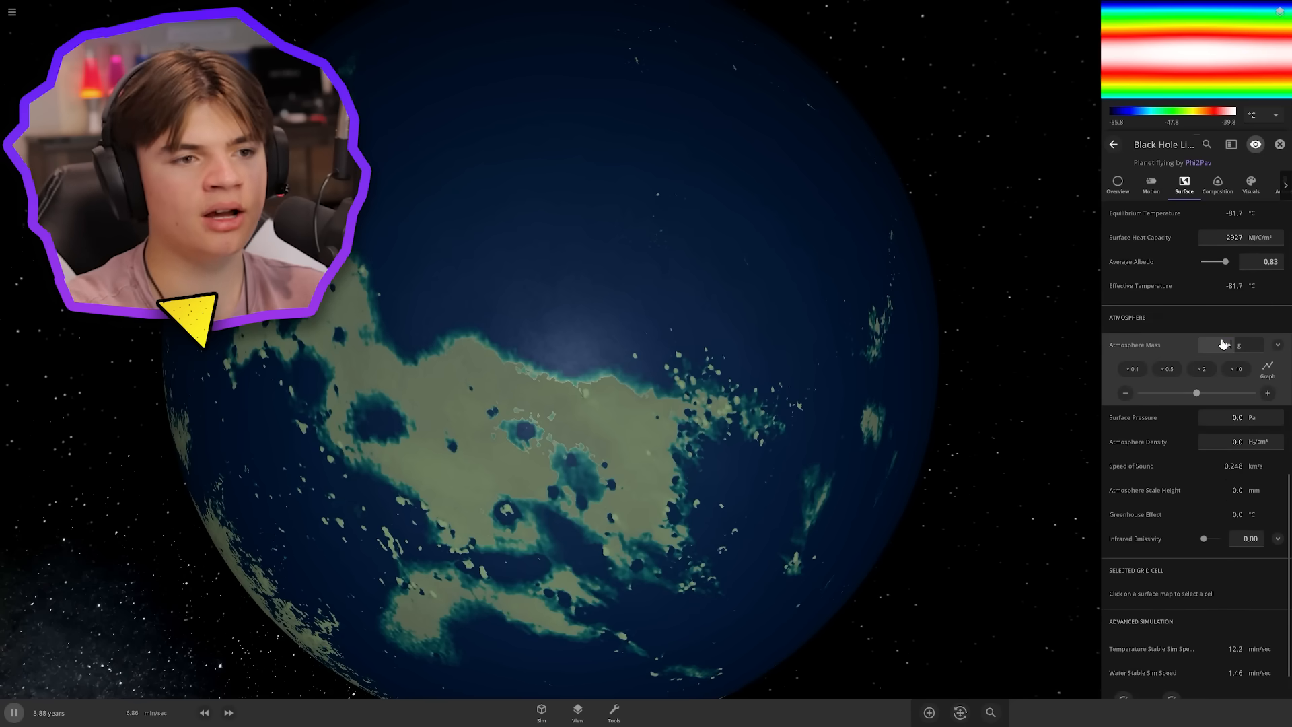
click(1251, 185)
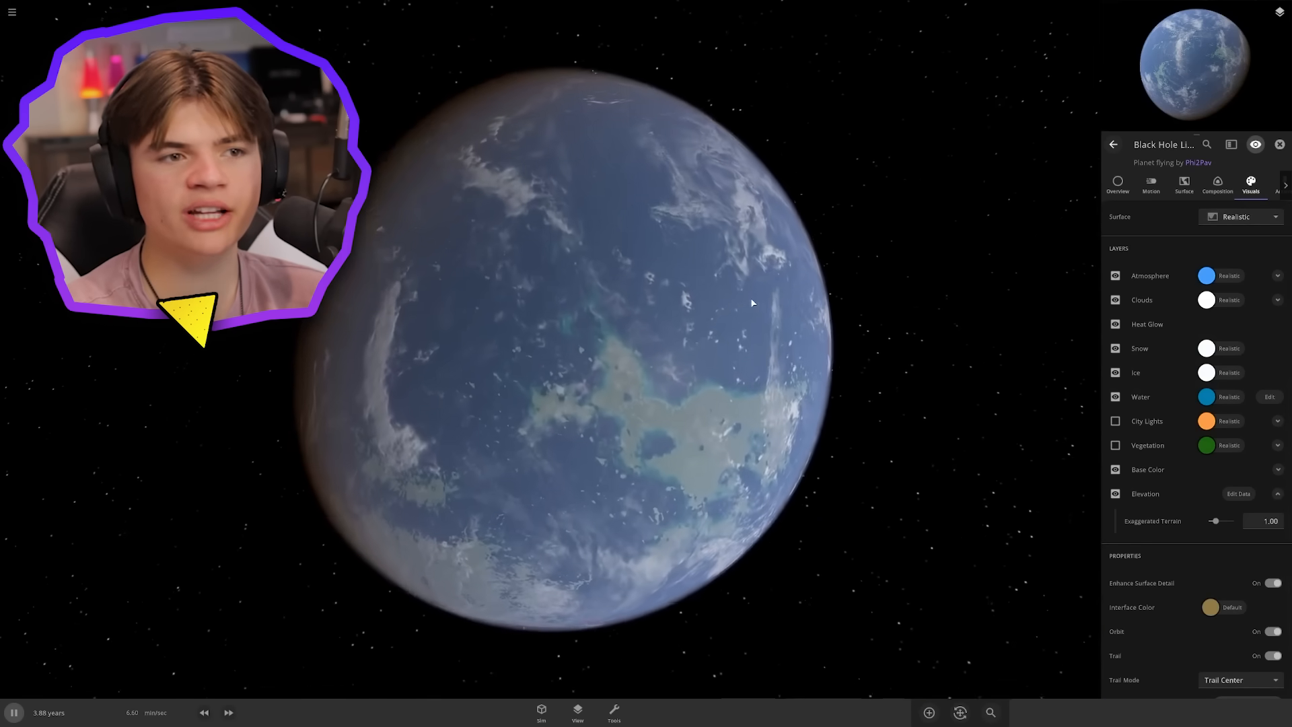
Straighten Black Hole Life's axial tilt with the Rotate gizmo and adjust its atmosphere mass
click(1217, 186)
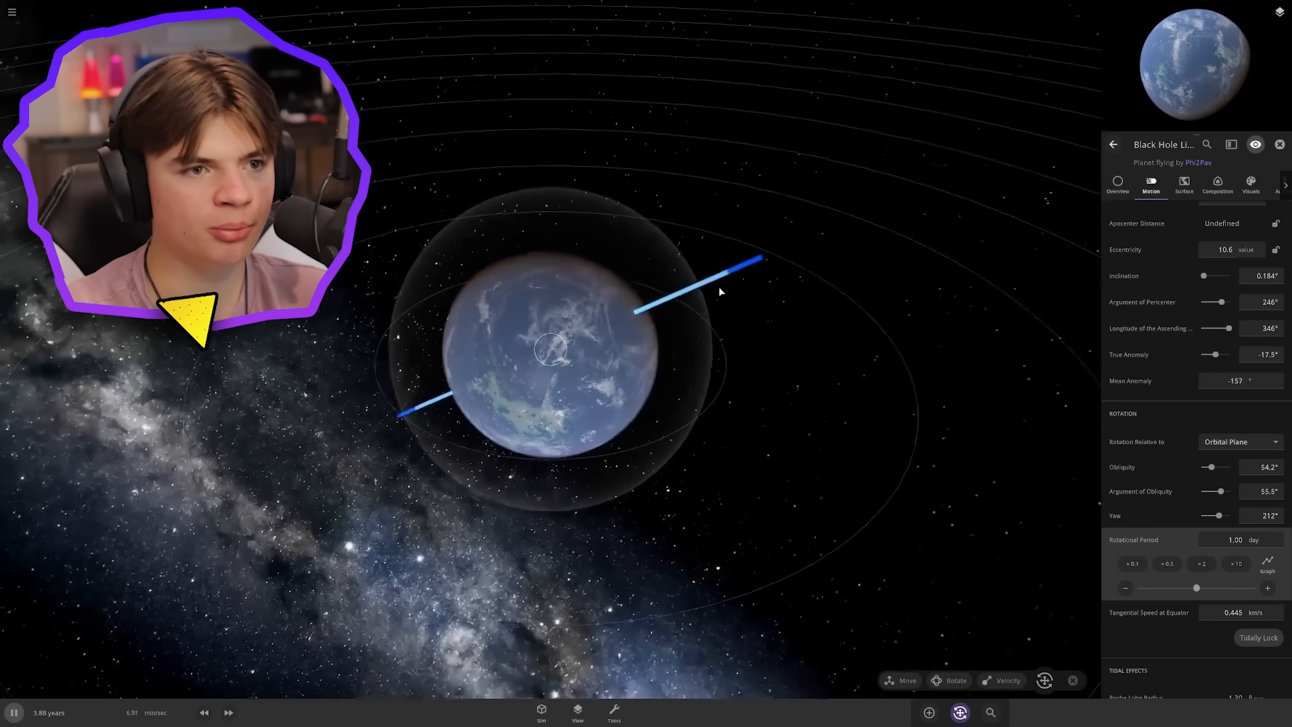
drag(719, 291, 583, 204)
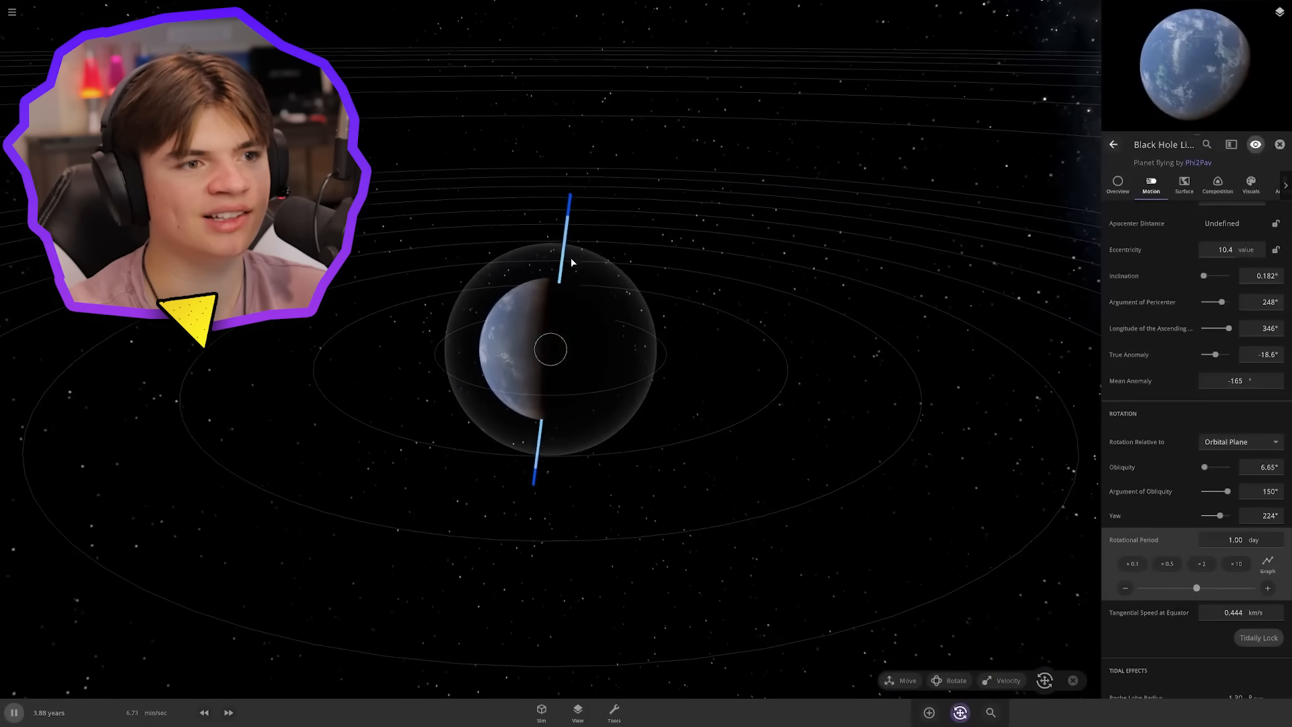
click(1183, 187)
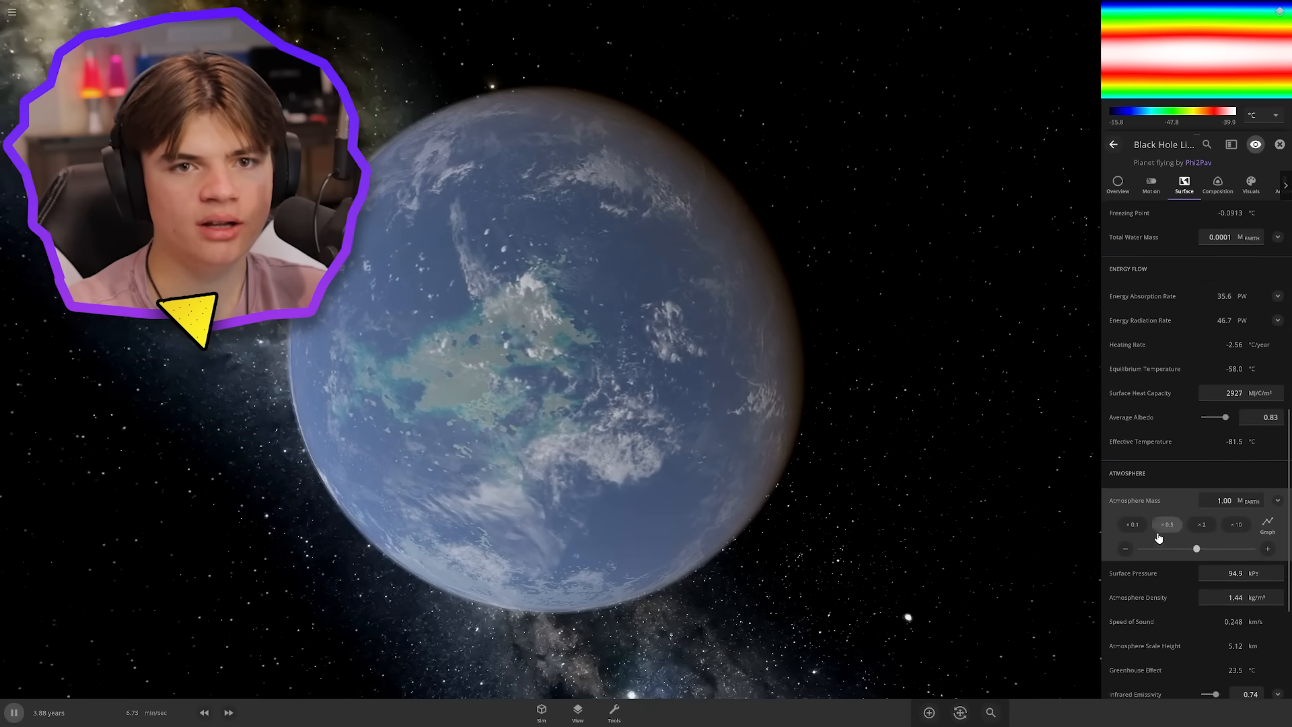
click(1217, 184)
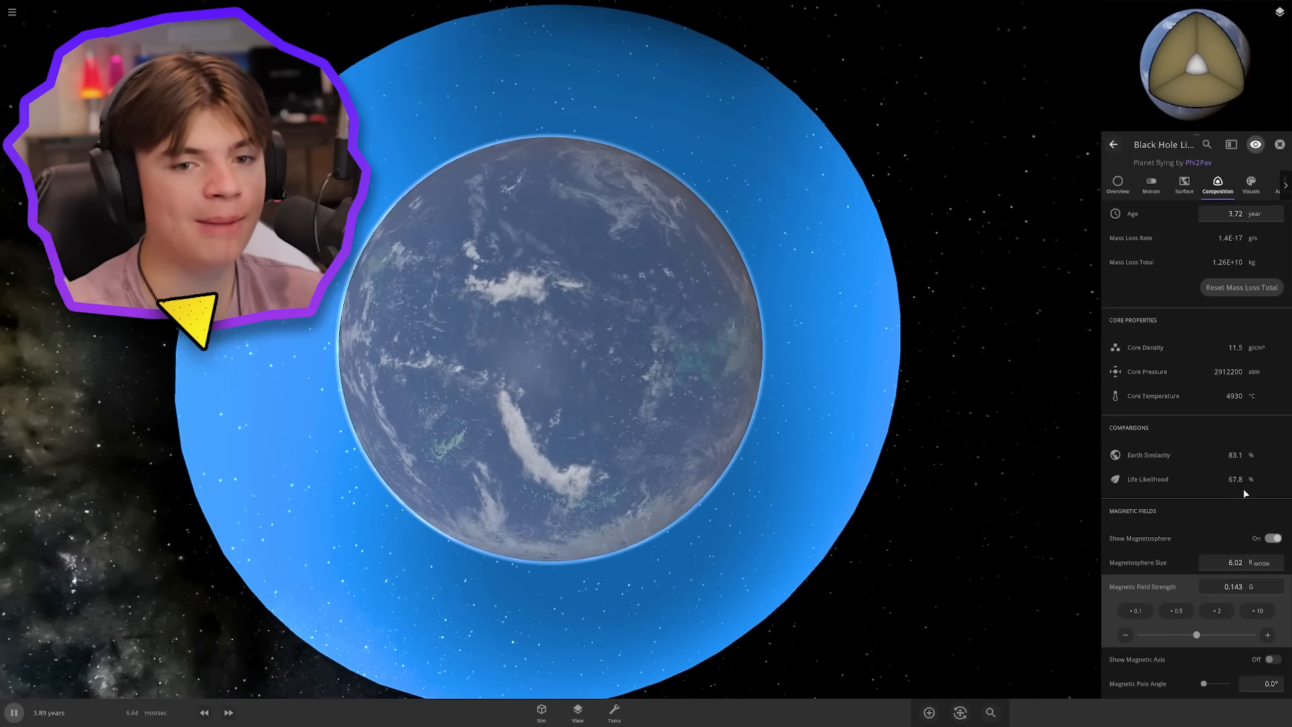
Hide the magnetosphere, set average temperature to 14 °C and check Earth similarity at 97.9%
click(1268, 539)
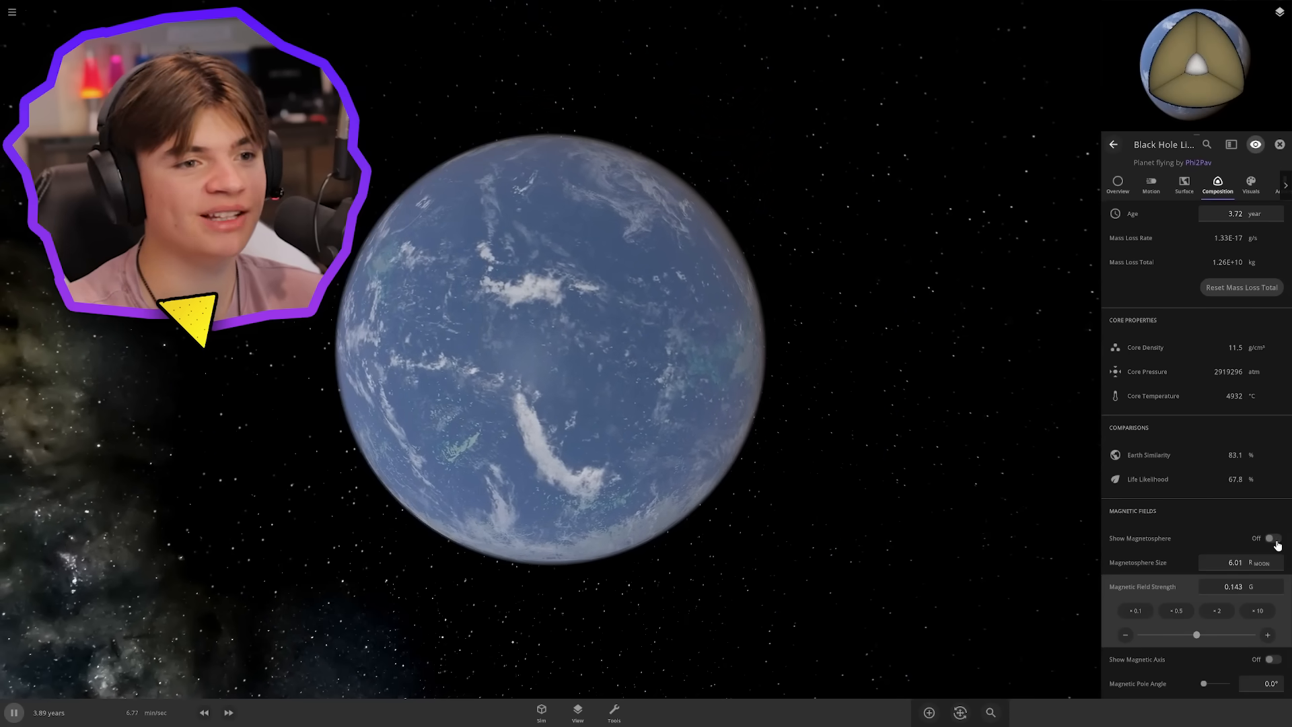
click(1183, 186)
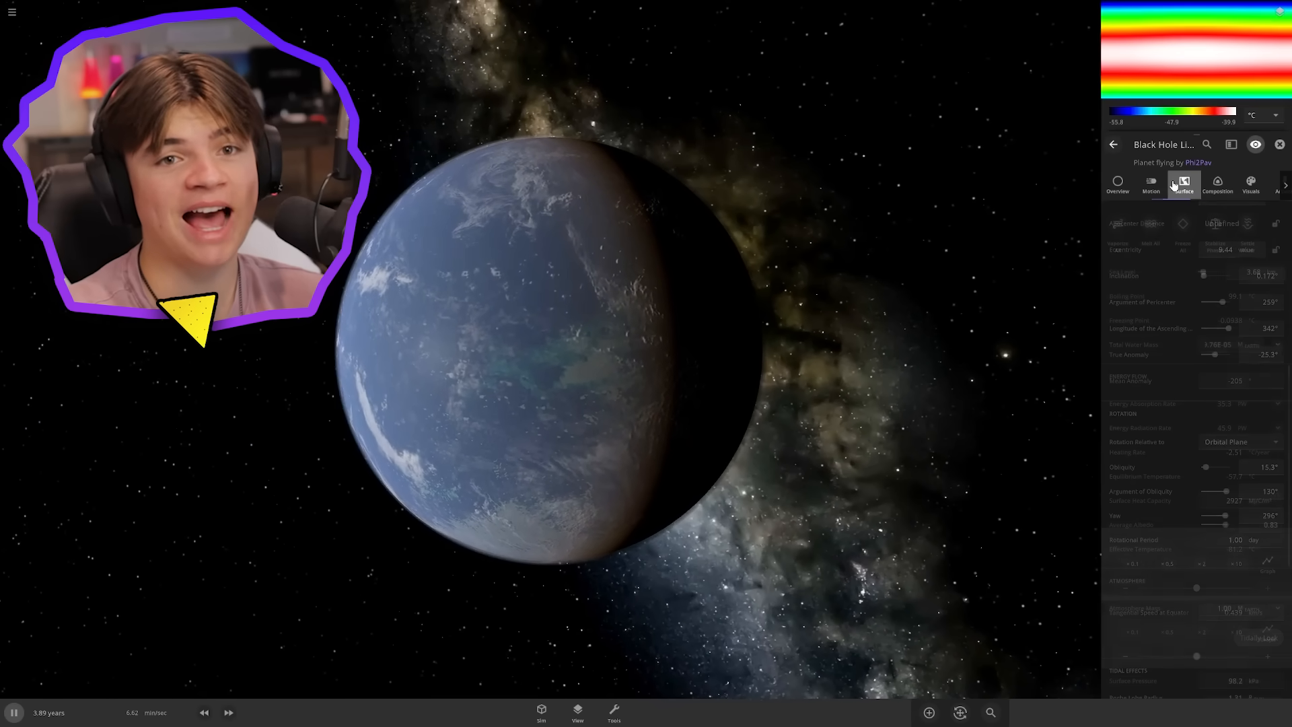
click(1183, 186)
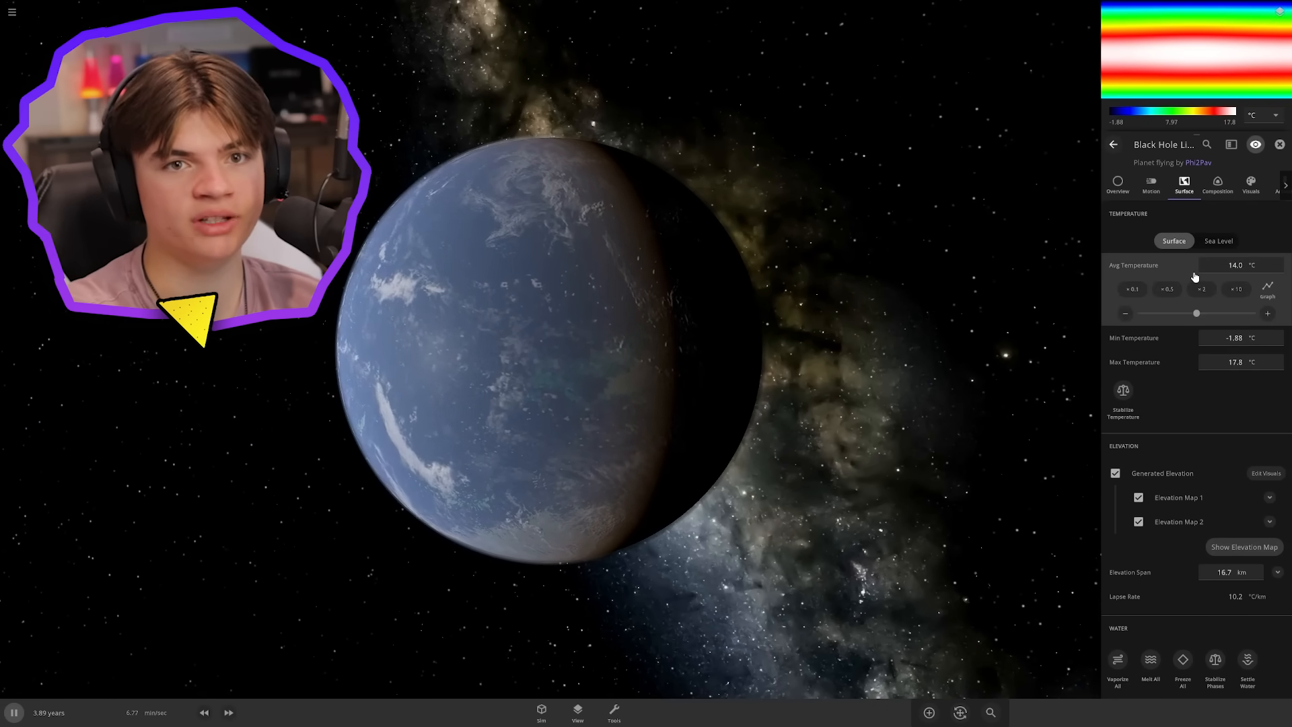
click(1217, 186)
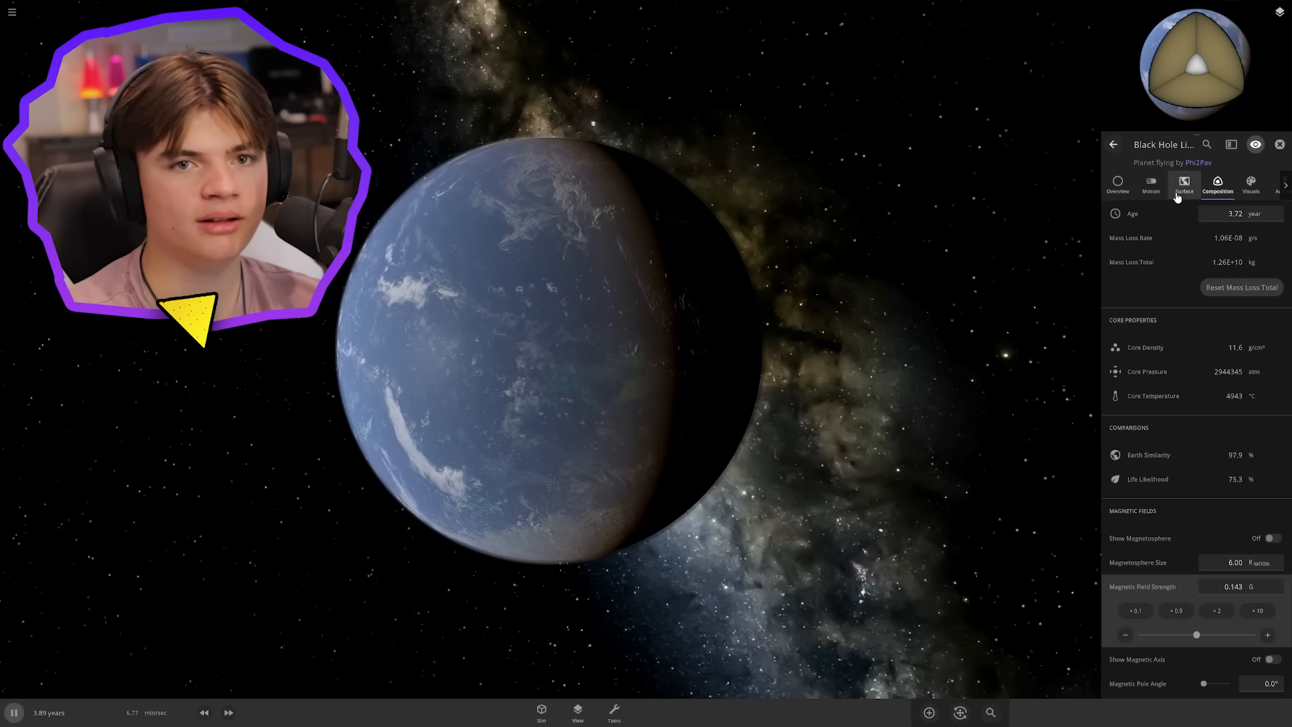
Select the moon Ymphro and switch its mass unit to Moon masses
click(1183, 185)
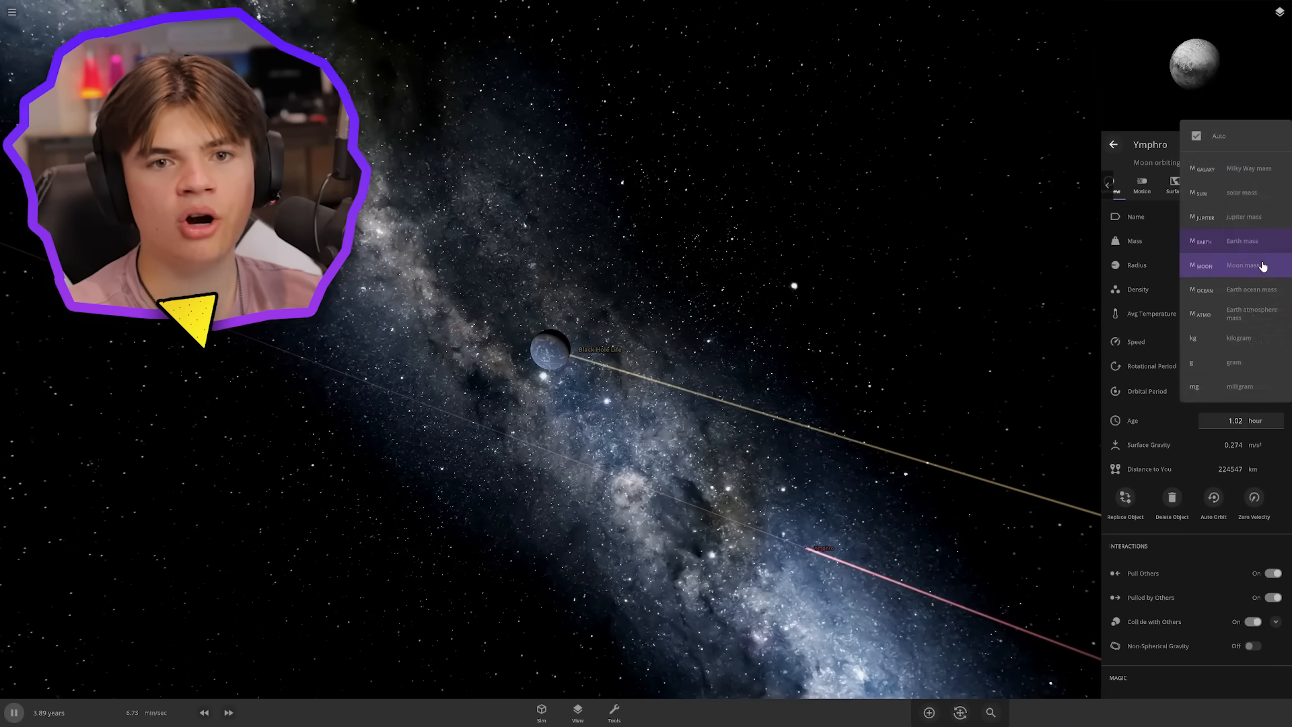
click(1241, 265)
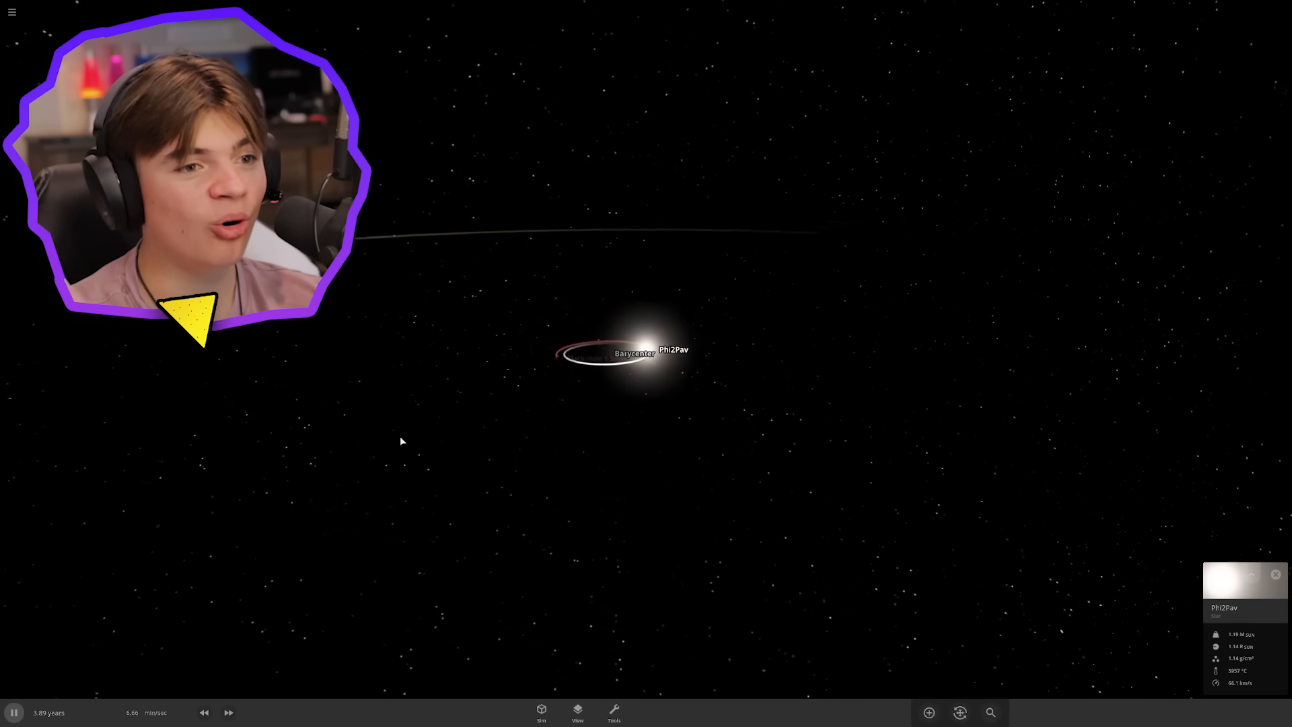
Fast-forward the Phi2Pav simulation before loading the Solar System
click(229, 712)
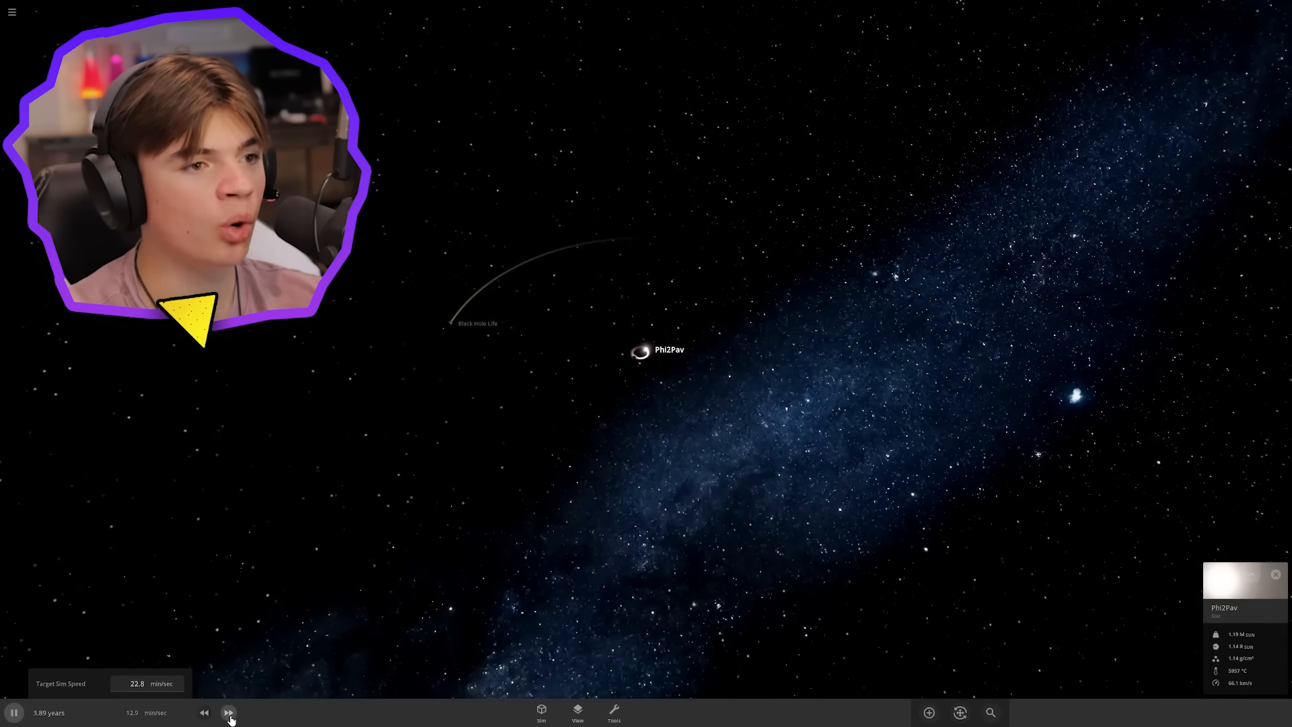
click(229, 712)
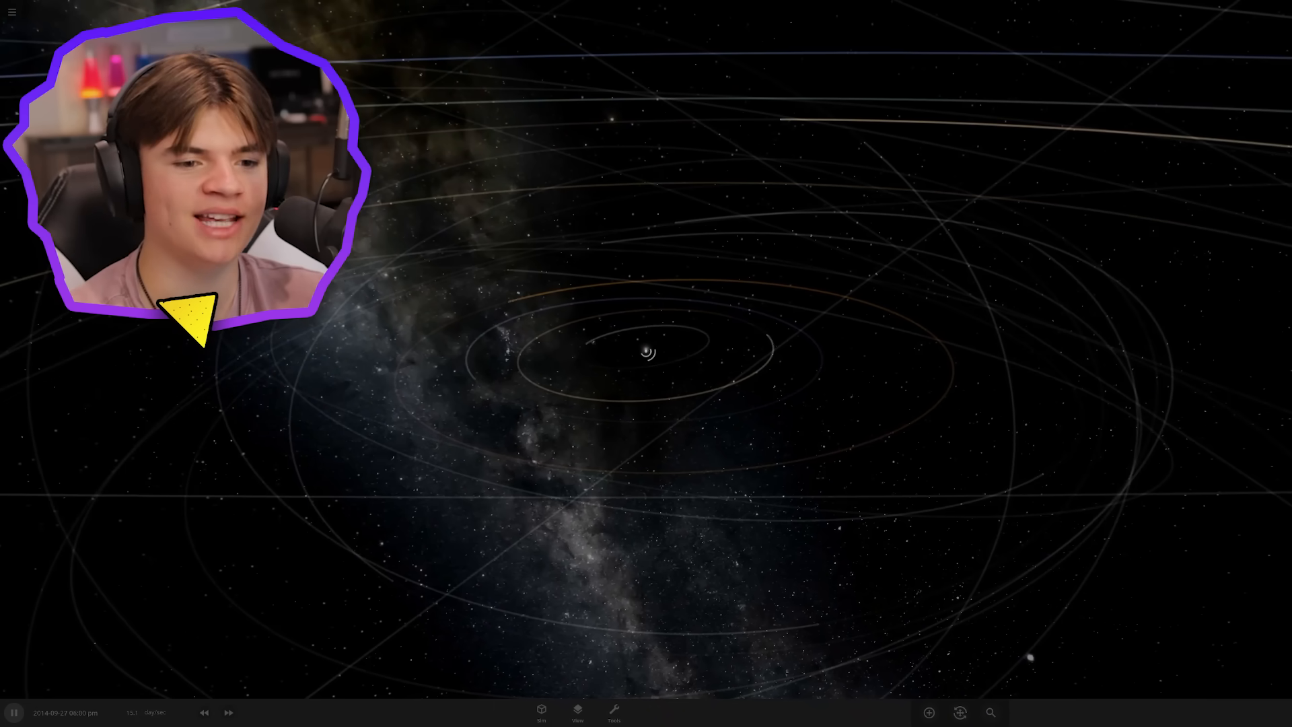
Crash Earth, Venus, Mars, Saturn and other planets into the grey planet to grow a giant
click(928, 712)
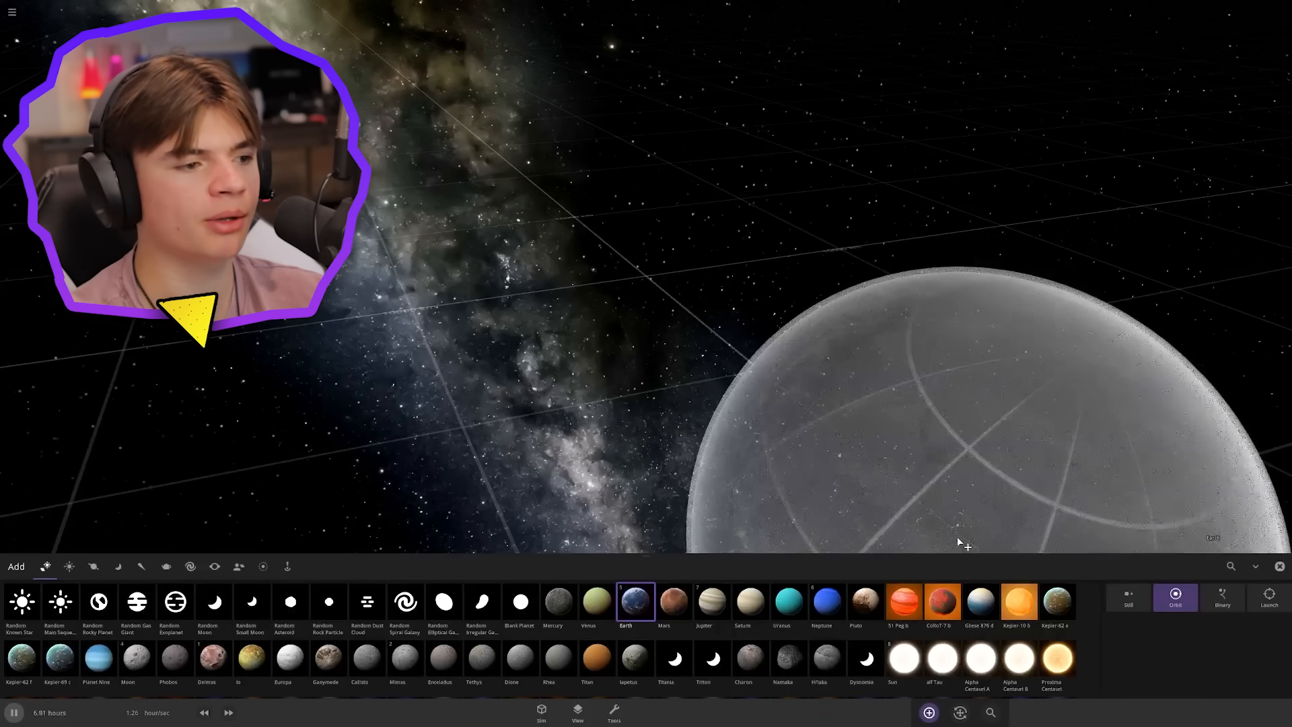
click(557, 602)
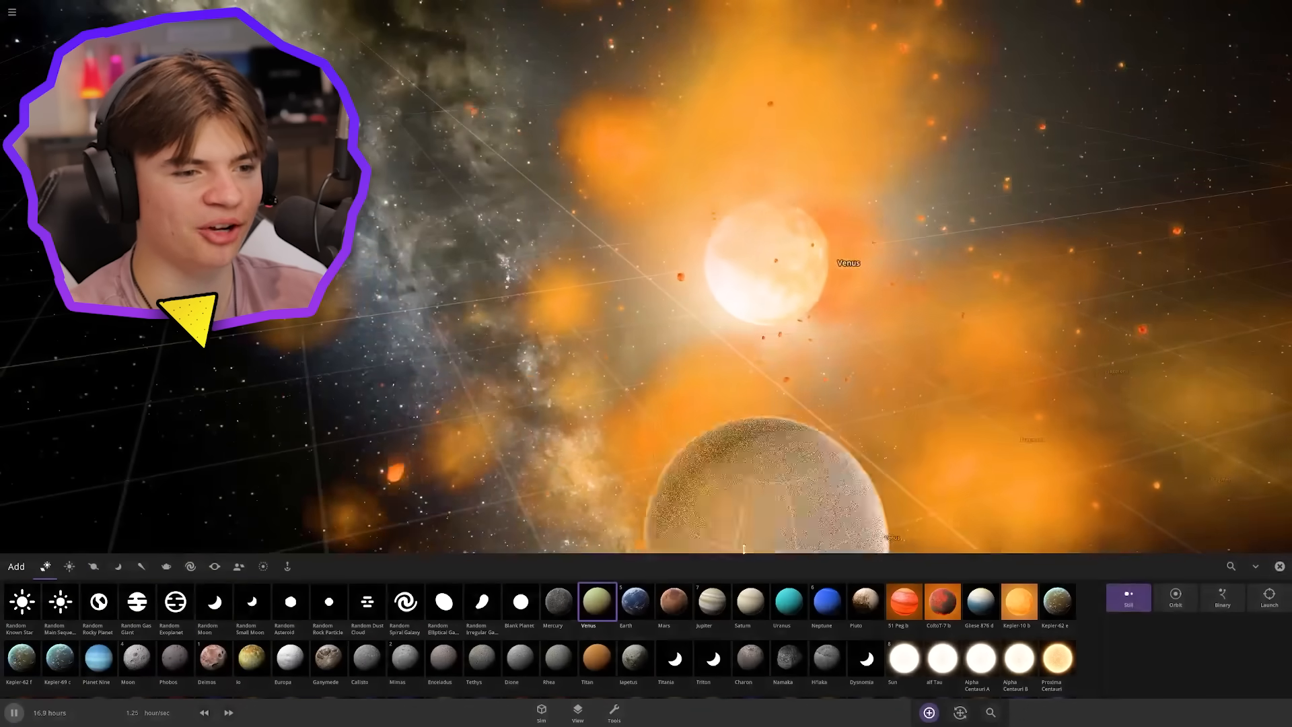
click(634, 602)
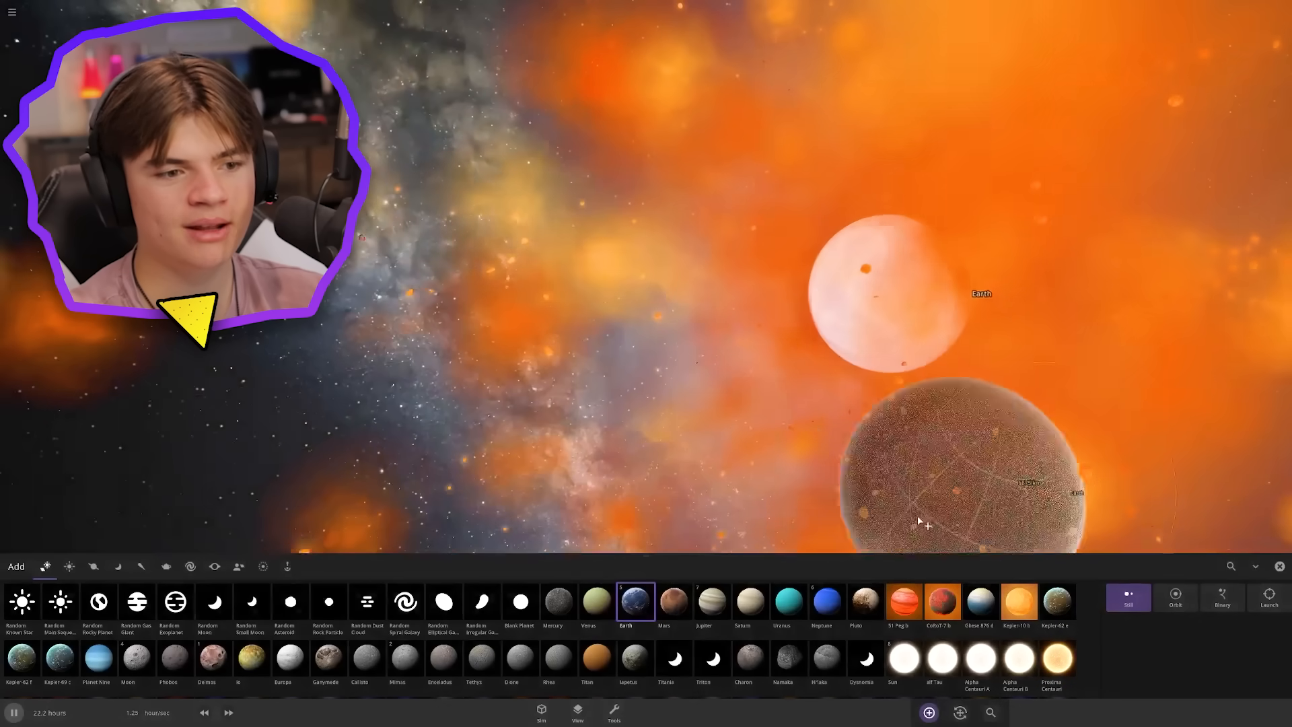
click(673, 601)
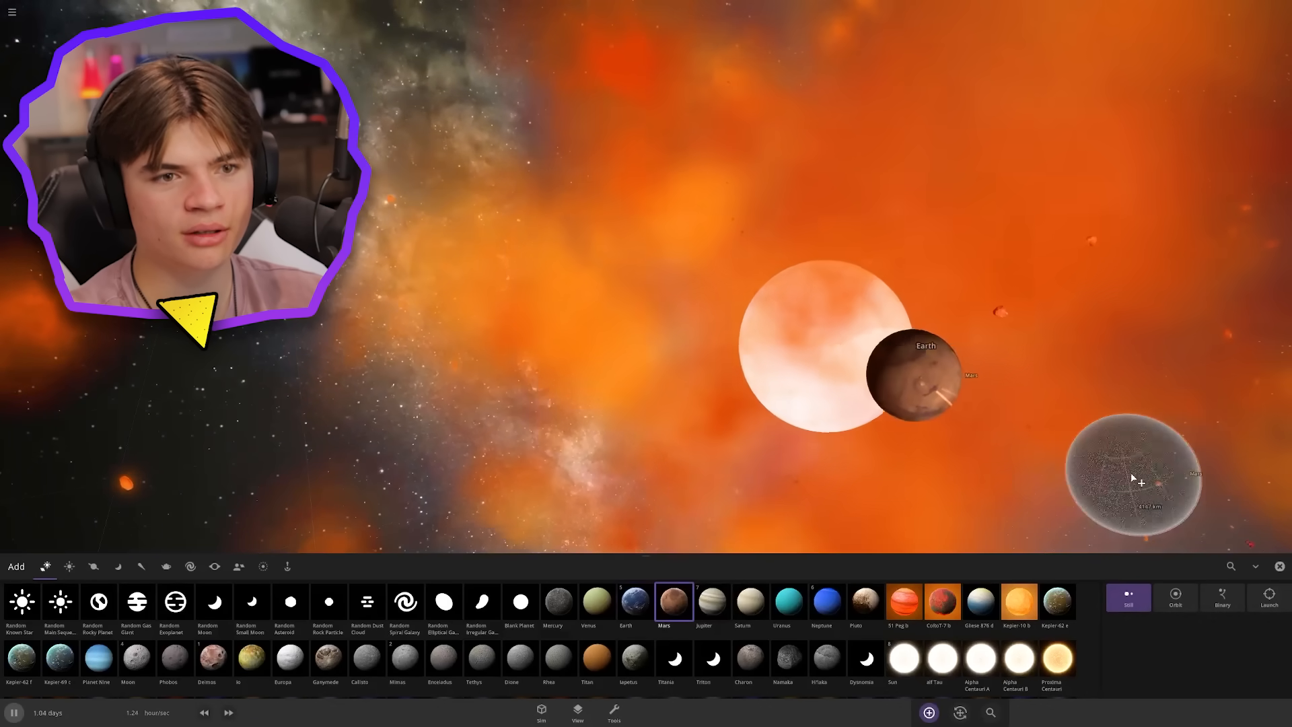
click(712, 601)
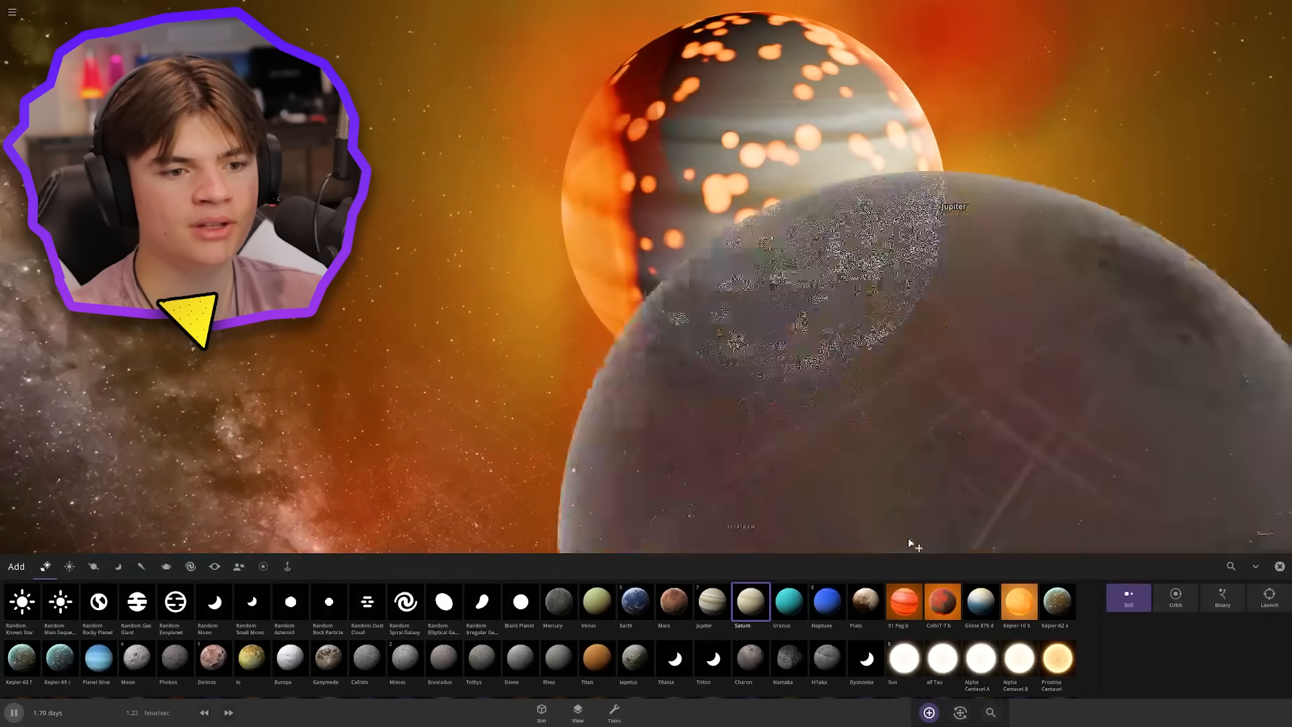
click(788, 602)
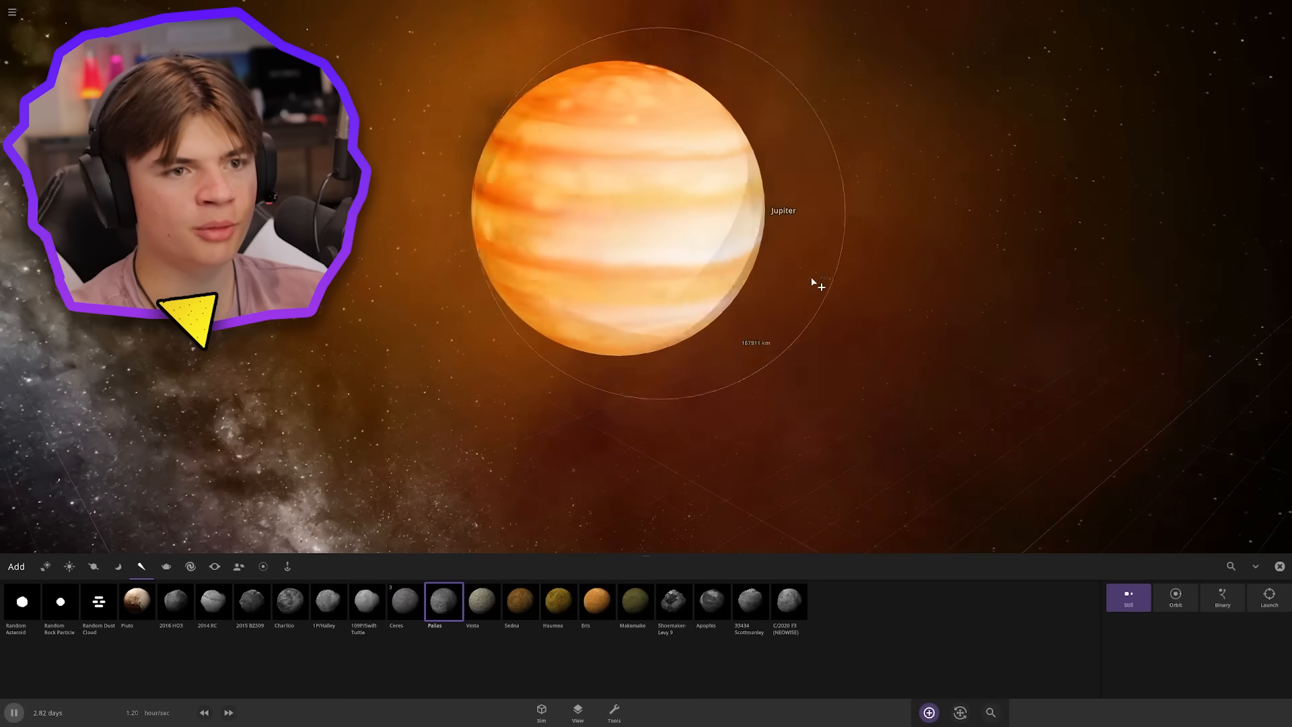
Fire asteroids Pallas and Vesta at the giant, clear debris with Ctrl+D and rename it MEGAP..
click(482, 601)
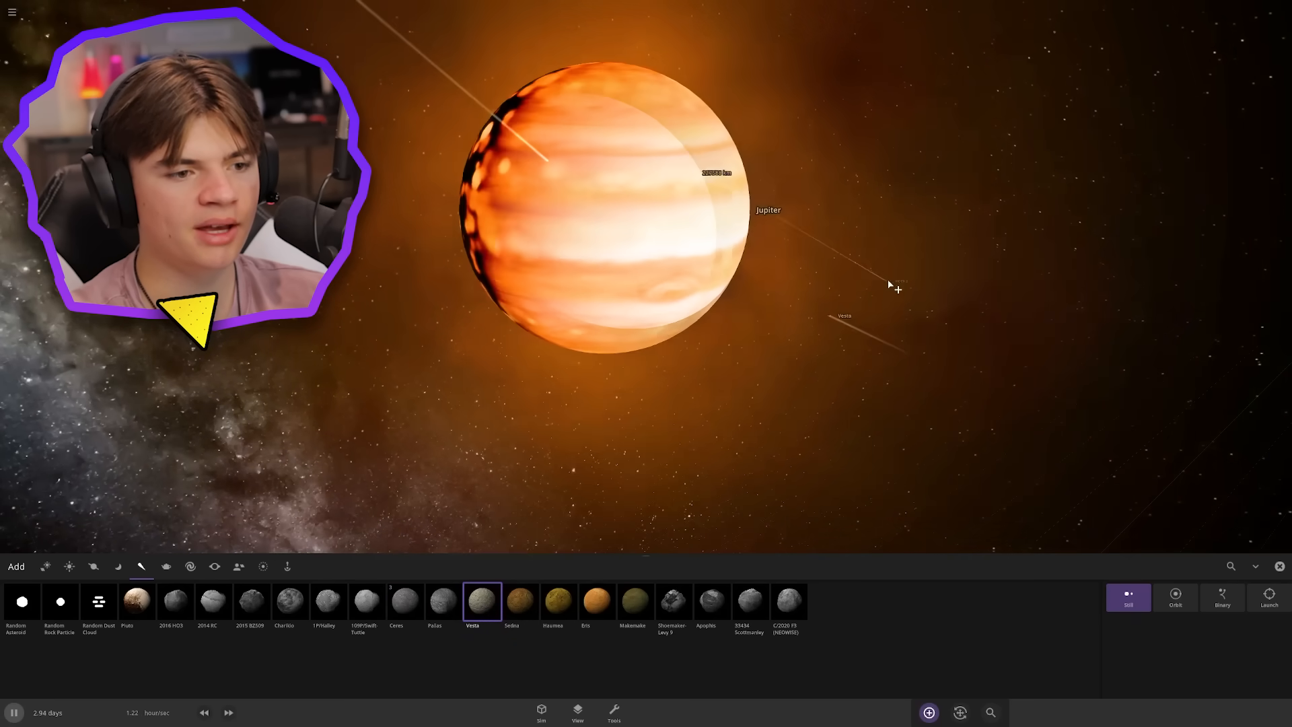
click(633, 601)
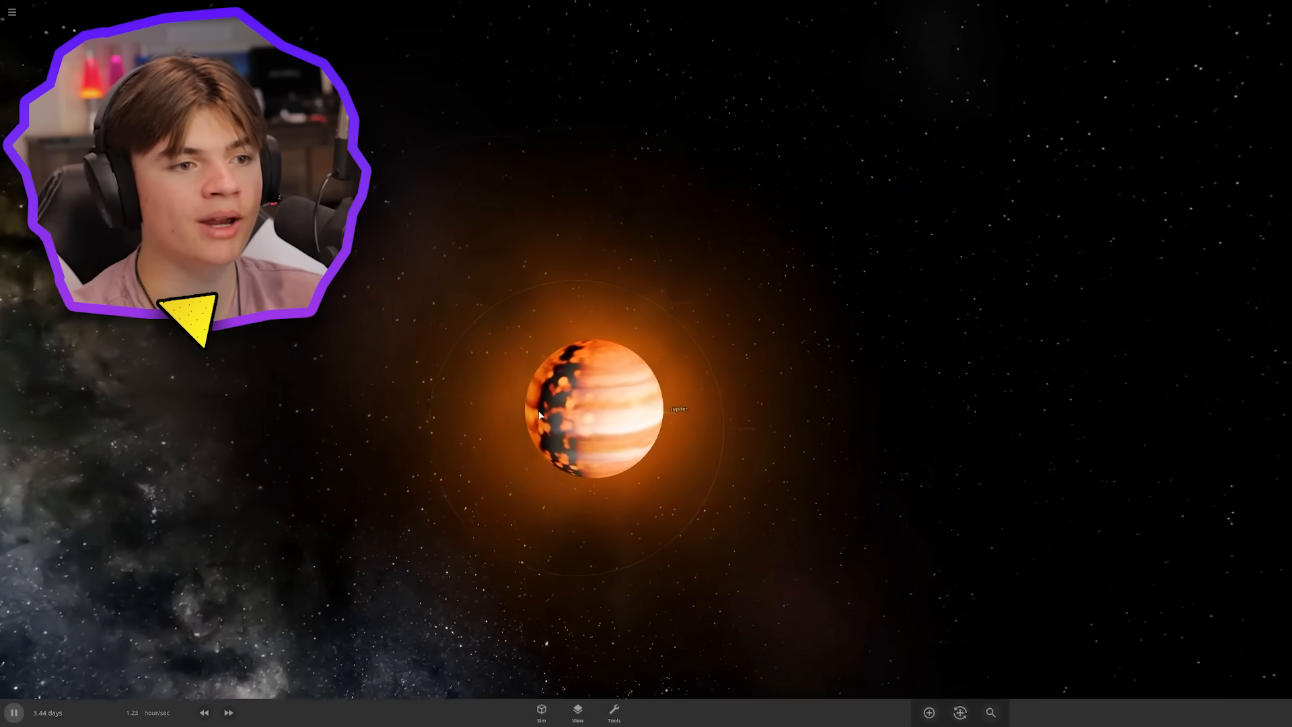
key(ctrl+d)
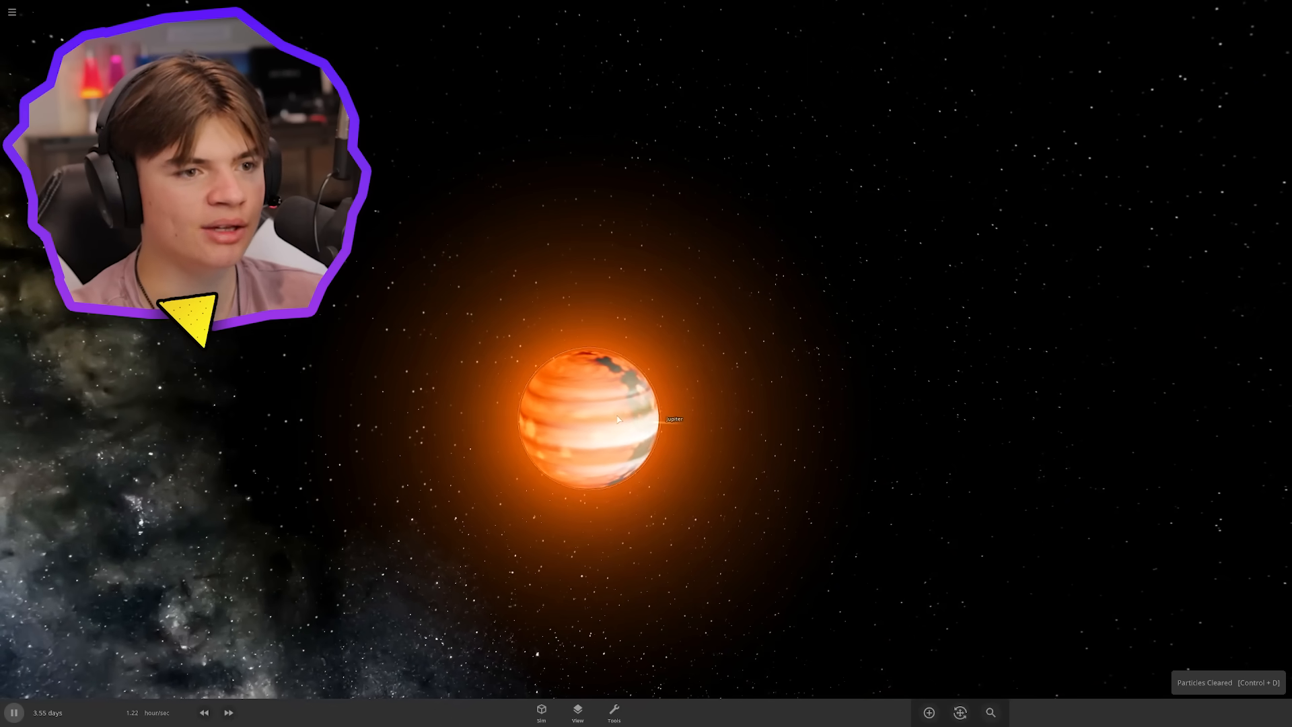
click(594, 416)
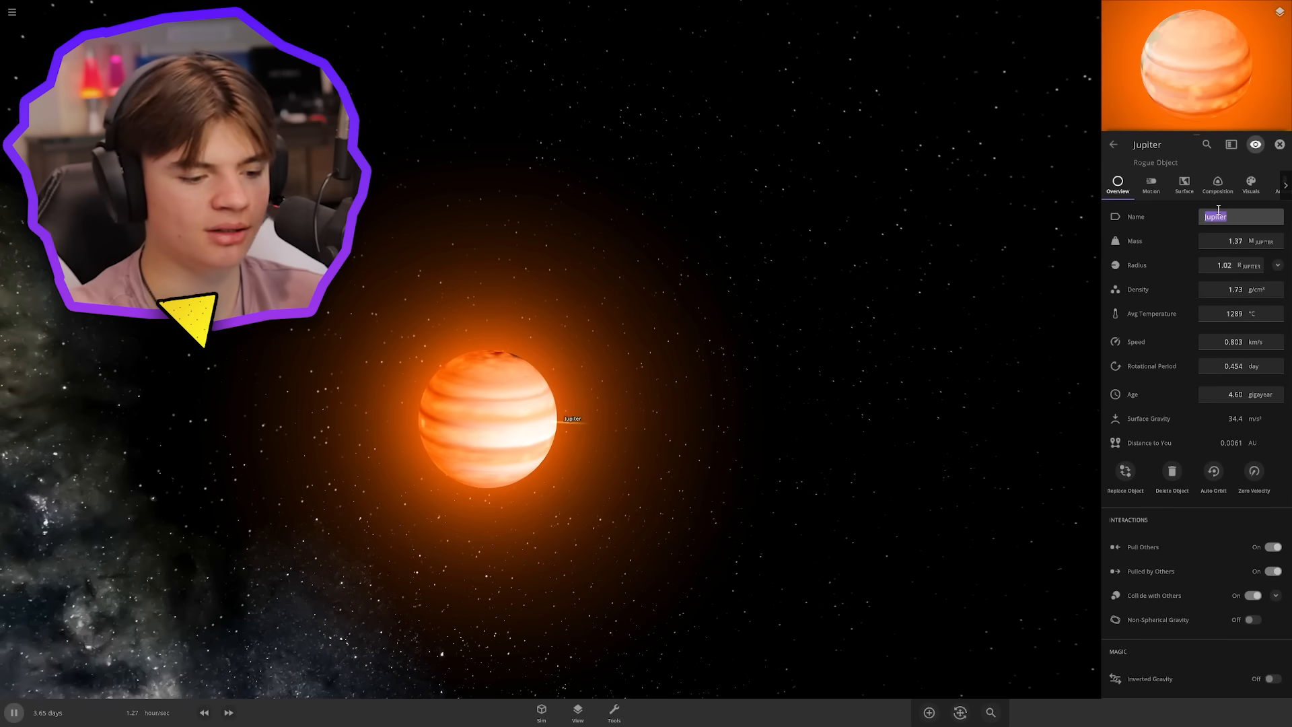
text(MEGAP)
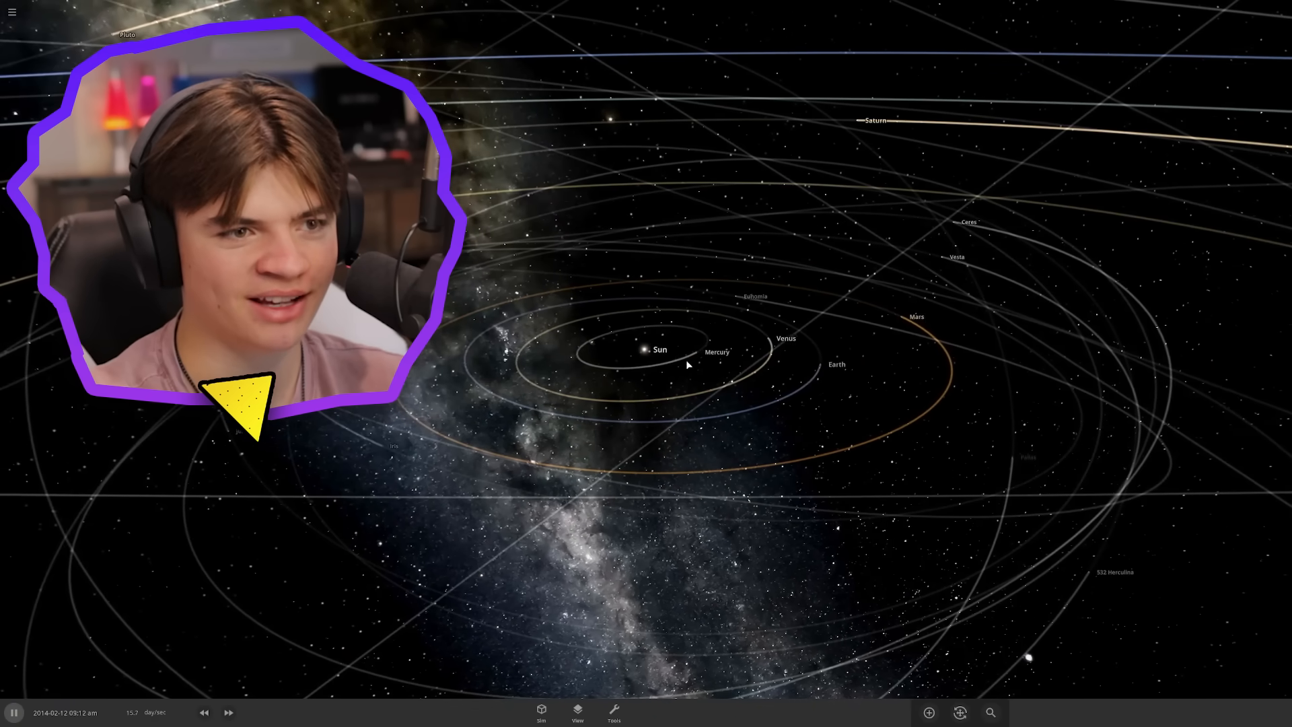
Replace the Sun with the megaplanet, change its mass units and start the simulation
click(659, 350)
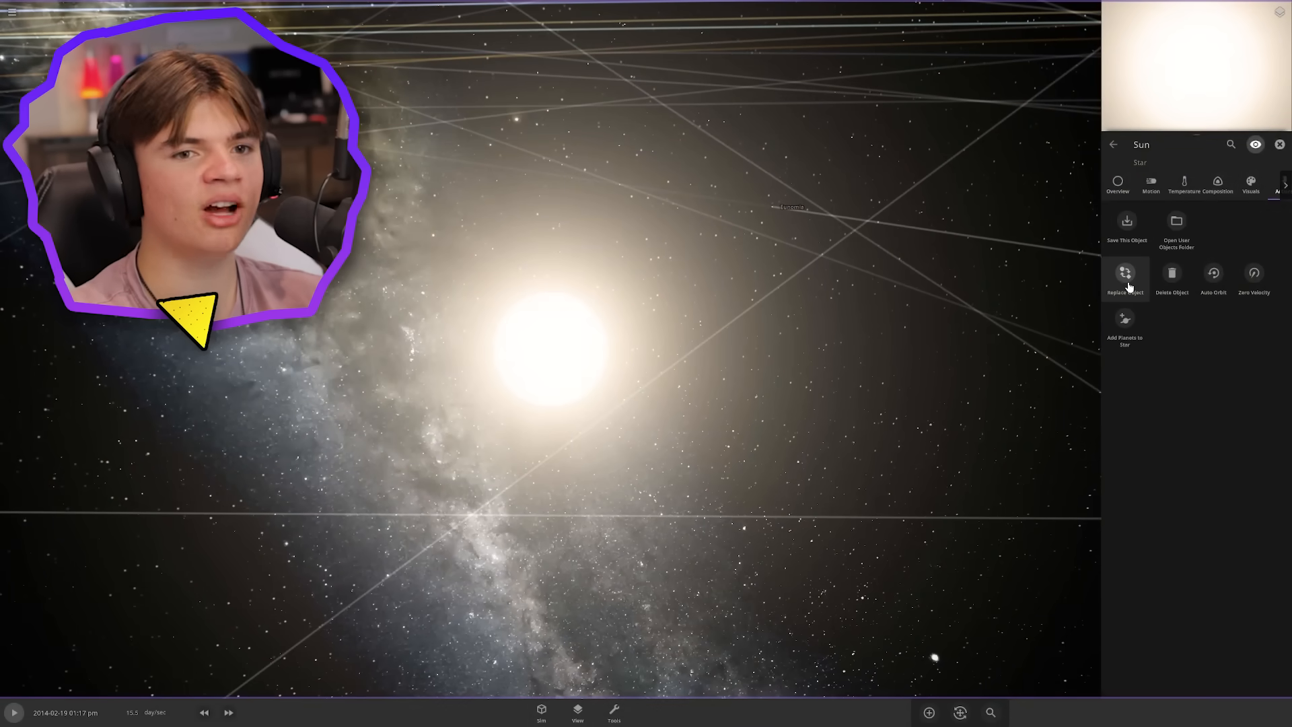
click(1125, 276)
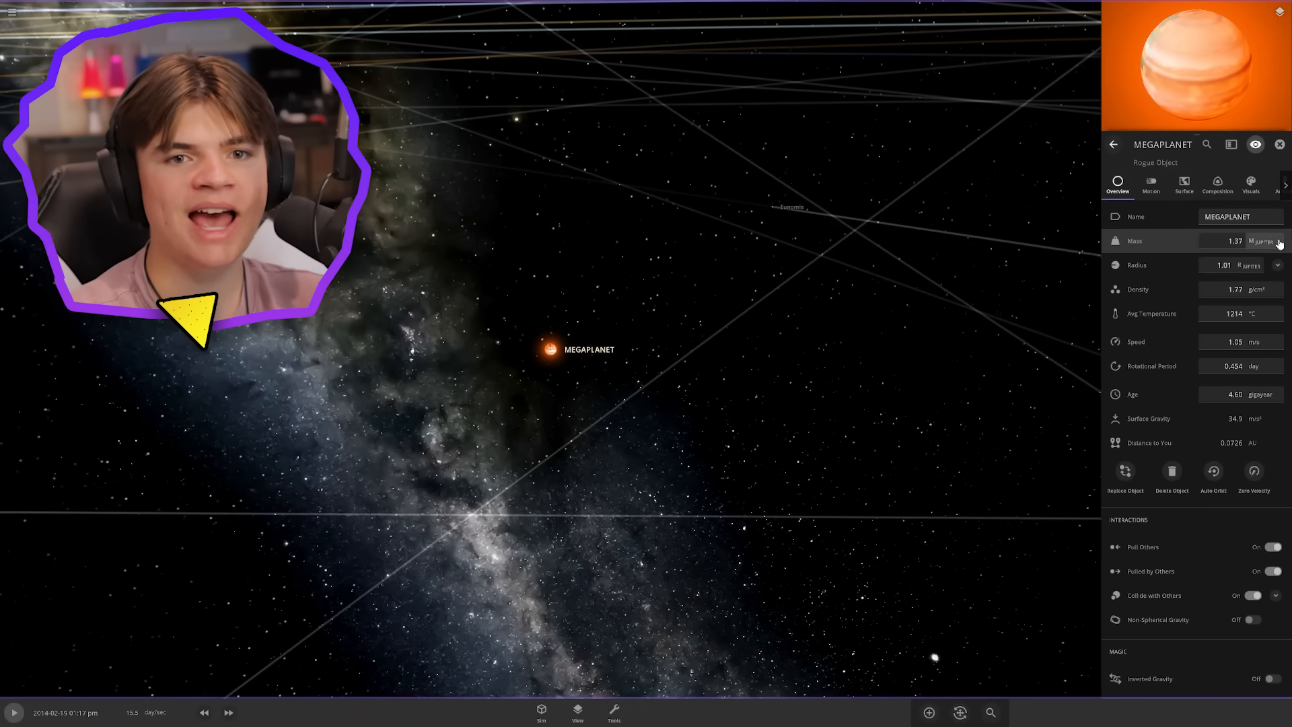
click(1278, 241)
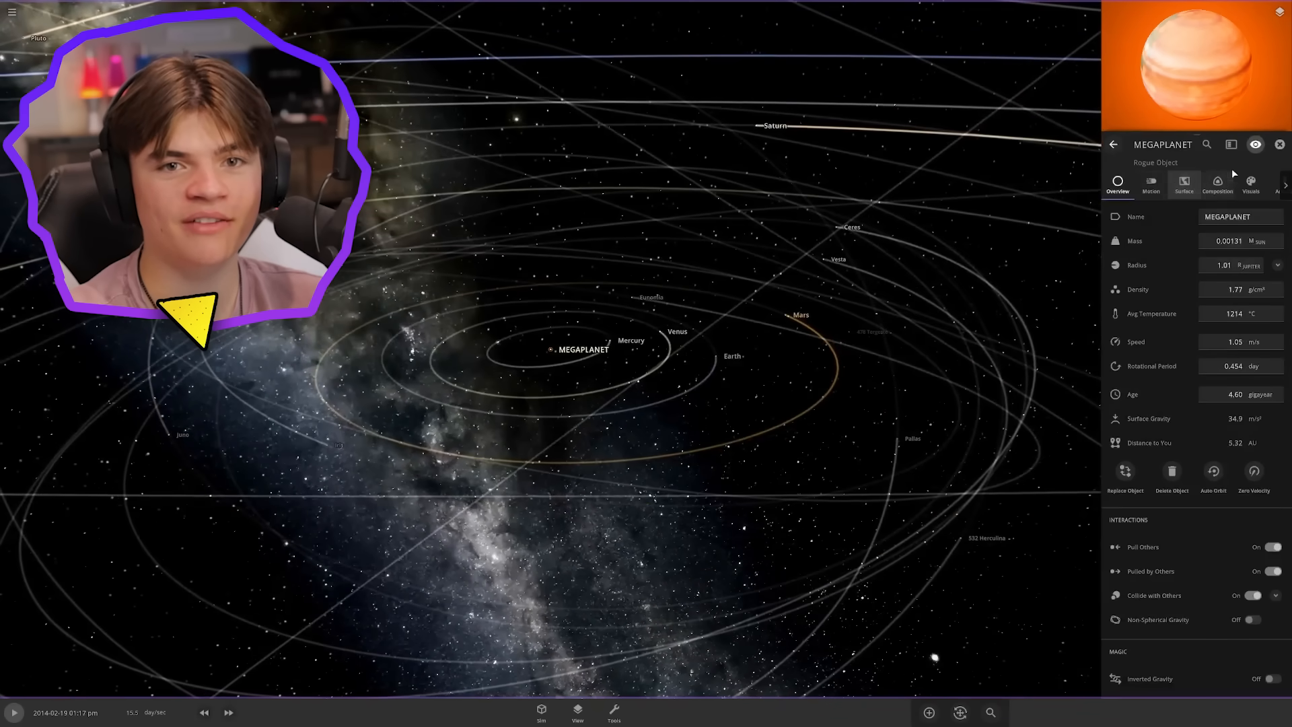
click(14, 712)
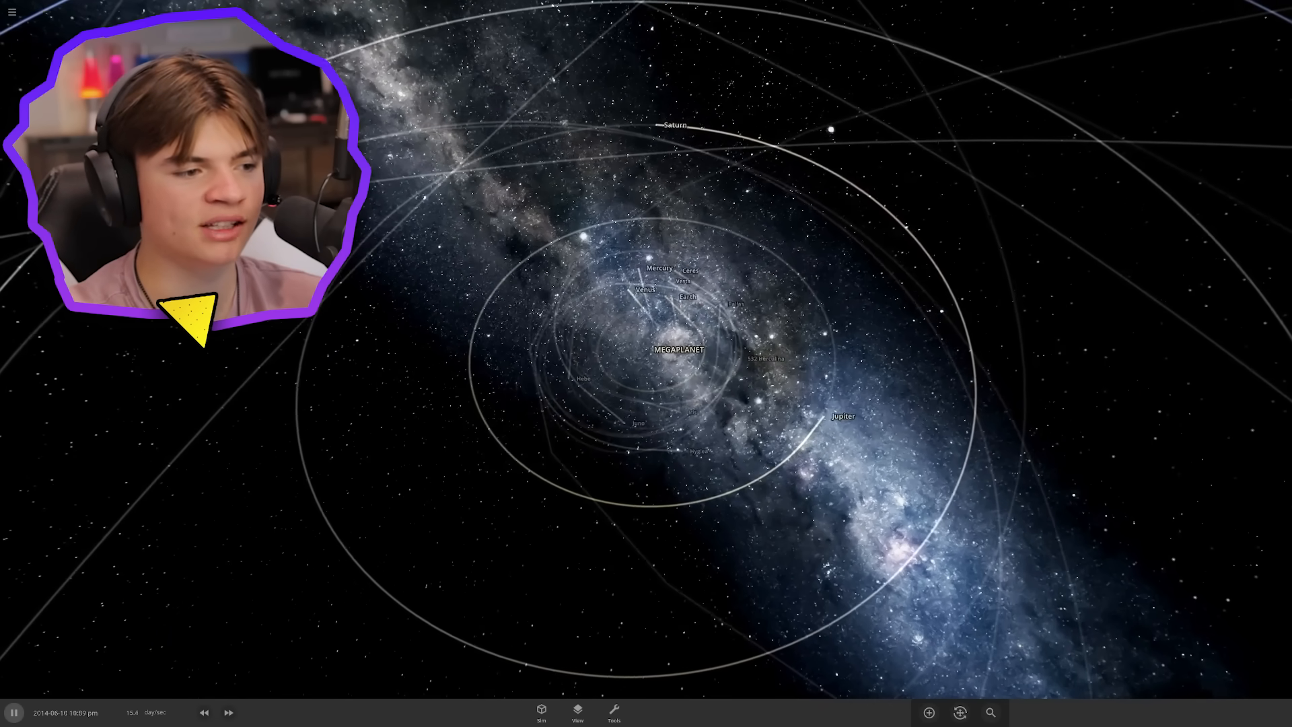
Speed up the simulation repeatedly until the planets scatter from MEGAPLANET's weak pull
click(229, 712)
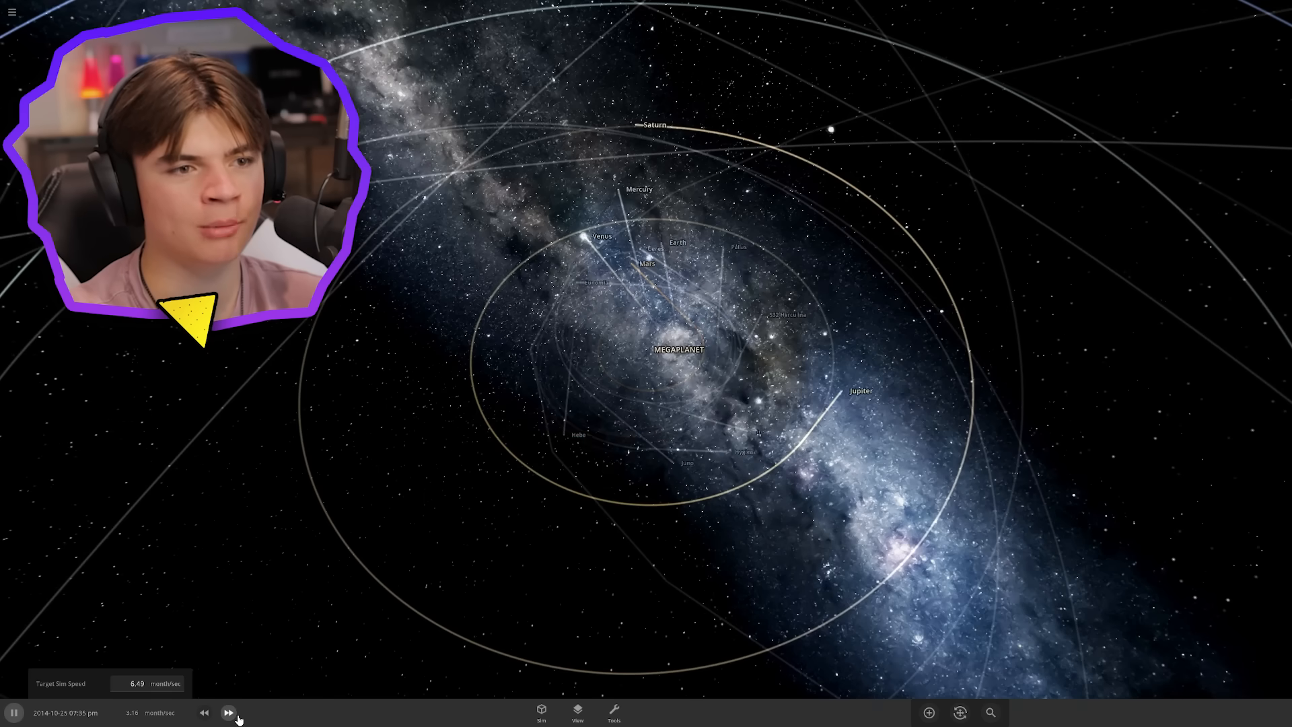
click(229, 712)
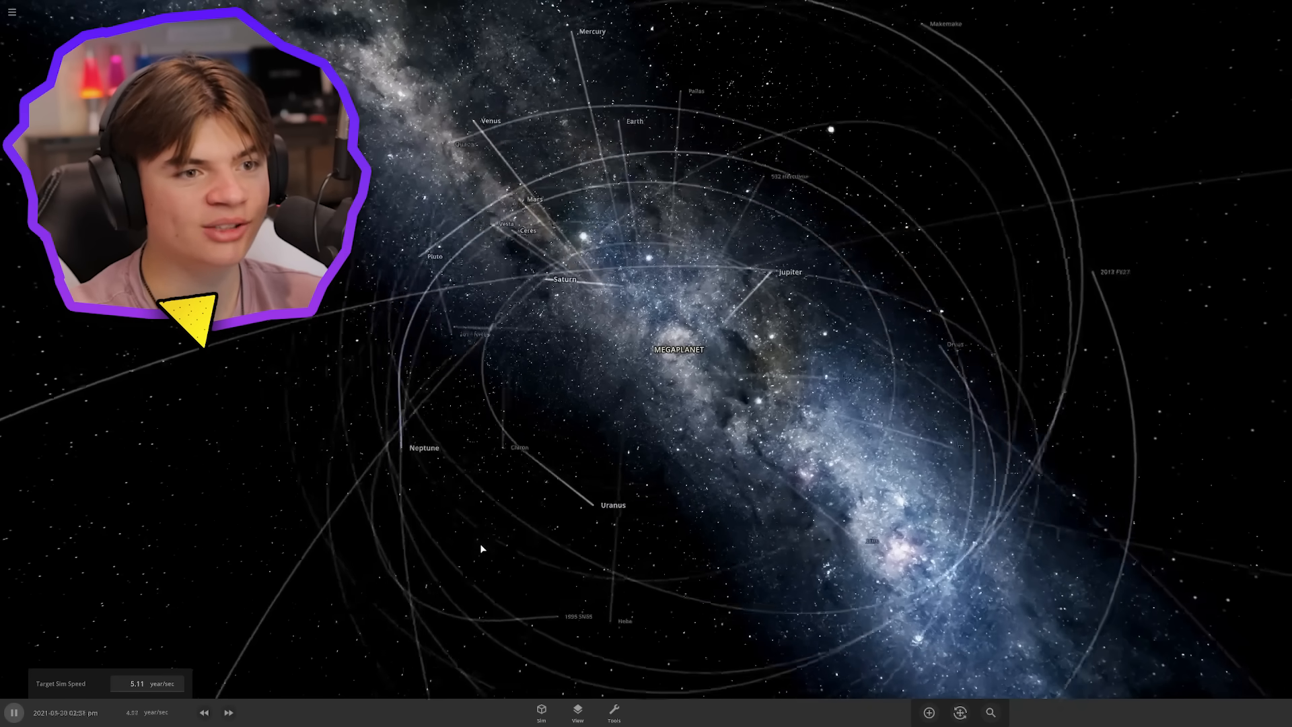
click(229, 712)
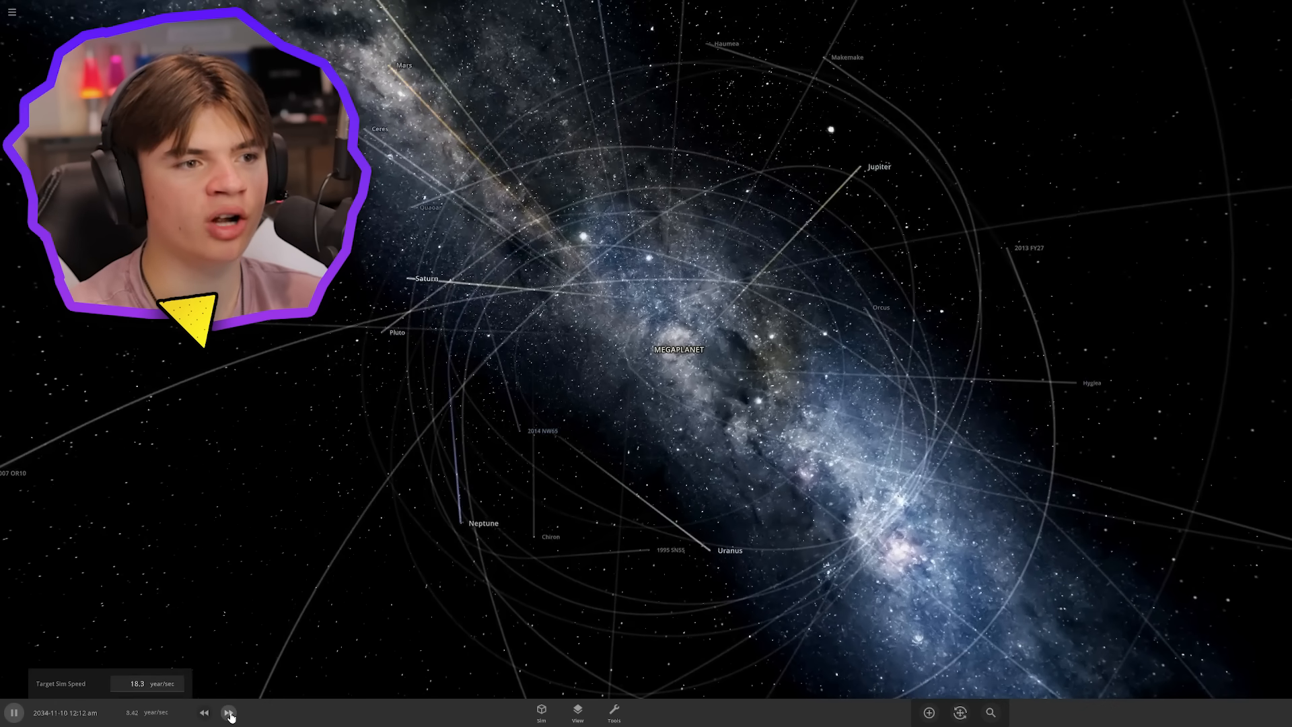
click(228, 712)
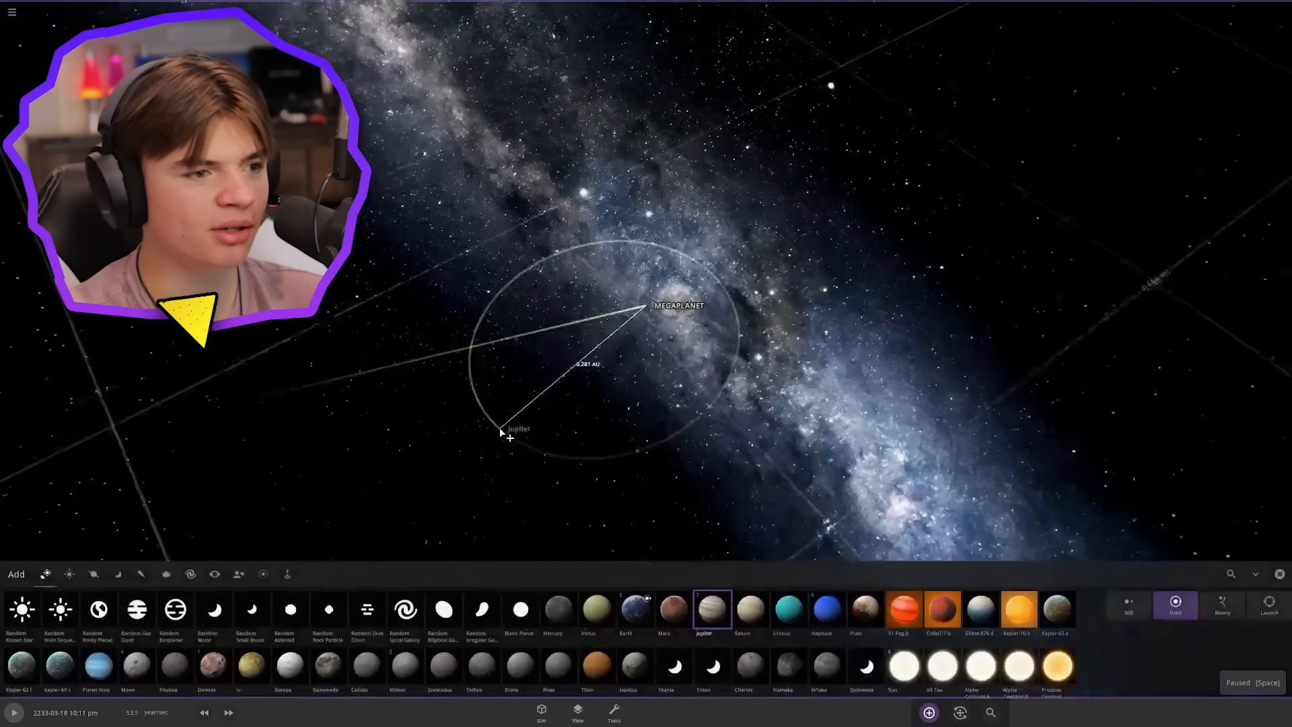
Add Betelgeuse to the scene and fast-forward, pausing briefly, until the planets are flung outward
click(69, 575)
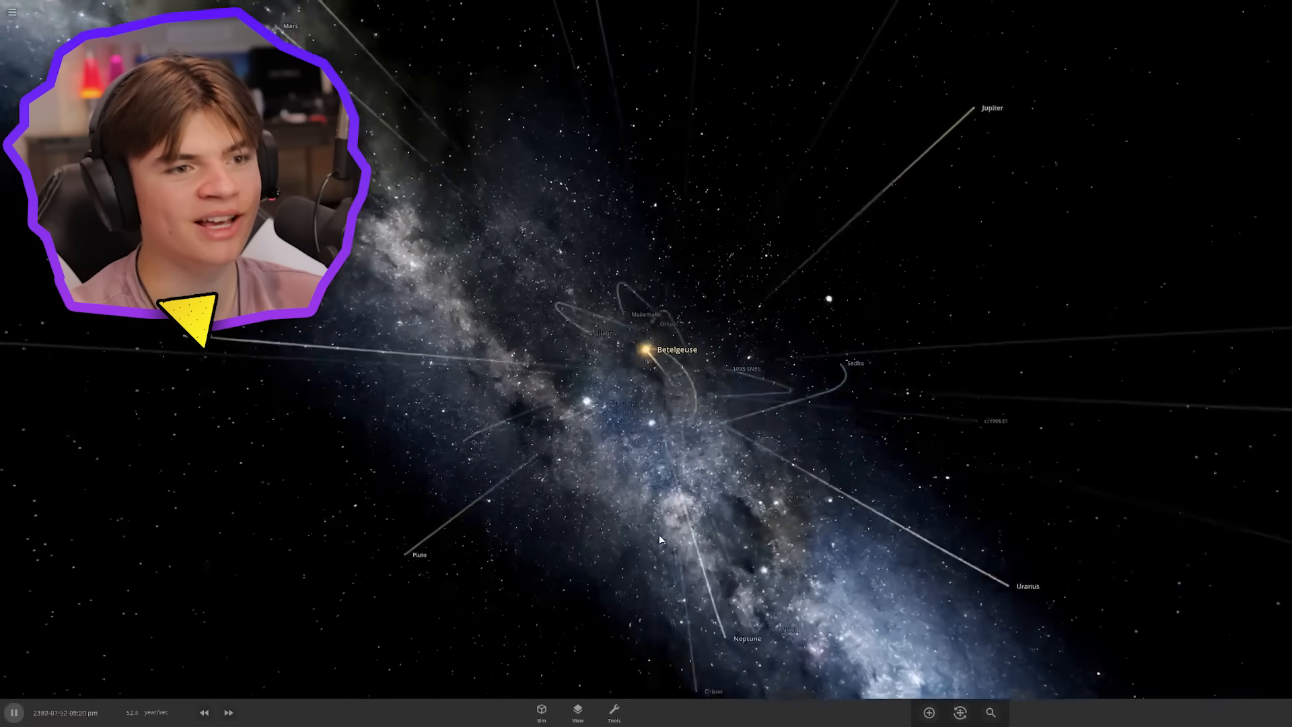
click(229, 712)
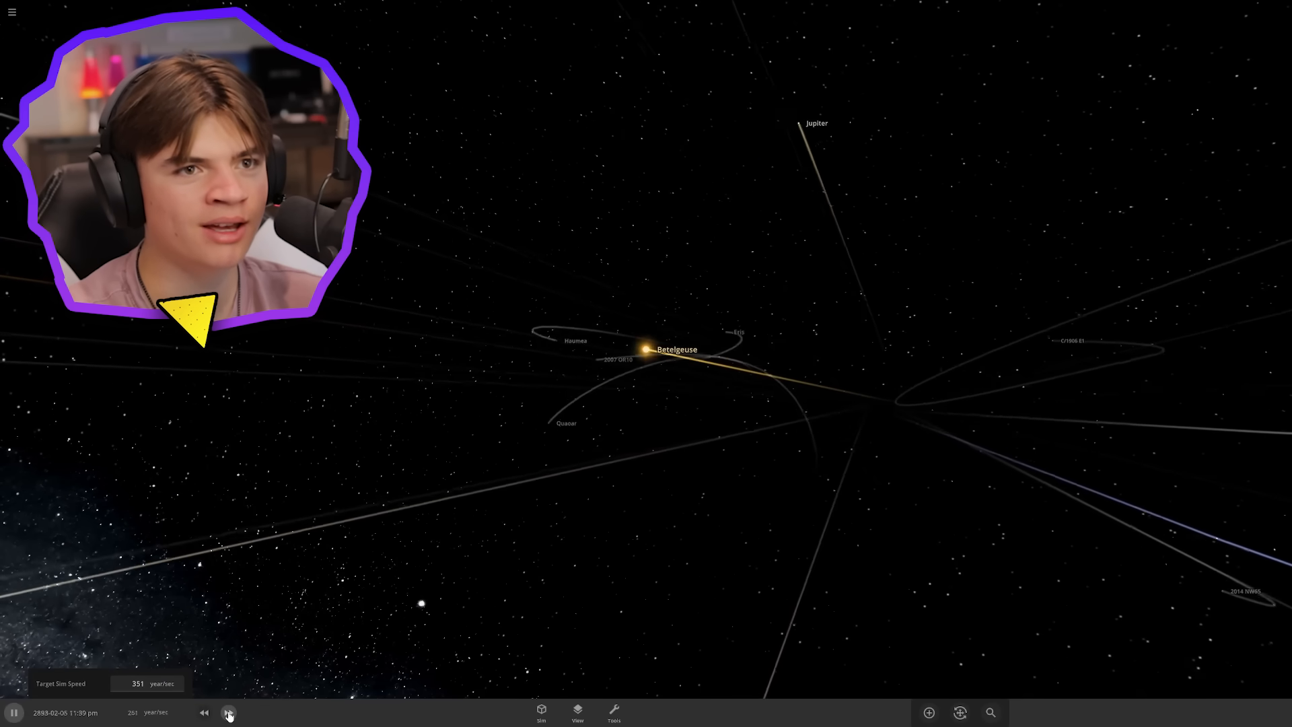
click(229, 712)
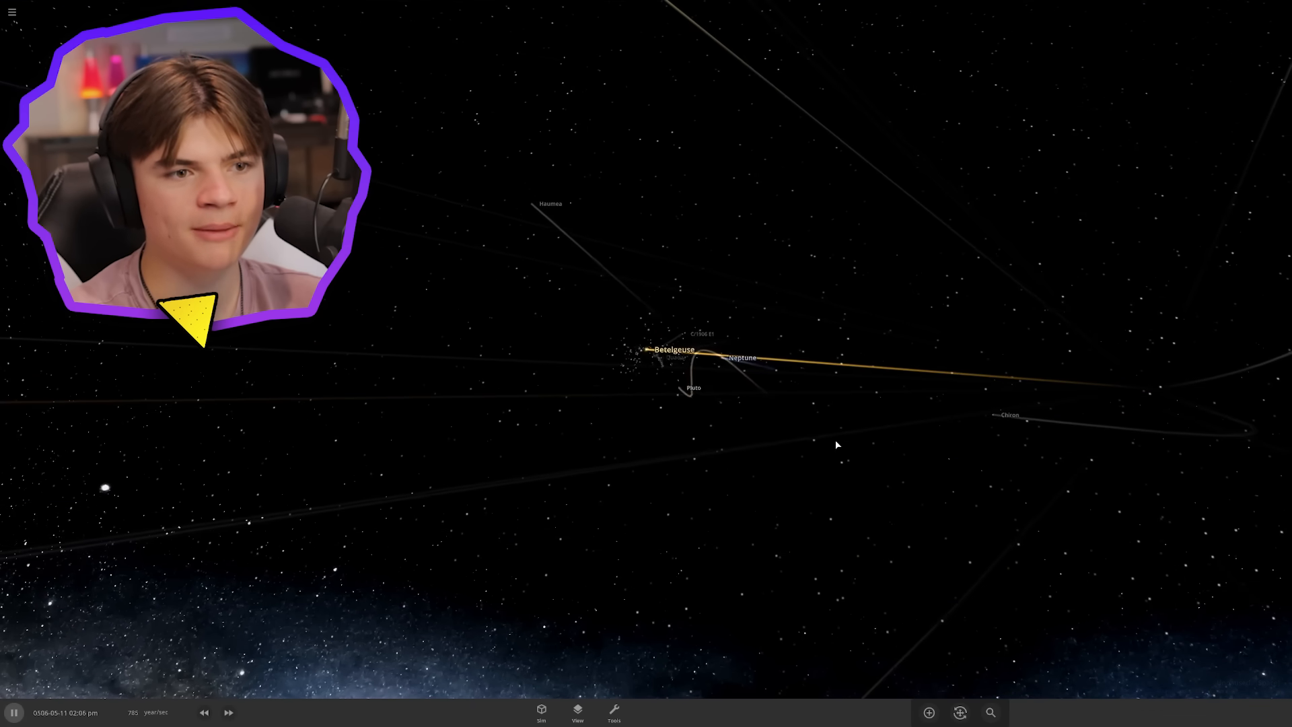
key(space)
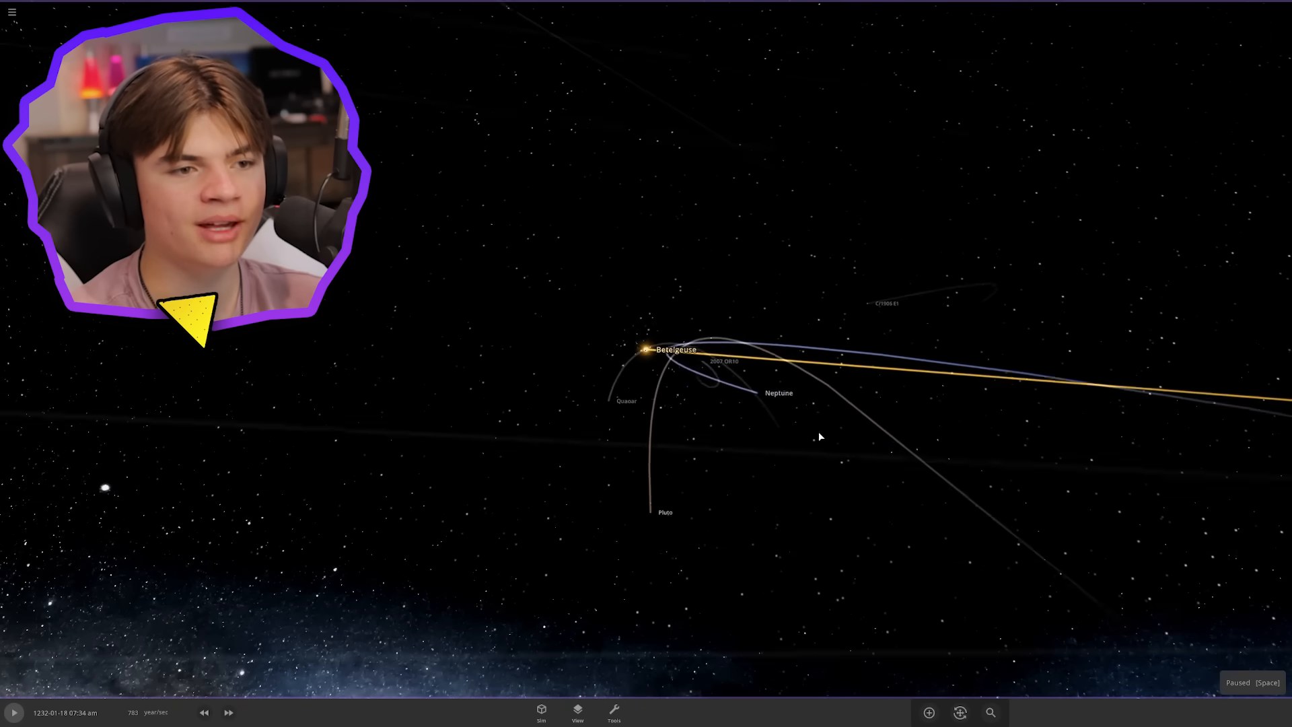
click(14, 711)
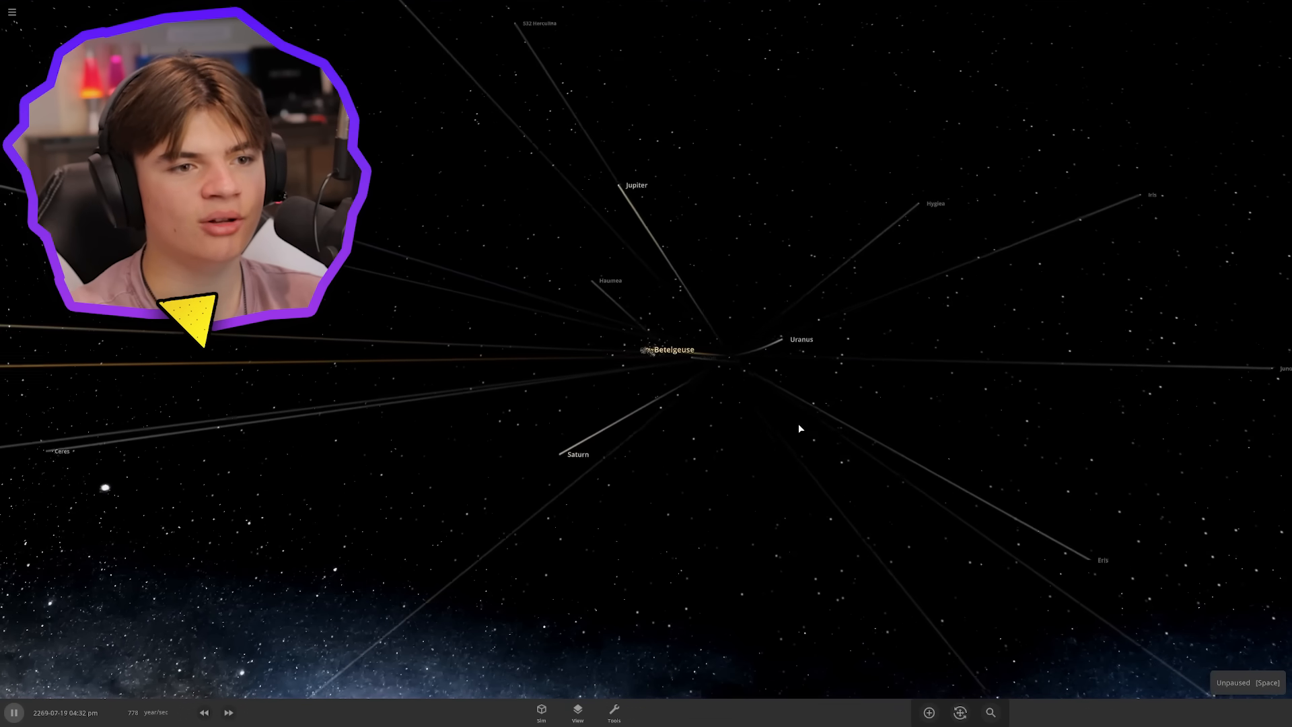
click(229, 712)
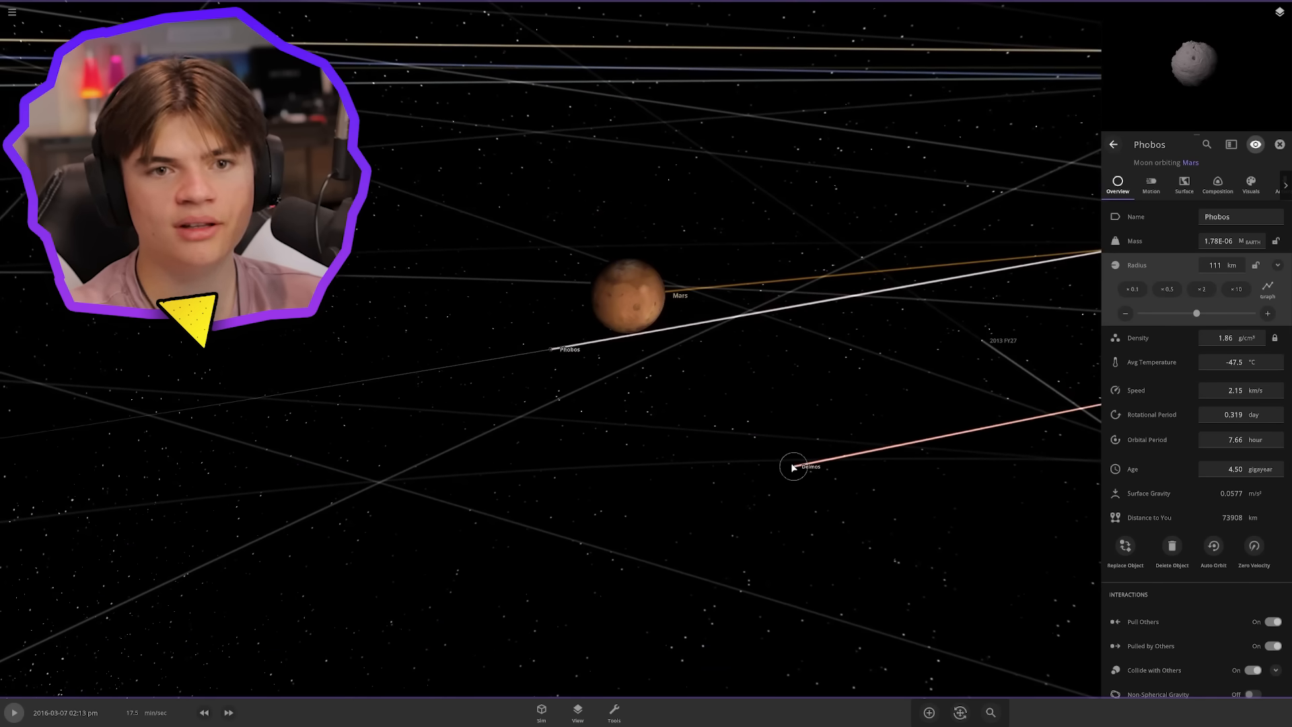
Select Deimos and raise its Radius so it dwarfs its original size
click(794, 466)
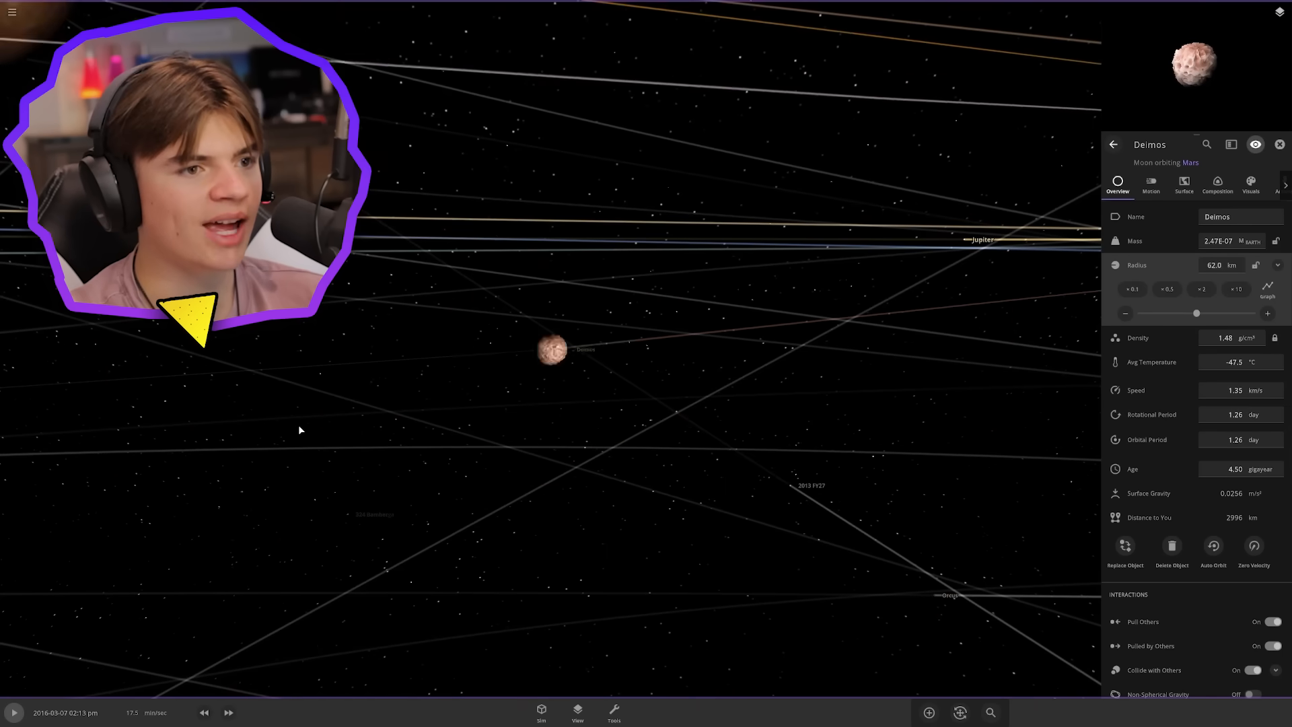
click(228, 713)
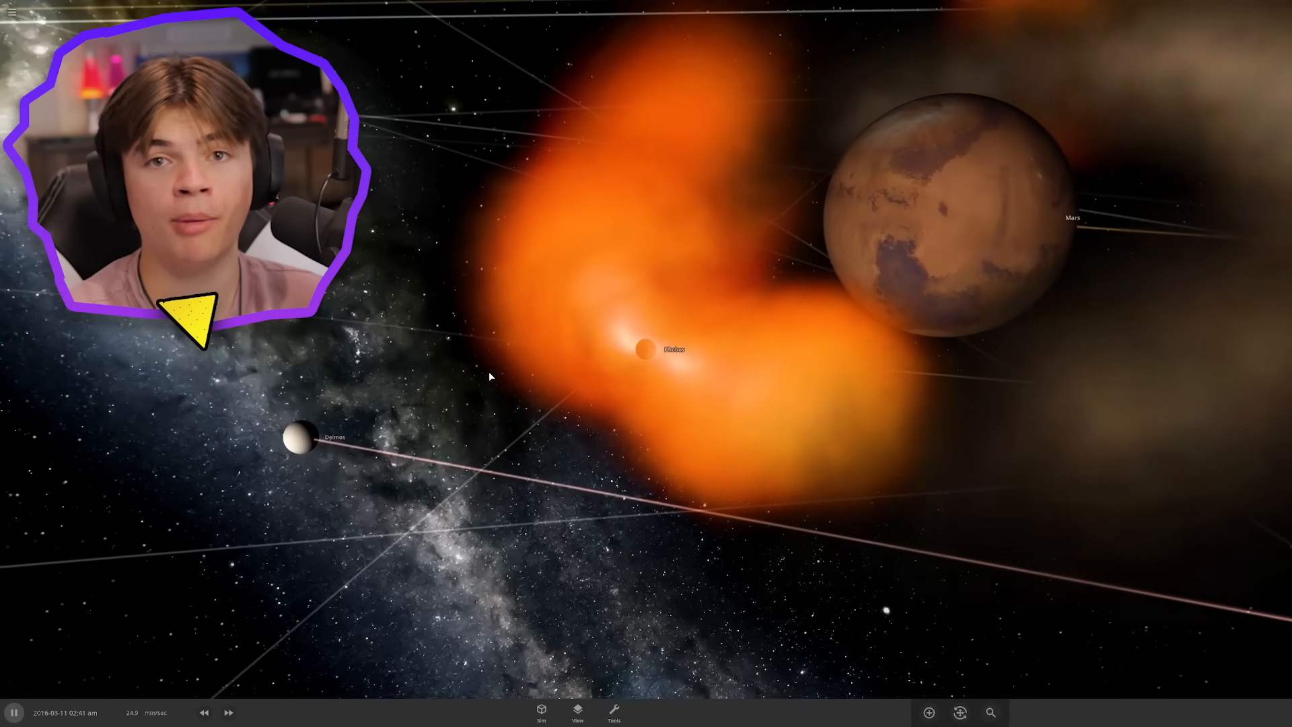
Resume and fast-forward twice so the enlarged moons shred into an orange ring around Mars
click(227, 712)
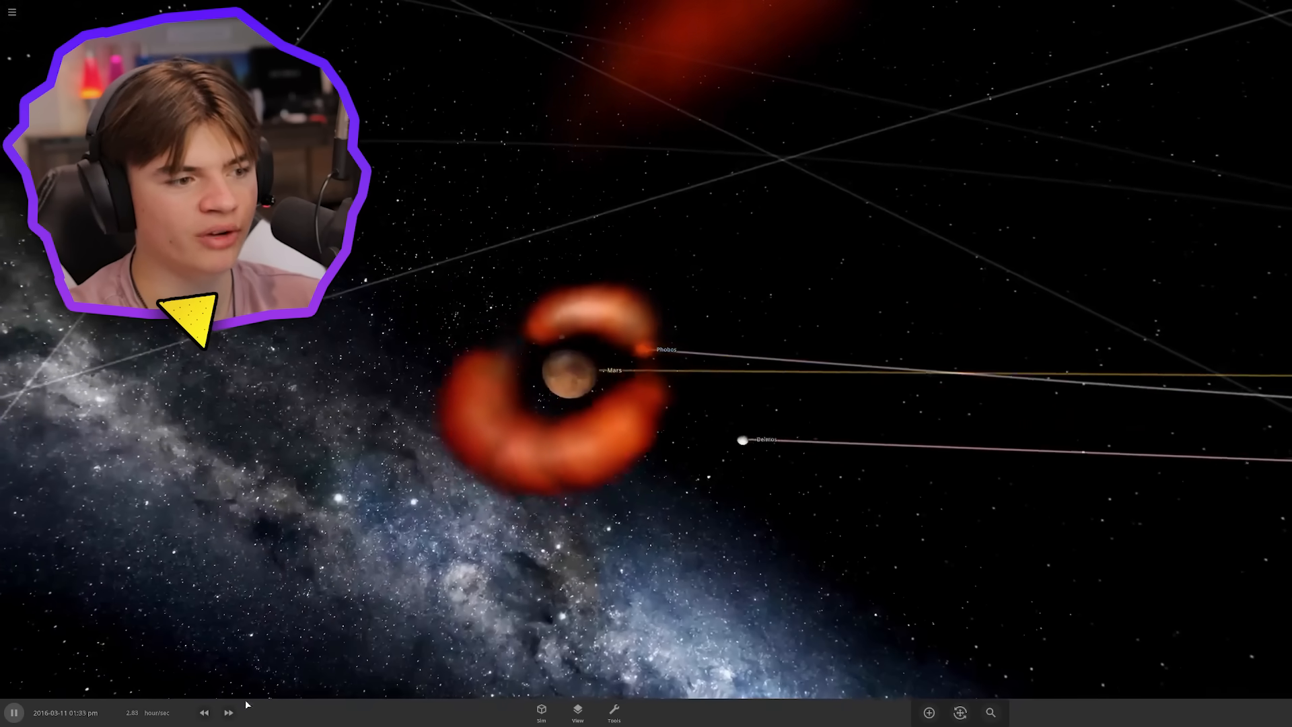
click(229, 713)
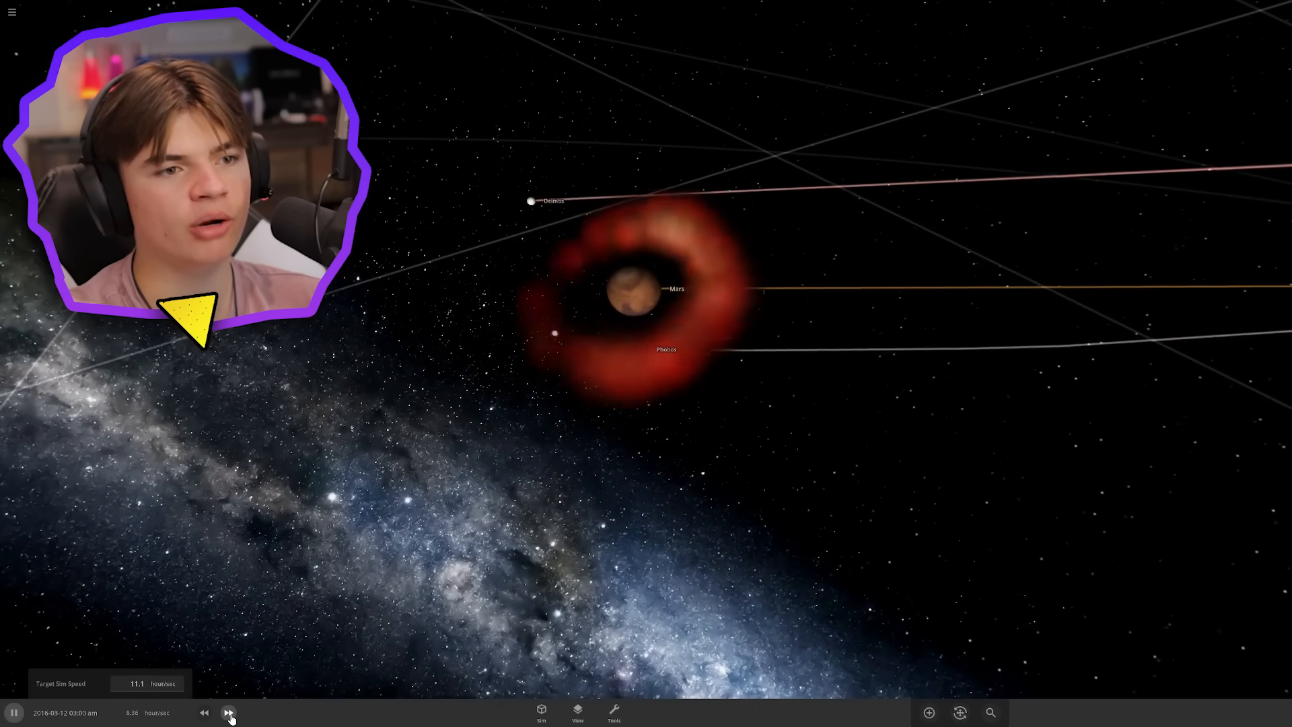
click(228, 712)
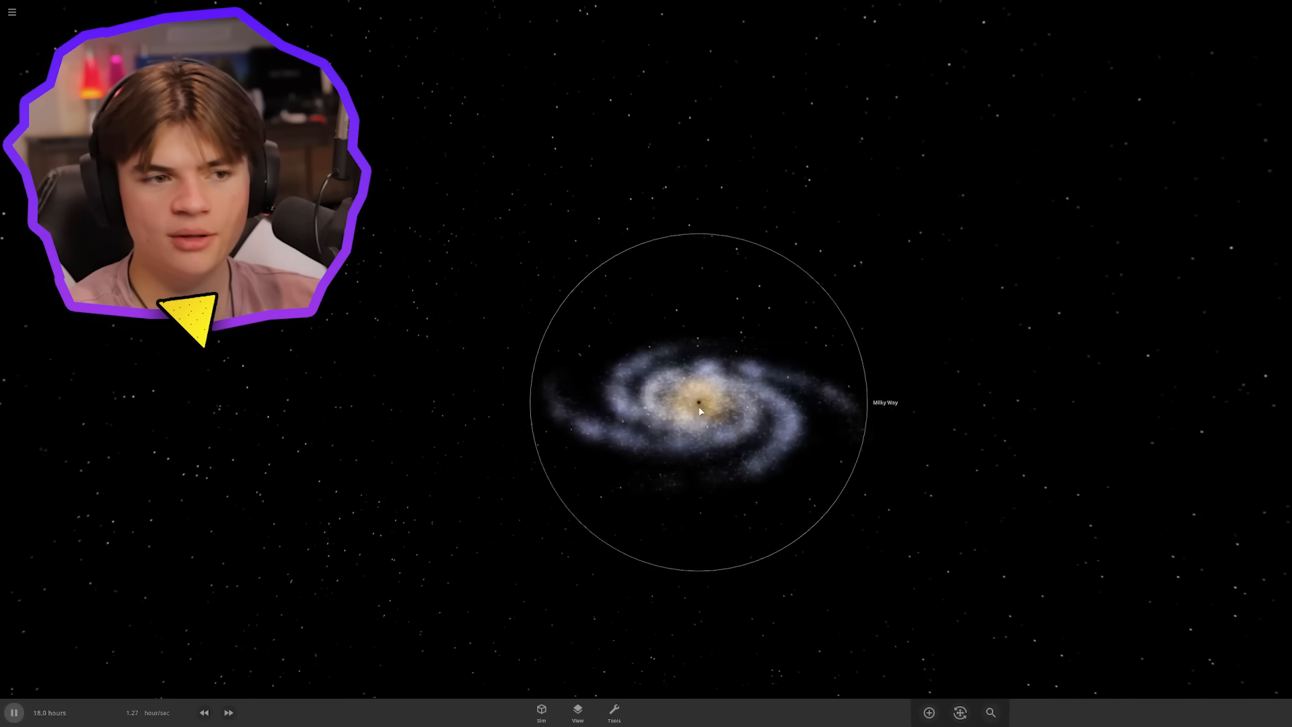
Select the Milky Way's core and push time speed up five notches until the stars scatter
click(700, 411)
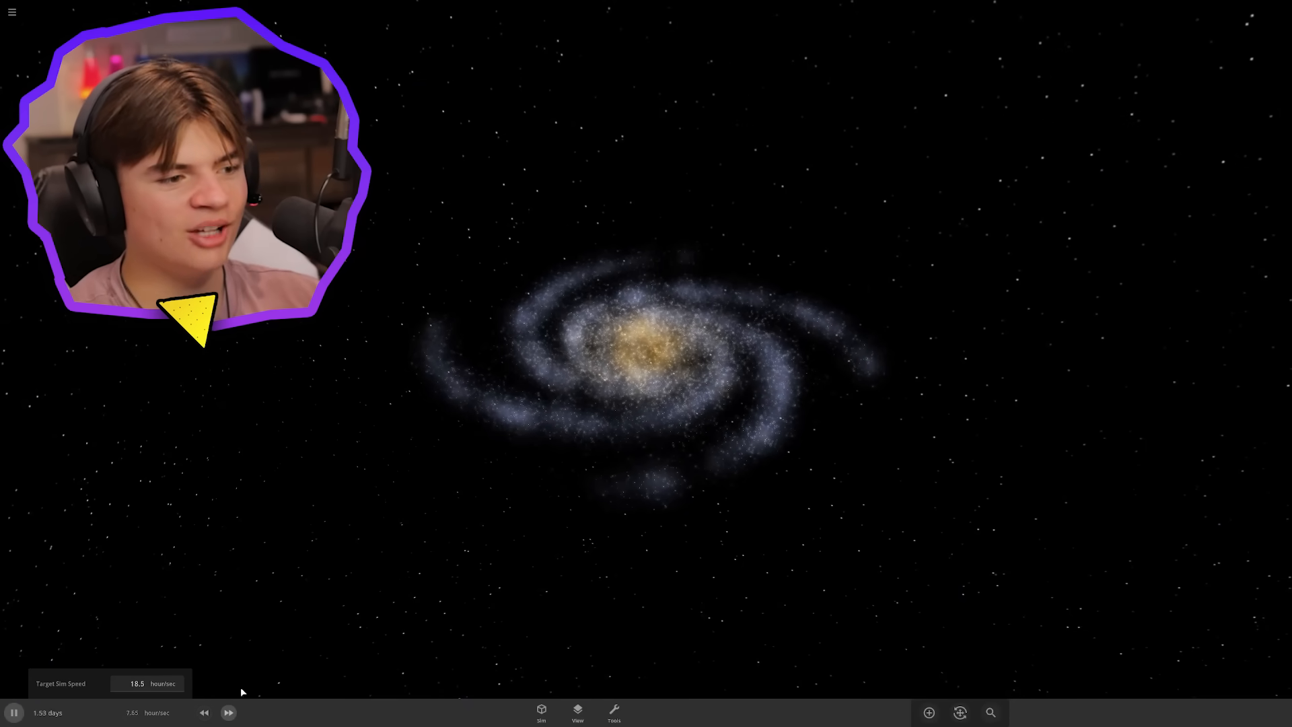
click(229, 712)
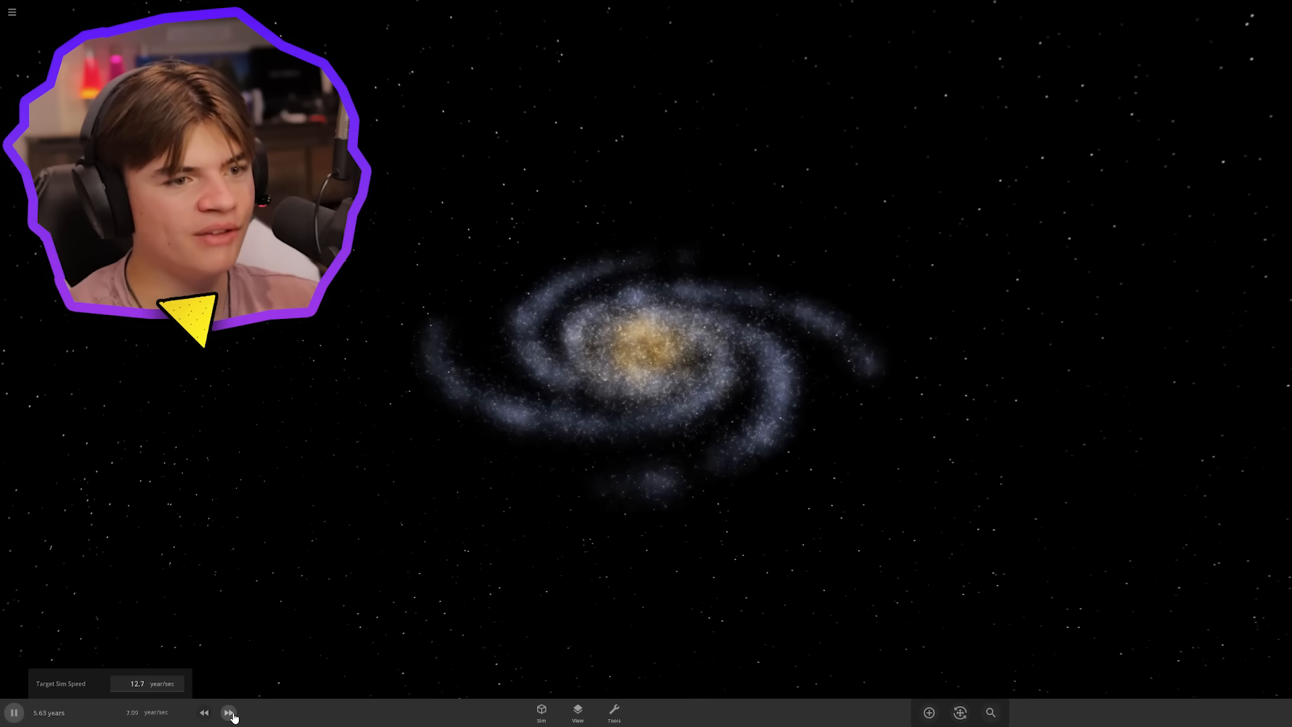
click(229, 712)
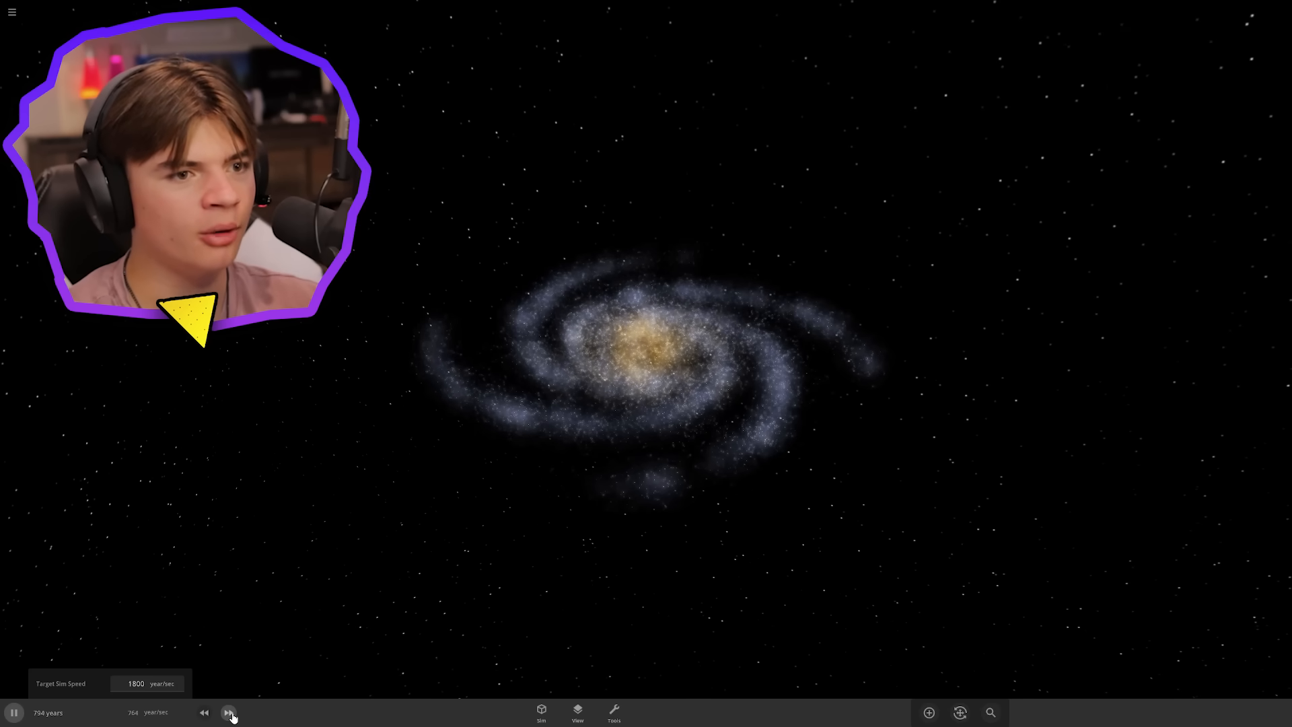
click(229, 712)
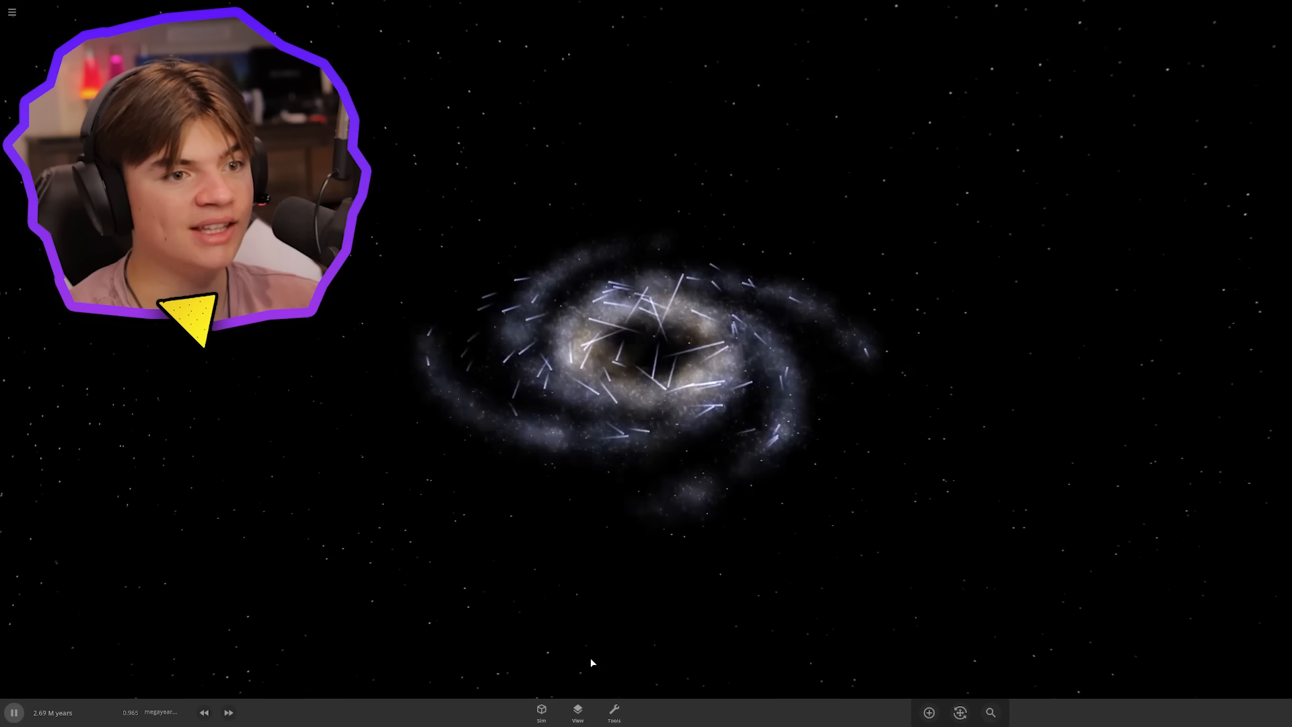
click(229, 712)
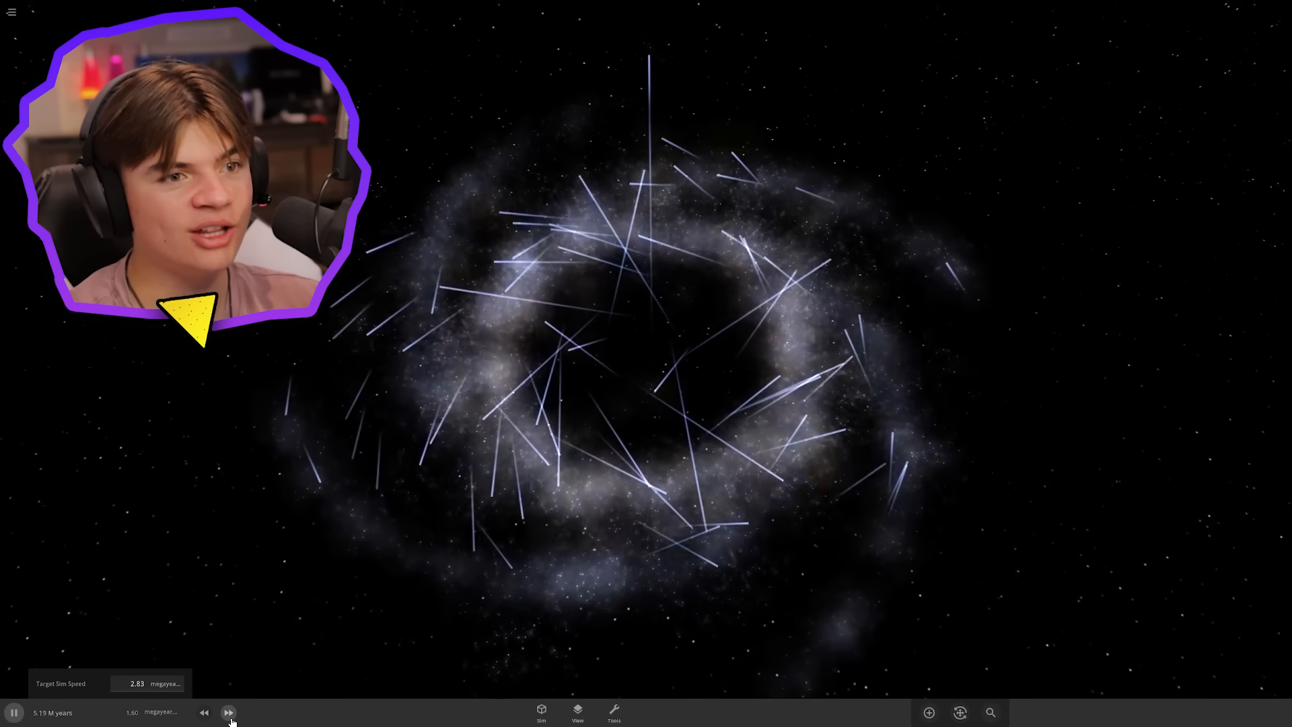
click(229, 712)
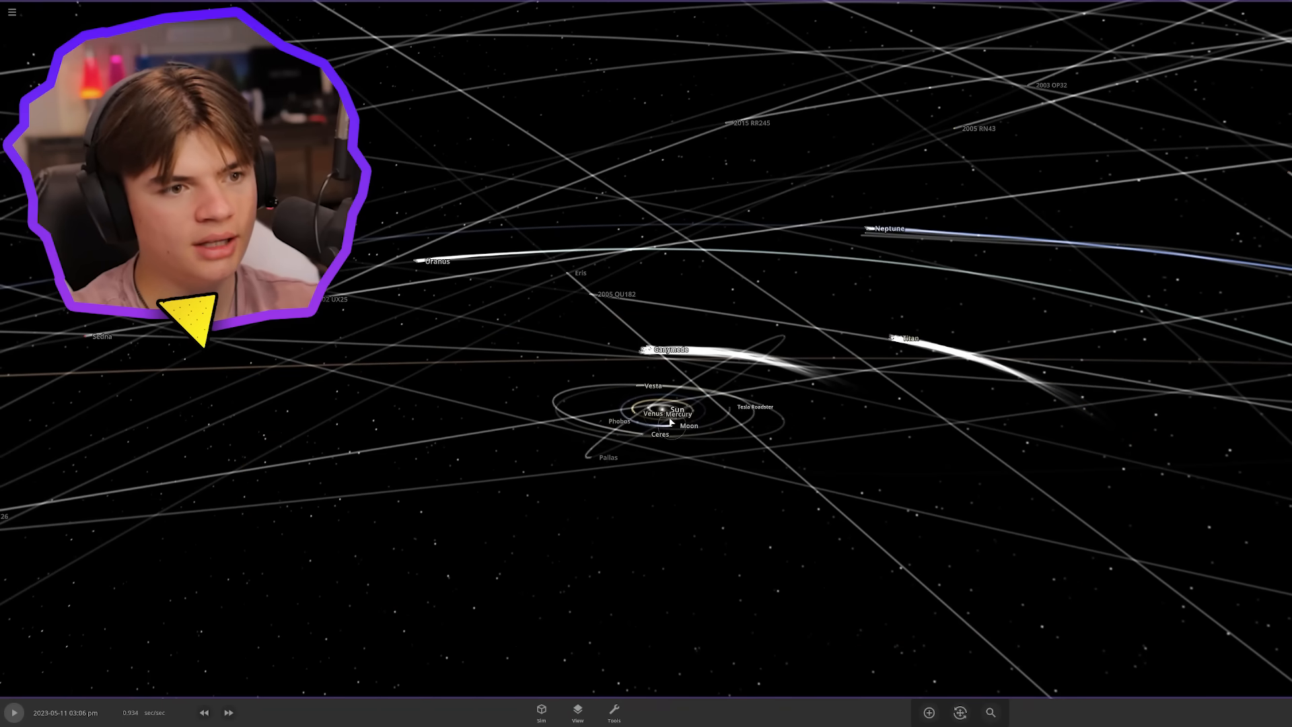
Resume the solar system and fast-forward three times as the small bodies' orbits spread
click(665, 412)
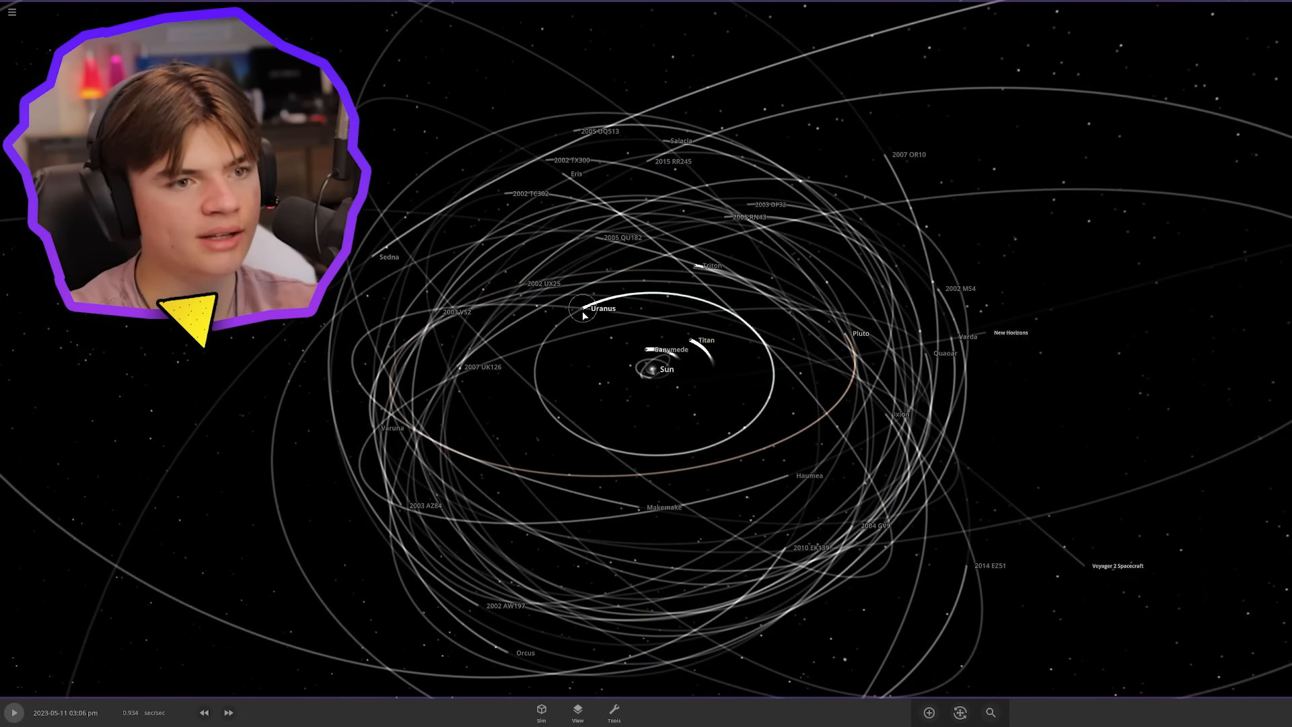
click(860, 333)
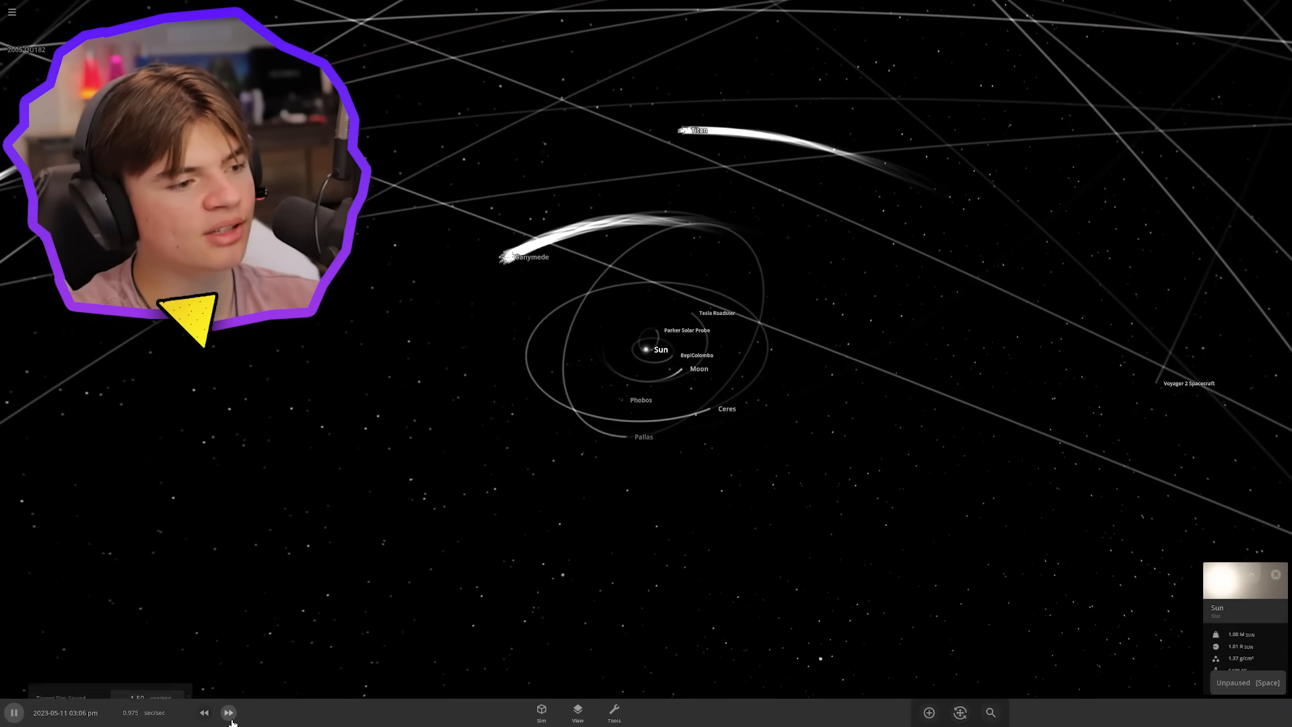
click(229, 712)
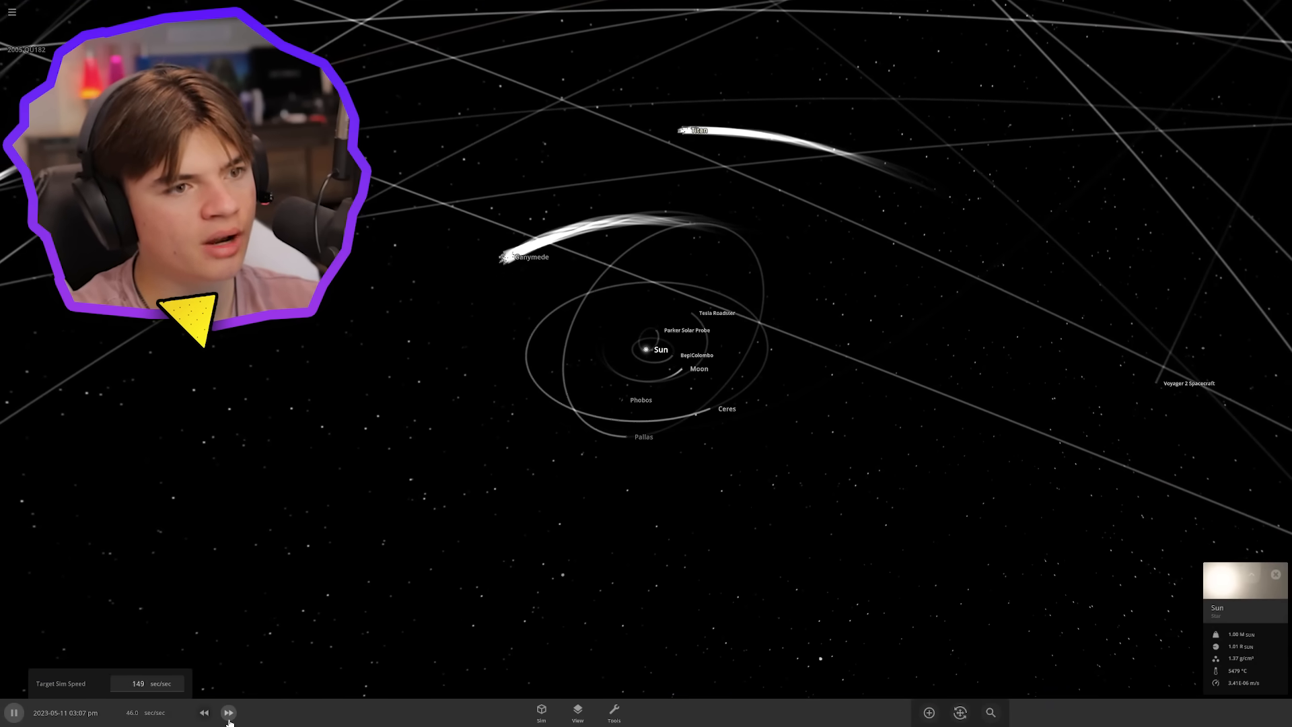
click(229, 712)
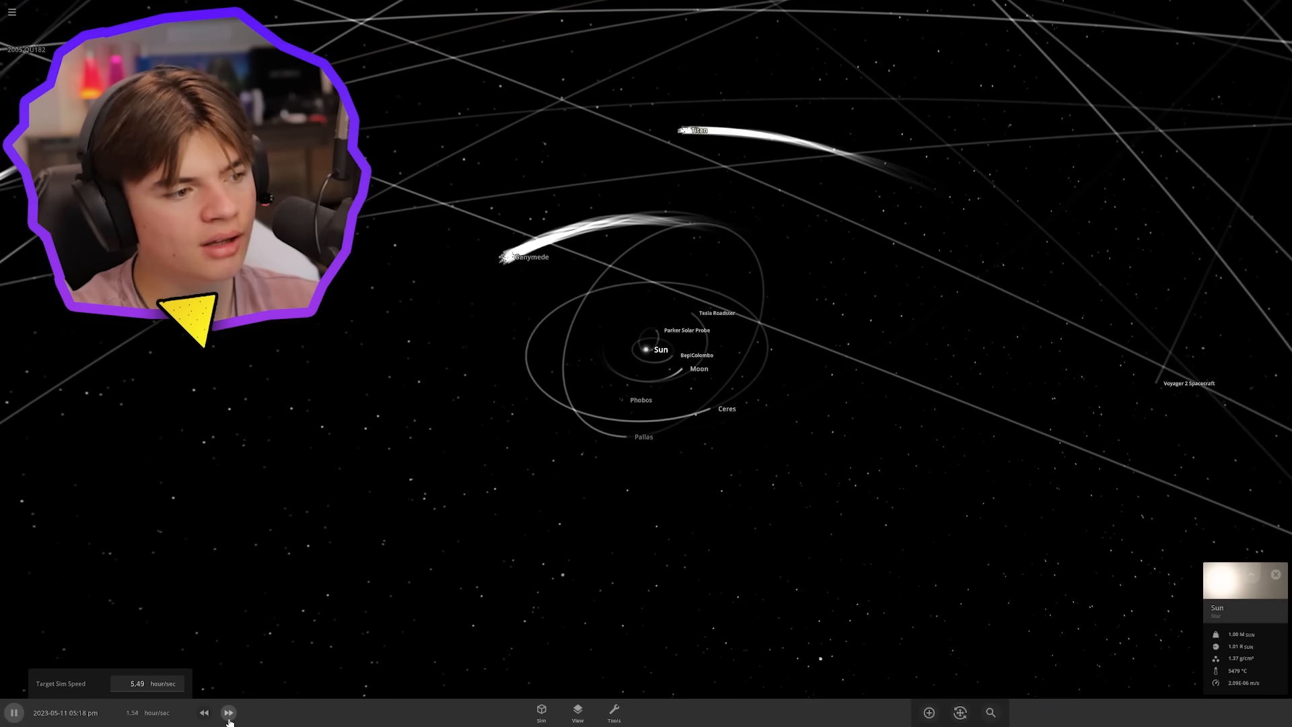
click(229, 712)
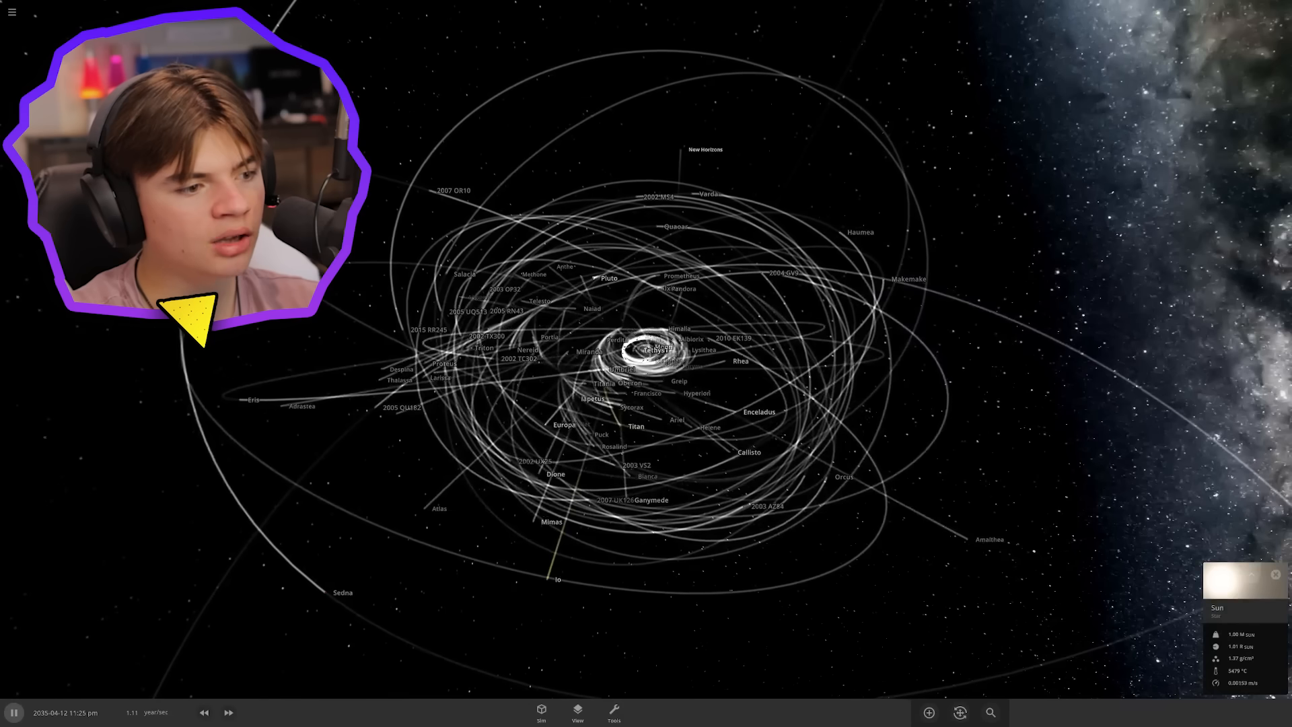
Fast-forward further to carry the solar system past a century, to the year 2131
click(228, 712)
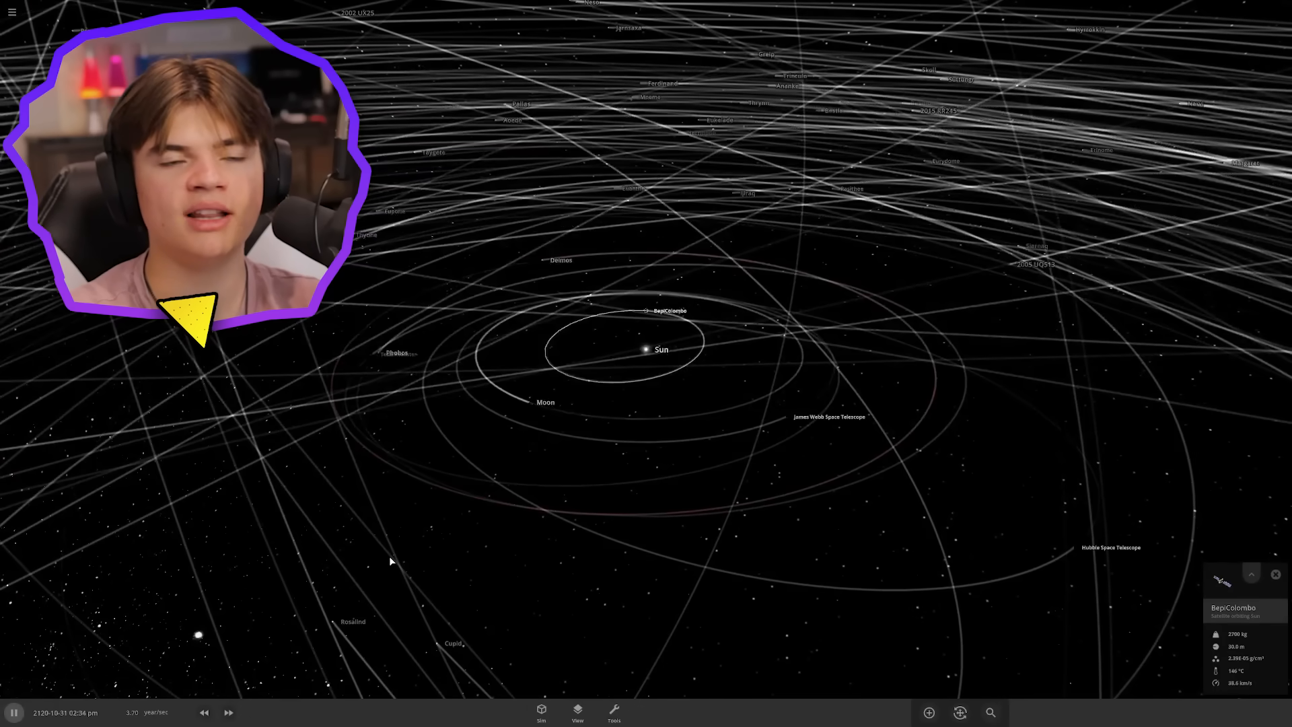
click(229, 712)
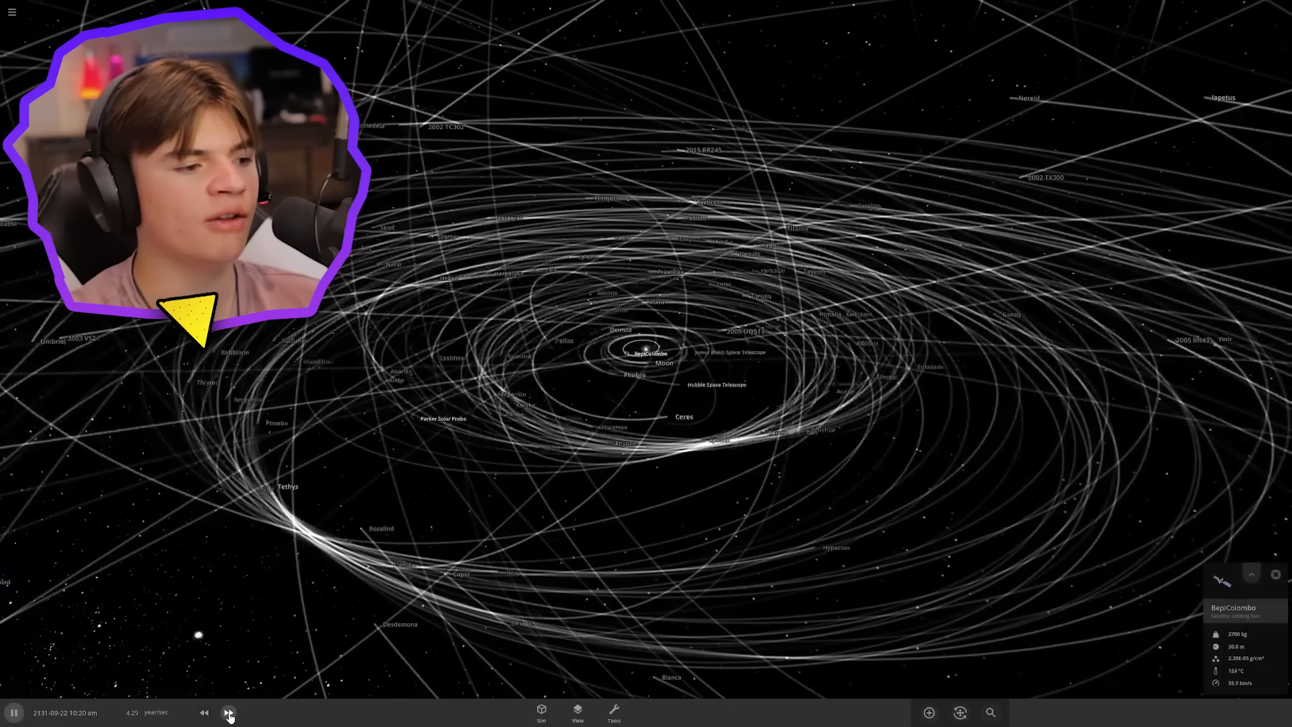